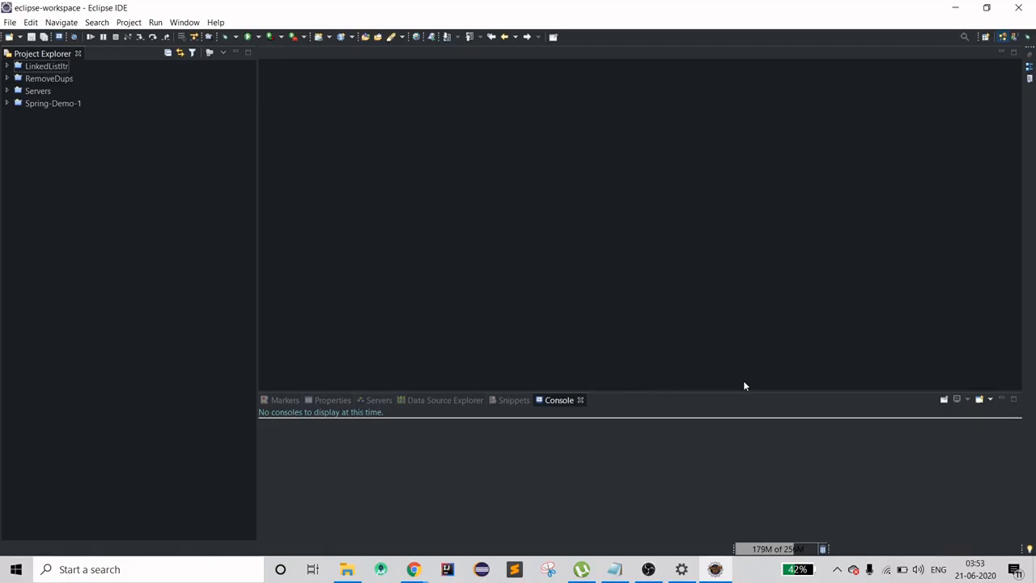
{"action": "mouse_move", "coordinate": [608, 282]}
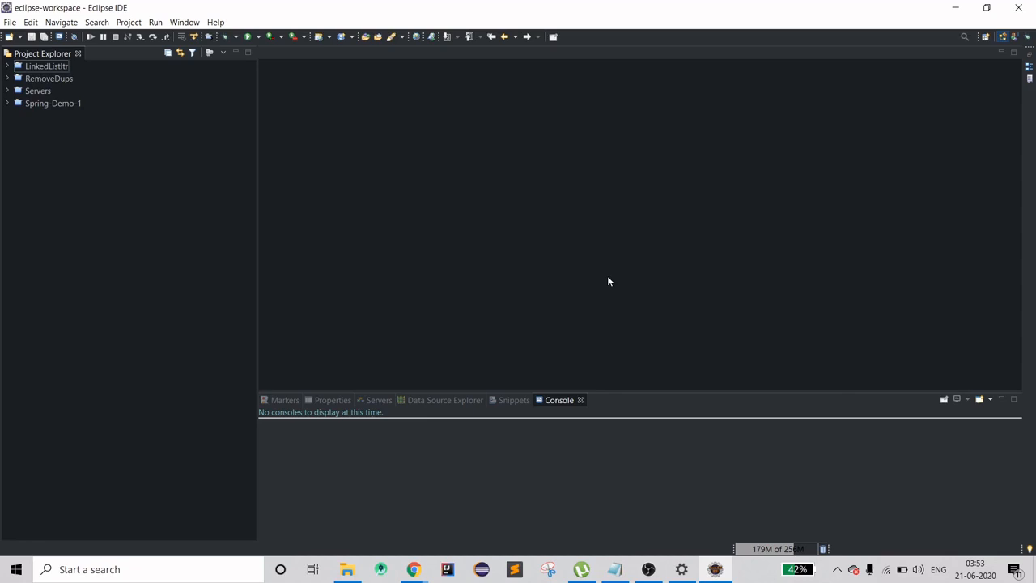
{"action": "mouse_move", "coordinate": [479, 191]}
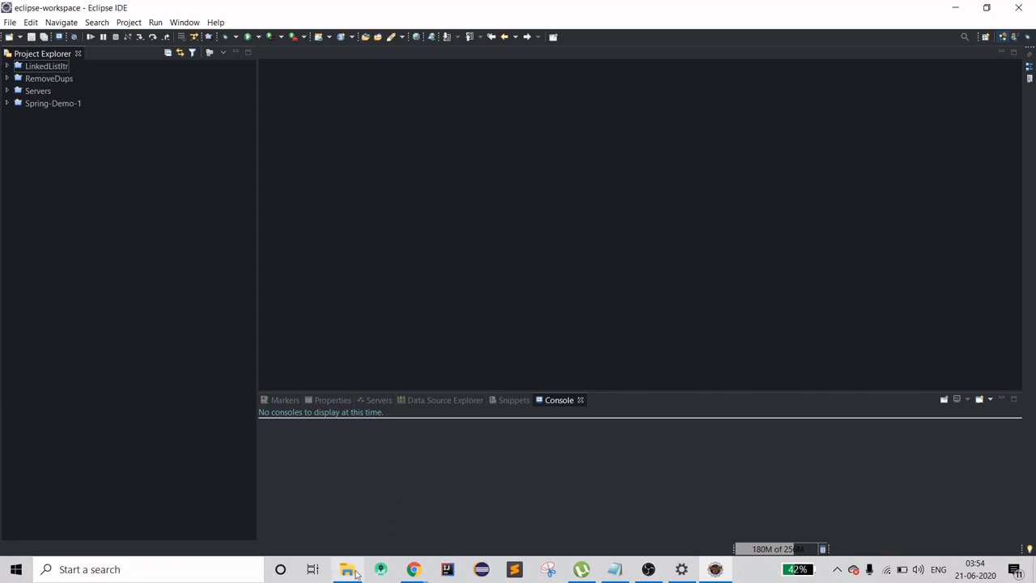
Step: Browse This PC > Windows-SSD (C:) > Temp and open the SampleData.xlsx workbook
{"action": "left_click", "coordinate": [347, 569]}
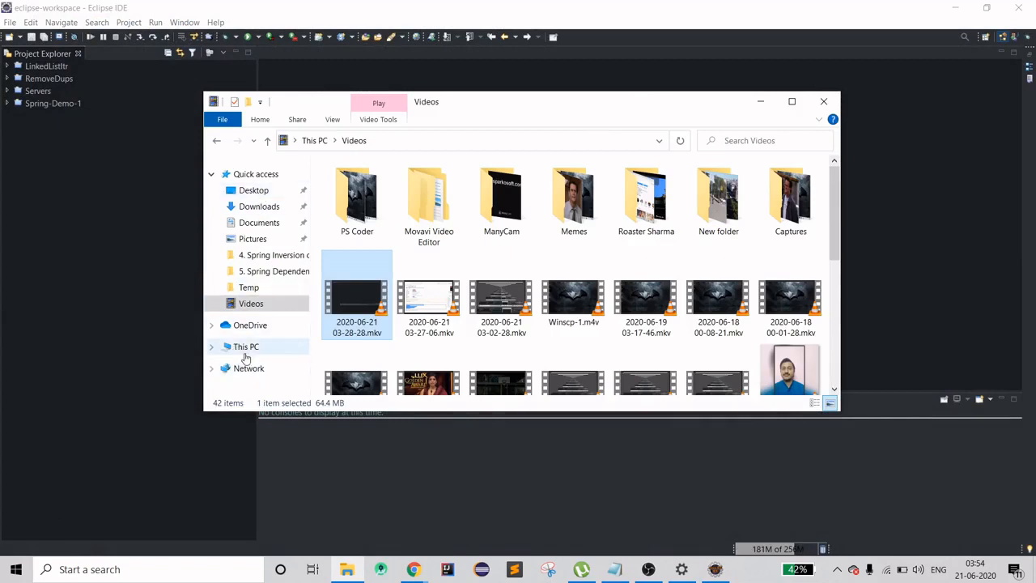
{"action": "left_click", "coordinate": [246, 346]}
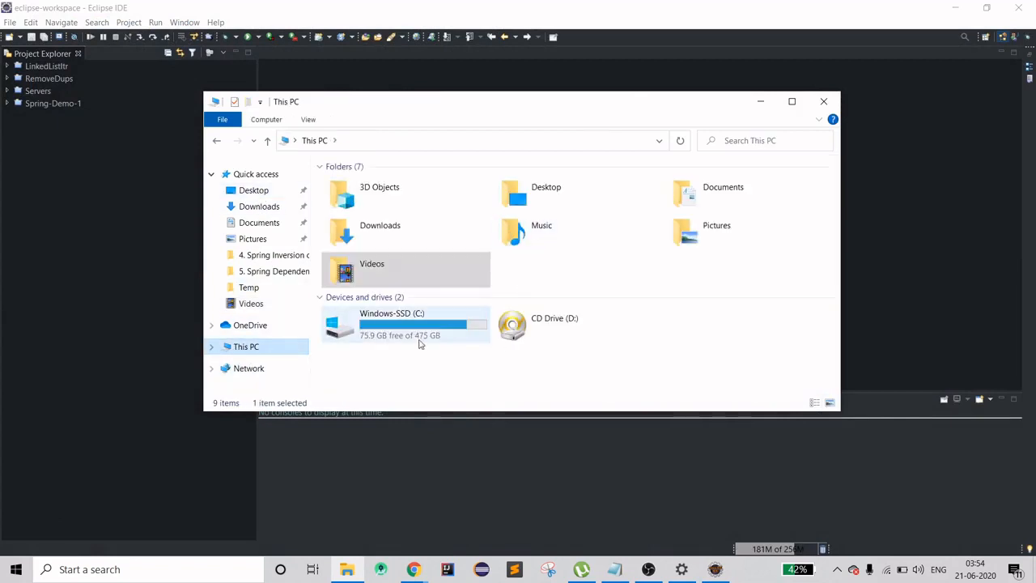
{"action": "double_click", "coordinate": [392, 314]}
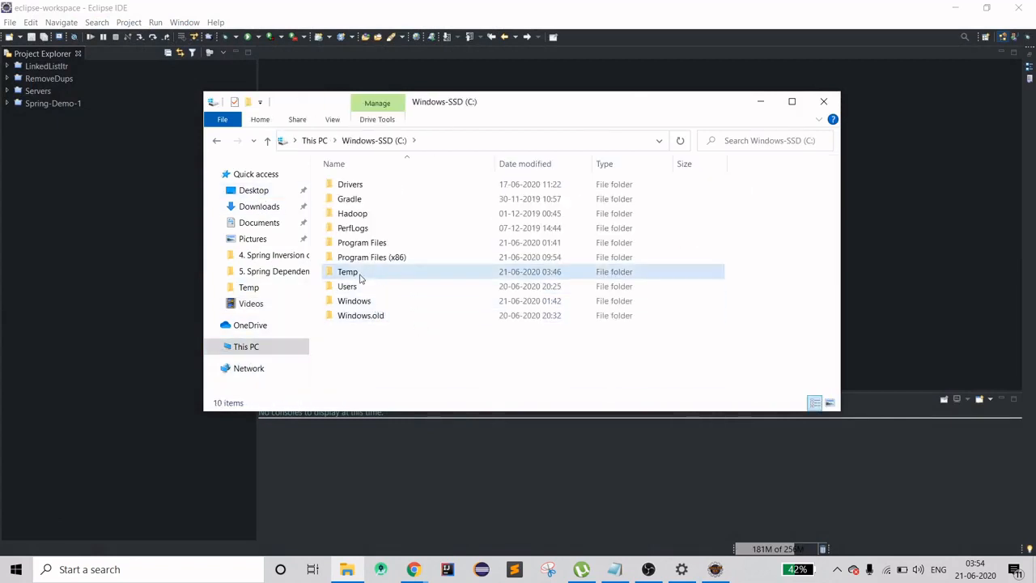
{"action": "double_click", "coordinate": [346, 272]}
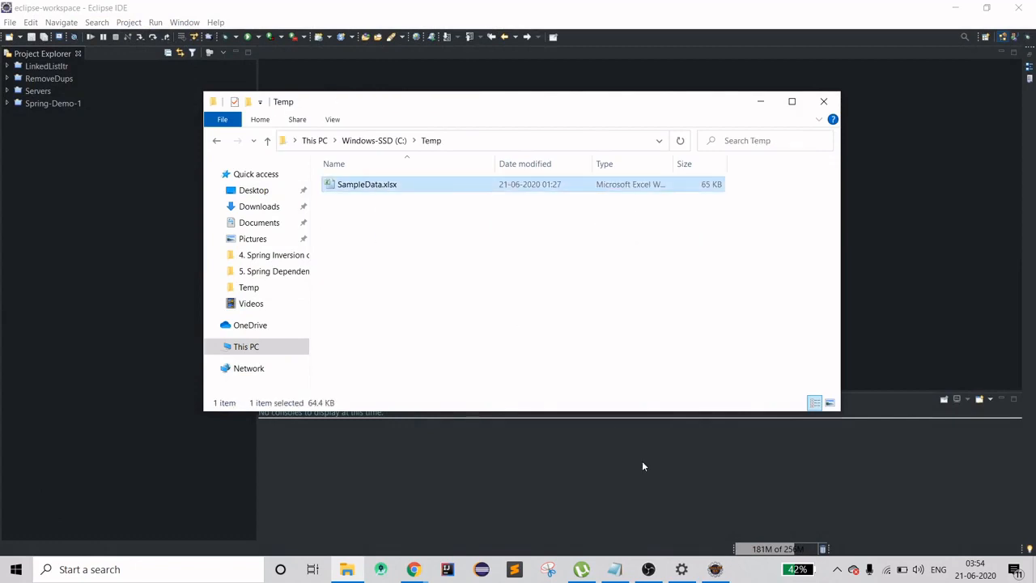
{"action": "double_click", "coordinate": [367, 184]}
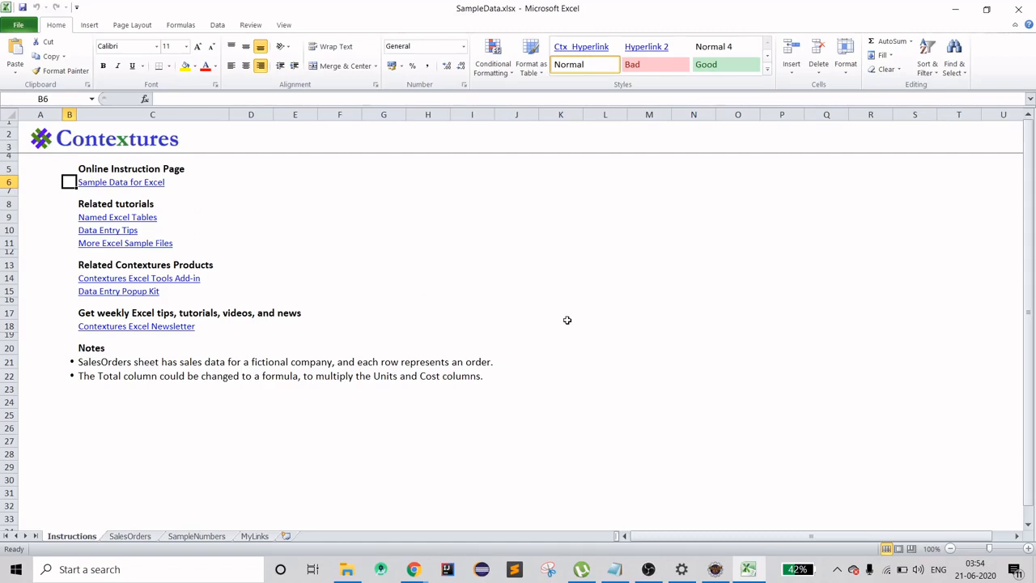
{"action": "mouse_move", "coordinate": [465, 176]}
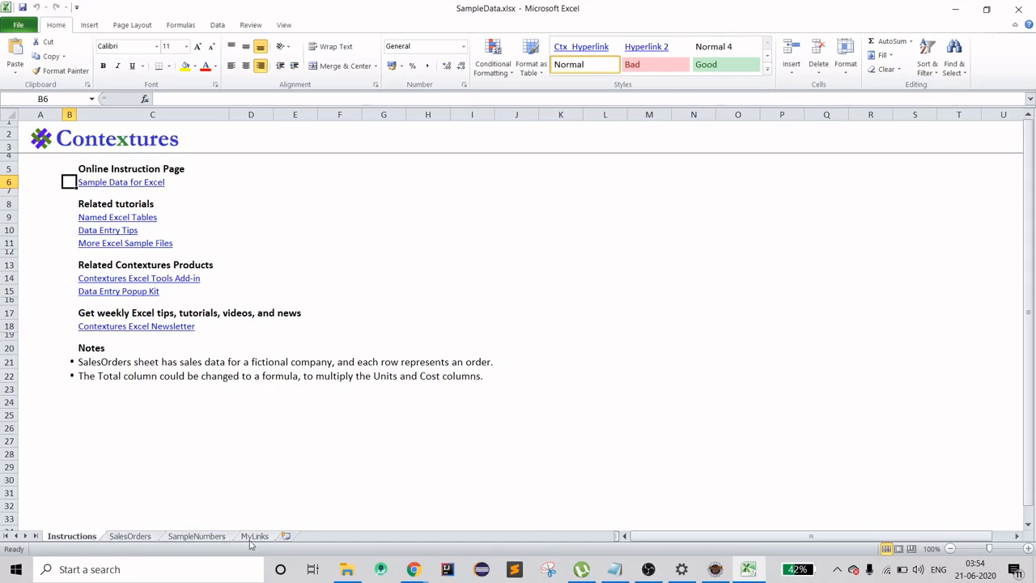
Step: Show the SalesOrders sheet, review the Total column and rows, and select cell A2
{"action": "left_click", "coordinate": [130, 537]}
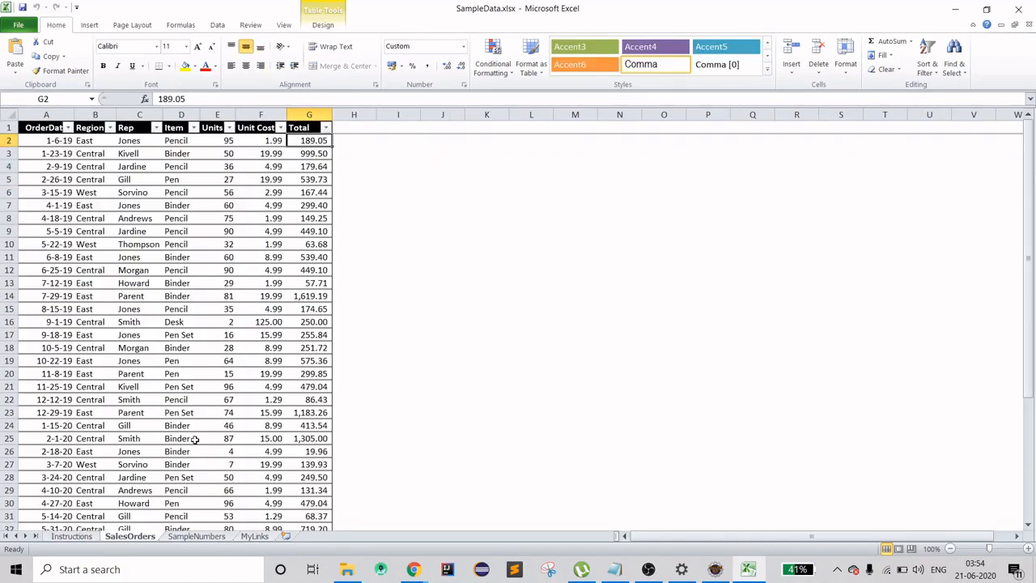
{"action": "mouse_move", "coordinate": [166, 307]}
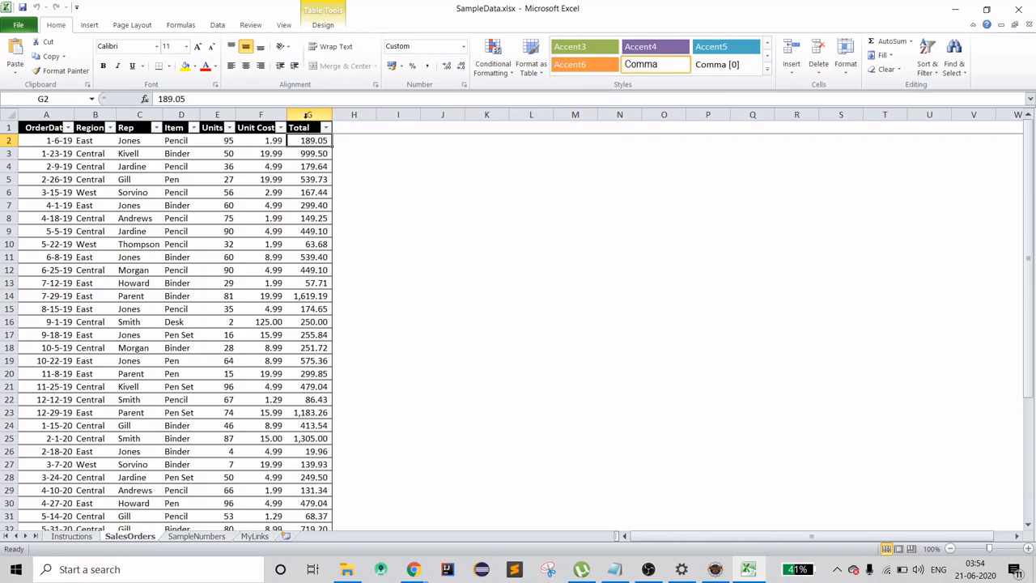
{"action": "left_click", "coordinate": [307, 127]}
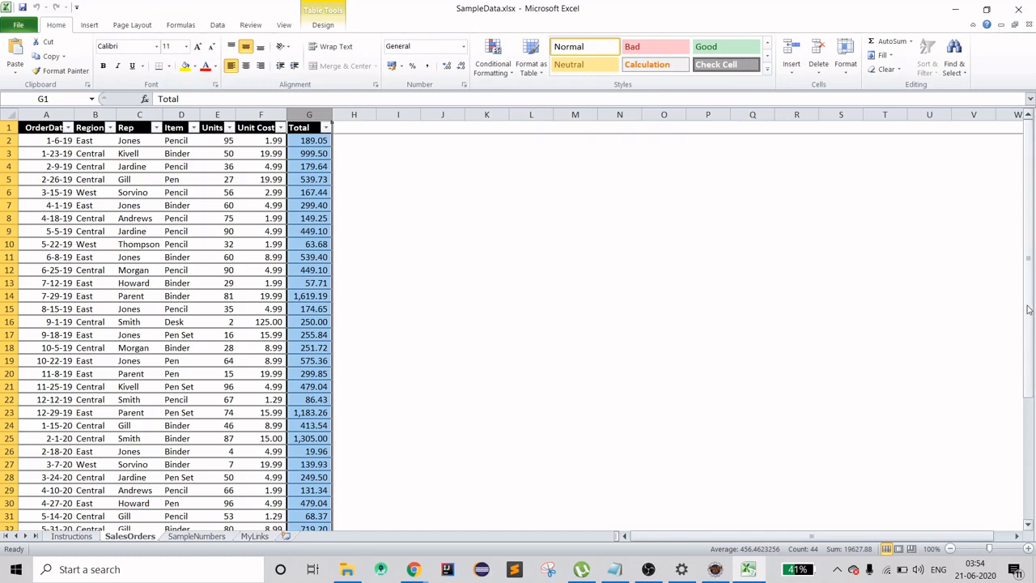
{"action": "scroll", "scroll_direction": "down", "scroll_amount": 3}
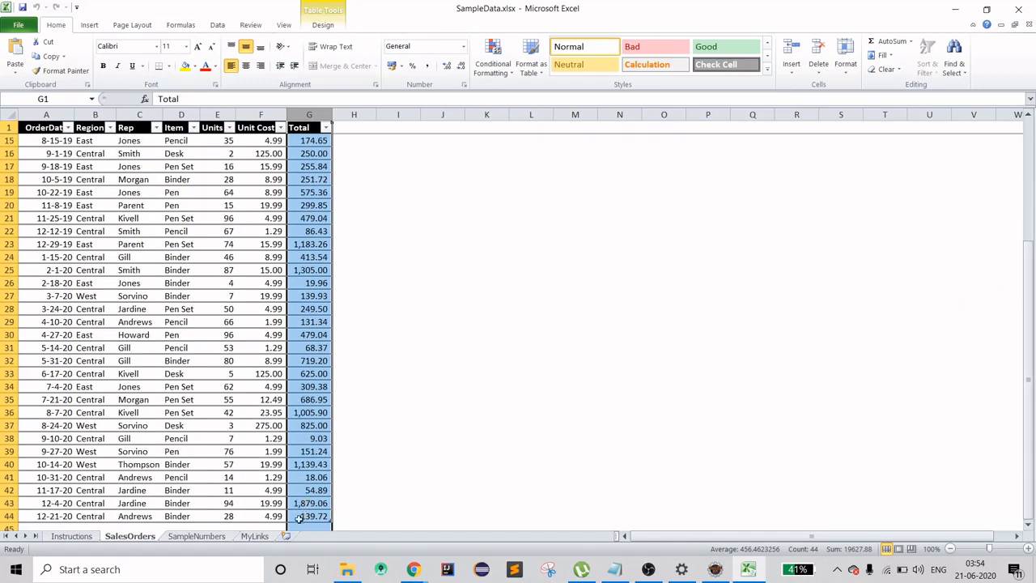
{"action": "mouse_move", "coordinate": [288, 526]}
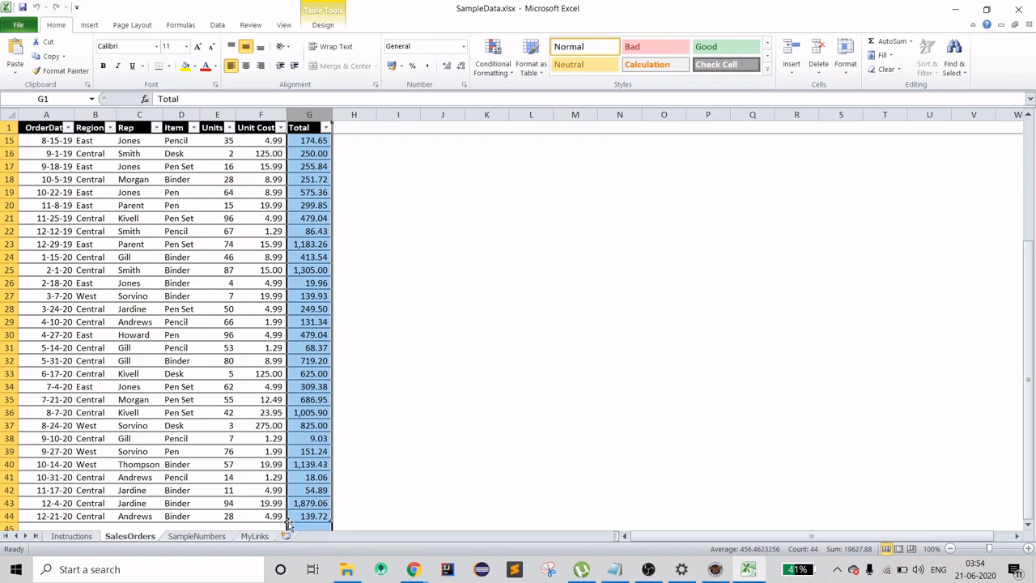
{"action": "mouse_move", "coordinate": [437, 439]}
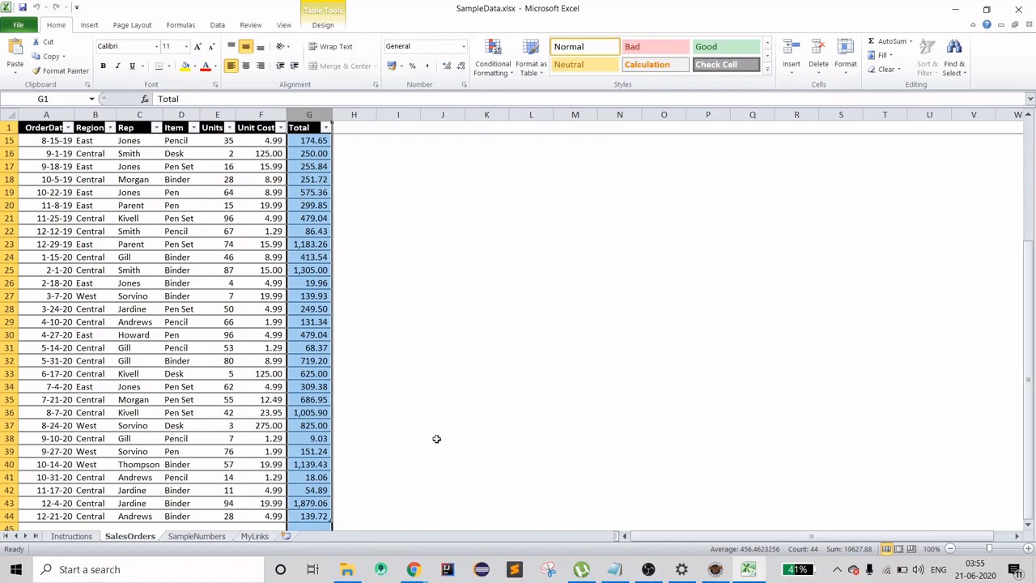
{"action": "mouse_move", "coordinate": [1026, 340]}
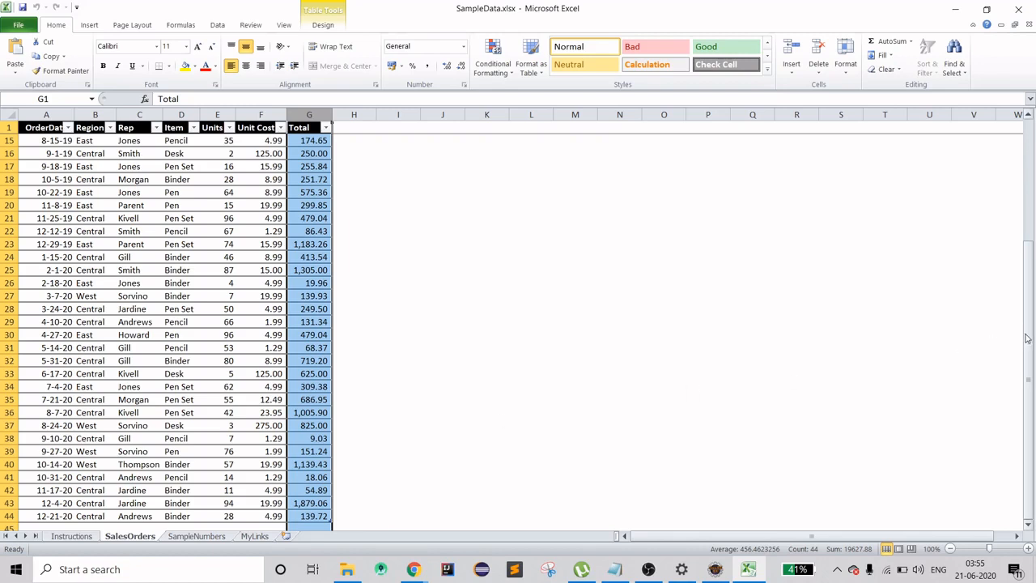
{"action": "scroll", "scroll_direction": "up", "scroll_amount": 3}
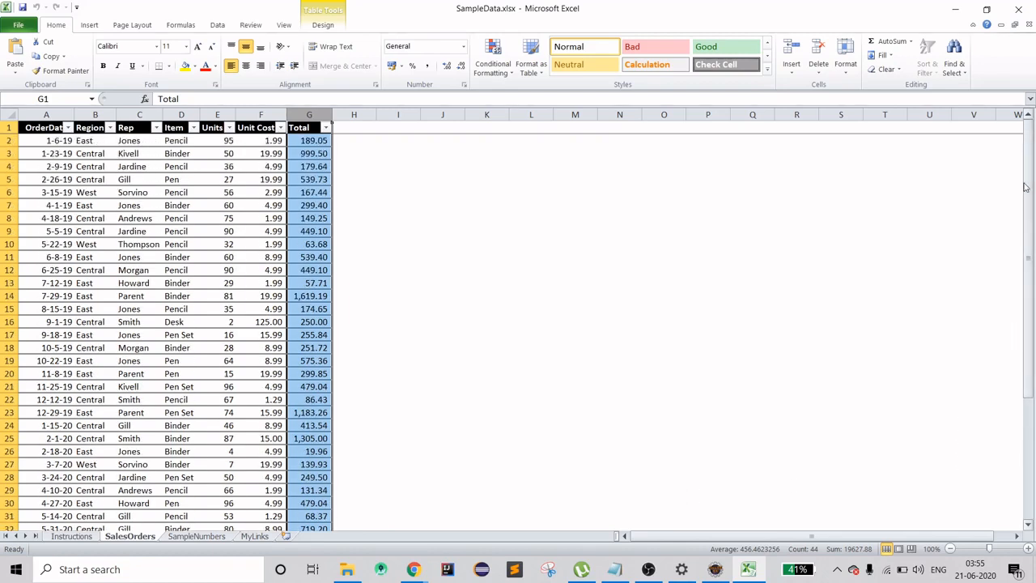
{"action": "mouse_move", "coordinate": [460, 217]}
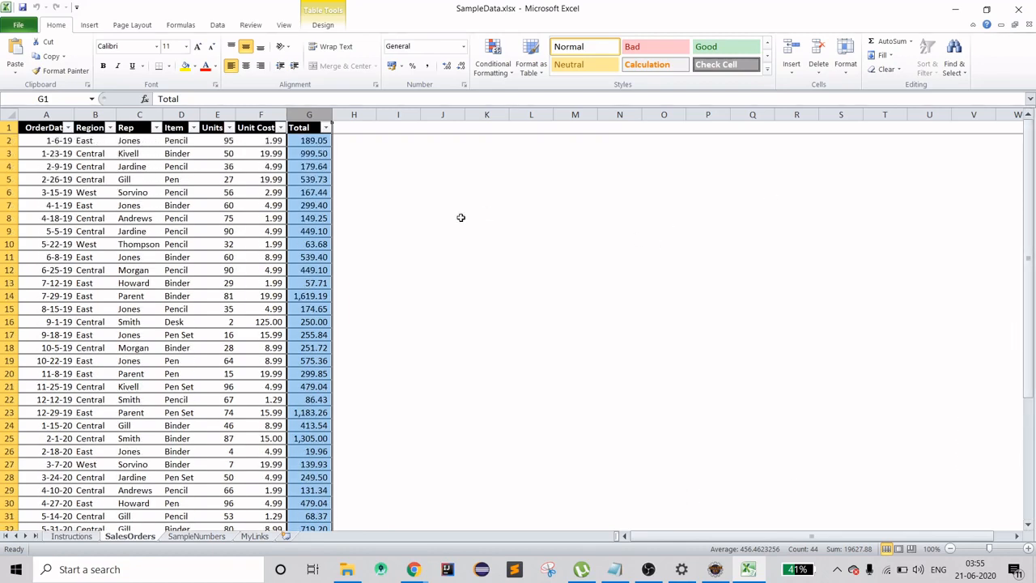
{"action": "mouse_move", "coordinate": [354, 241]}
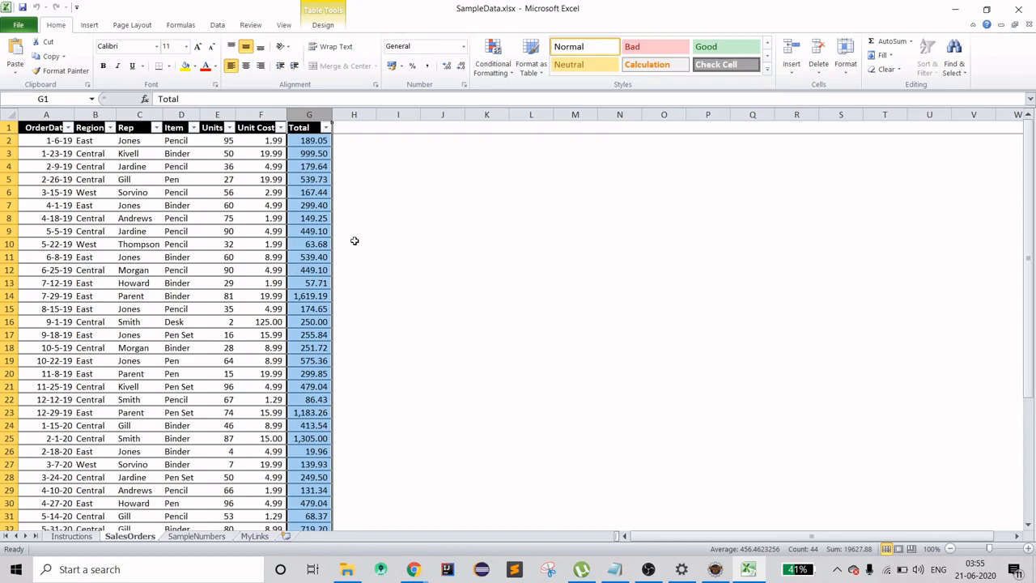
{"action": "mouse_move", "coordinate": [288, 372]}
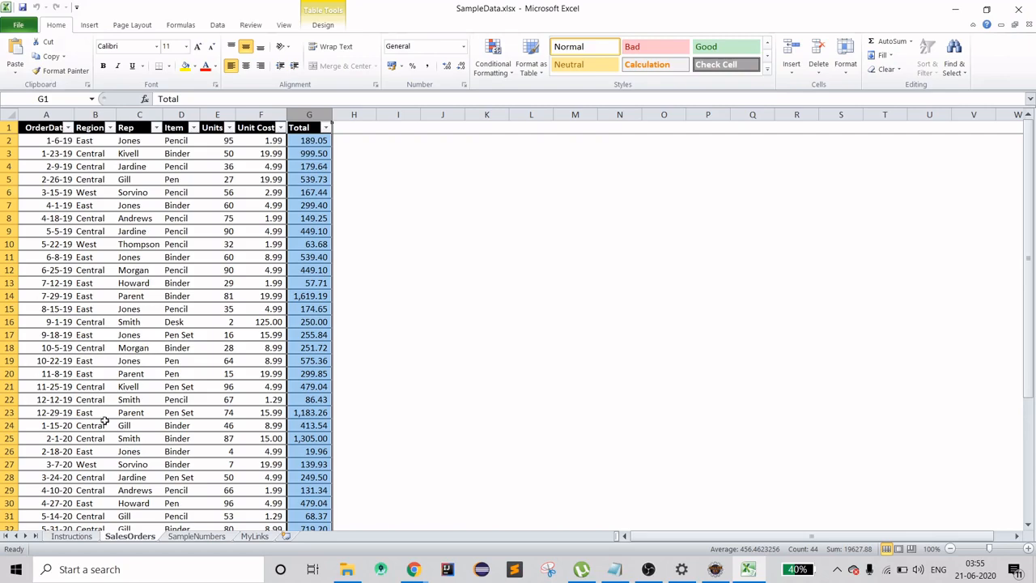
{"action": "mouse_move", "coordinate": [117, 479]}
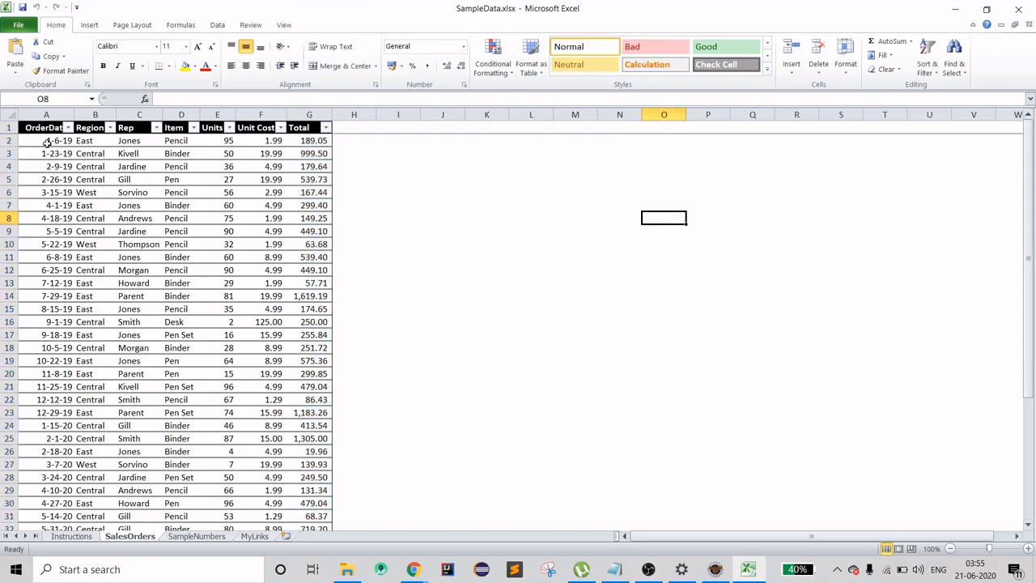
{"action": "left_click", "coordinate": [46, 141]}
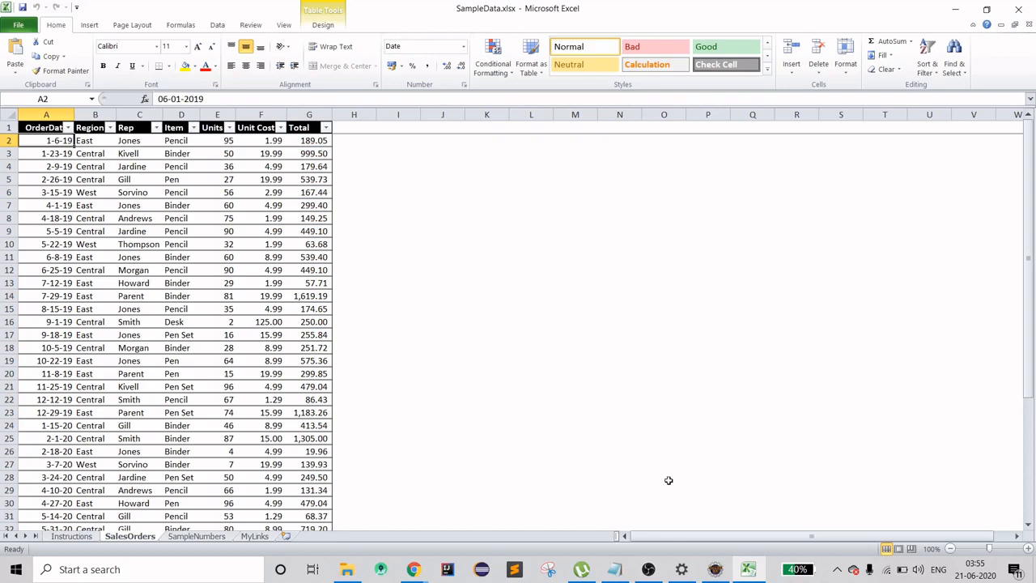
{"action": "mouse_move", "coordinate": [704, 498]}
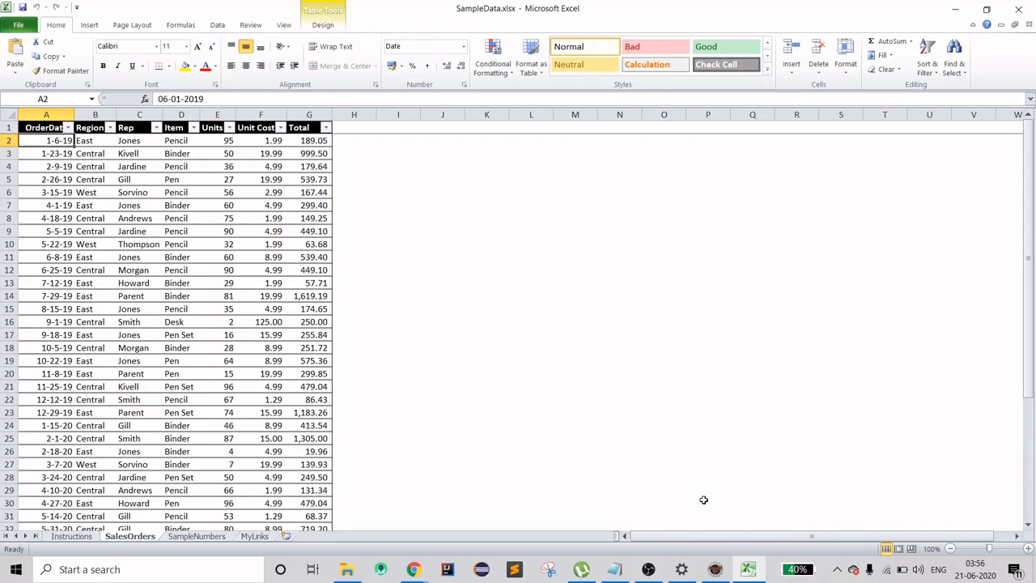
{"action": "mouse_move", "coordinate": [711, 536]}
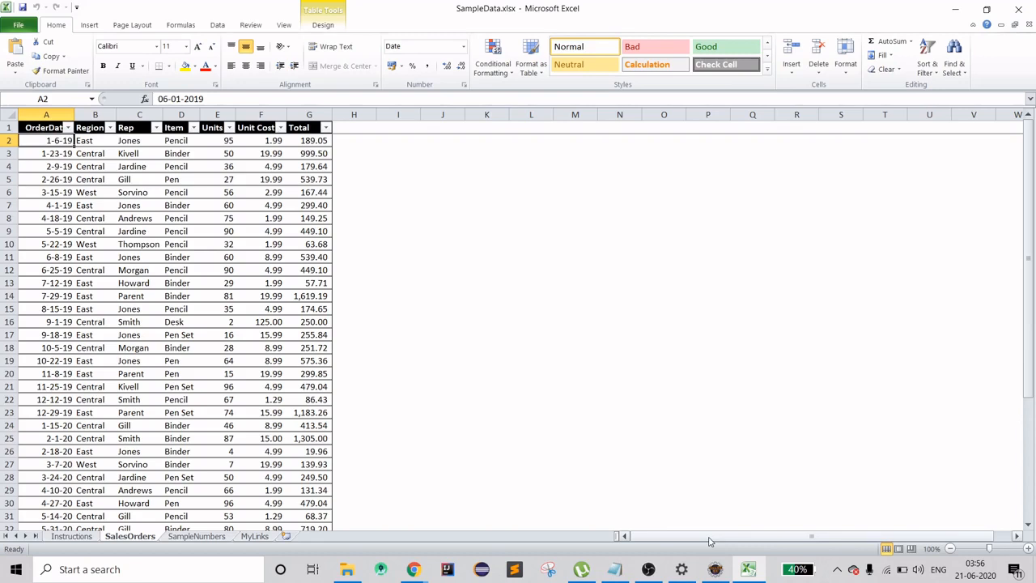
{"action": "mouse_move", "coordinate": [712, 570]}
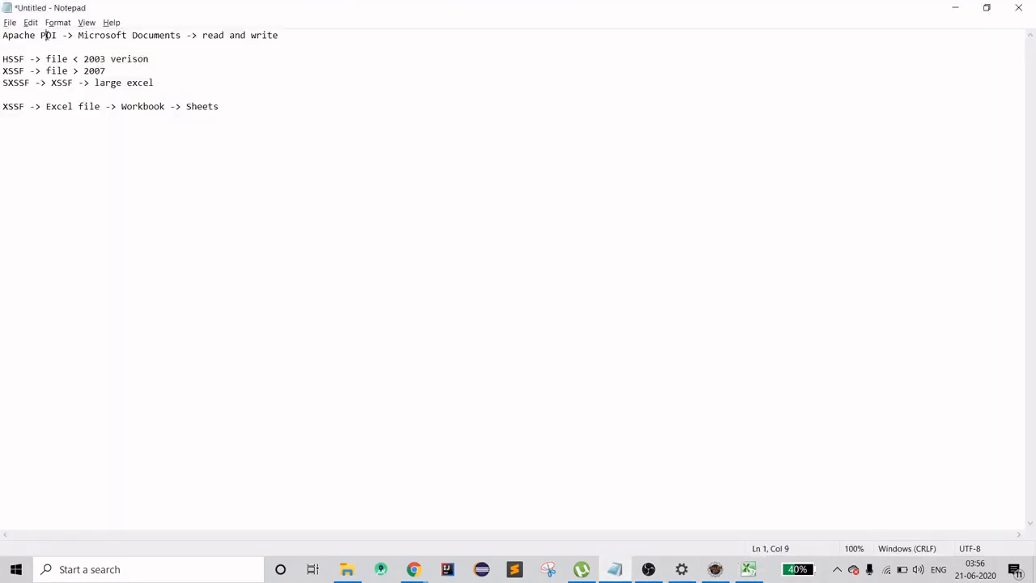
Step: Highlight POI, Microsoft, read and the HSSF/XSSF format names in the notes
{"action": "double_click", "coordinate": [54, 36]}
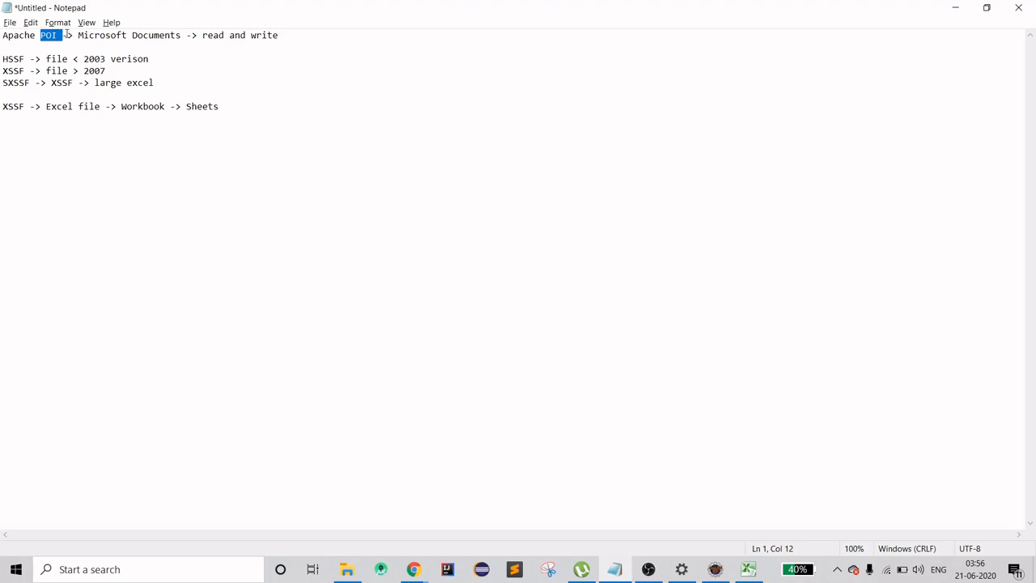
{"action": "double_click", "coordinate": [97, 36]}
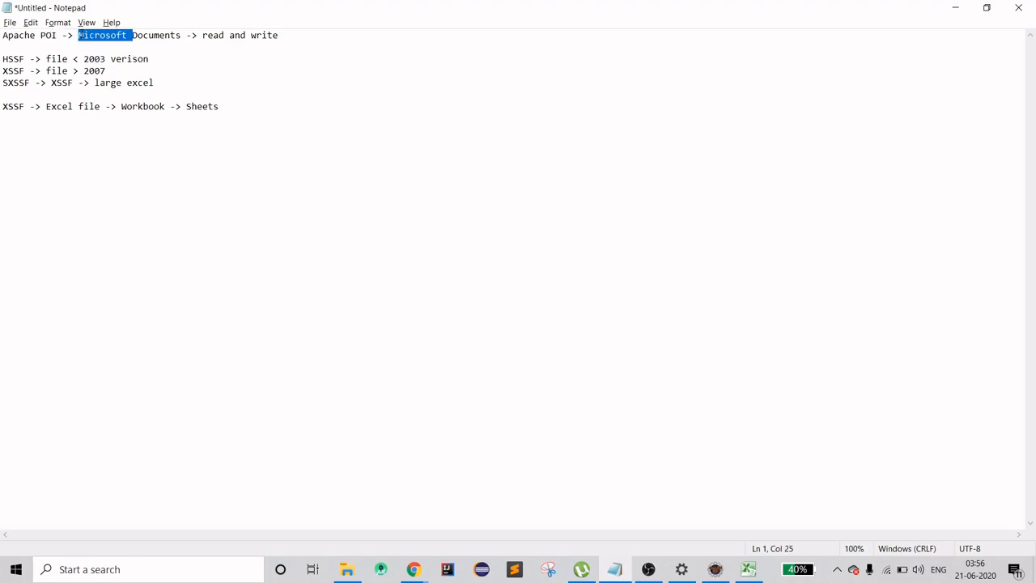
{"action": "double_click", "coordinate": [213, 36]}
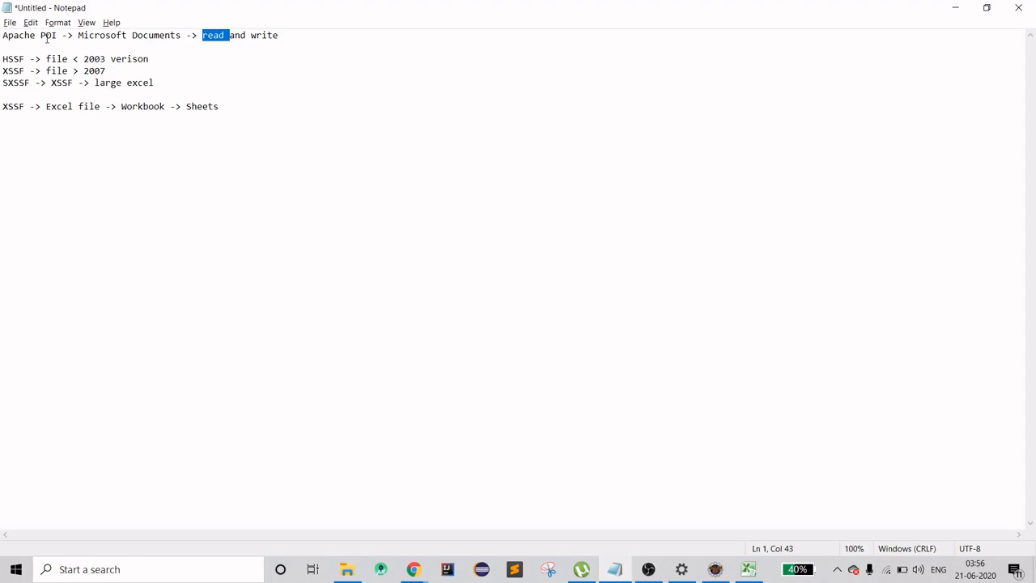
{"action": "double_click", "coordinate": [13, 58]}
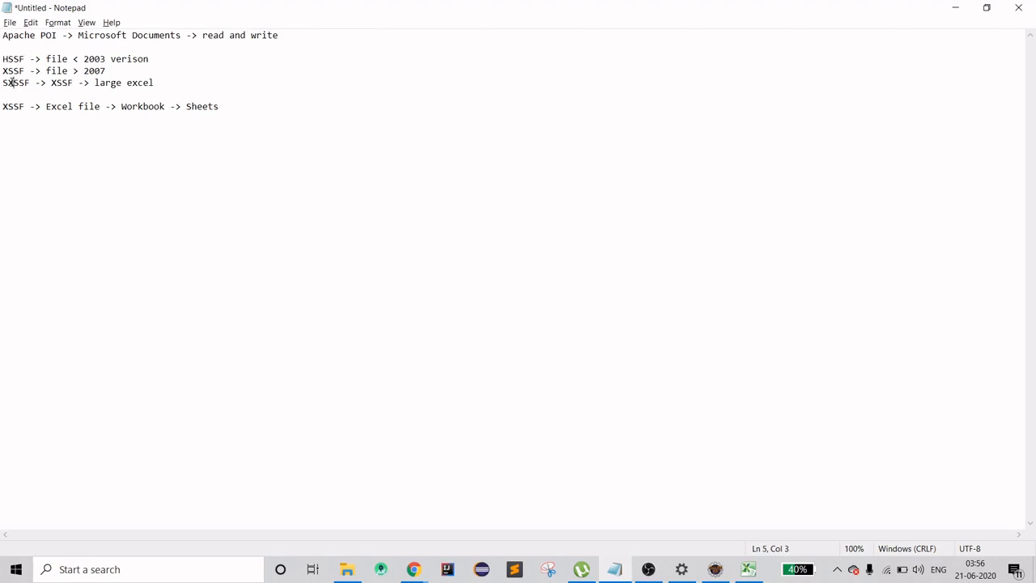
{"action": "double_click", "coordinate": [13, 58]}
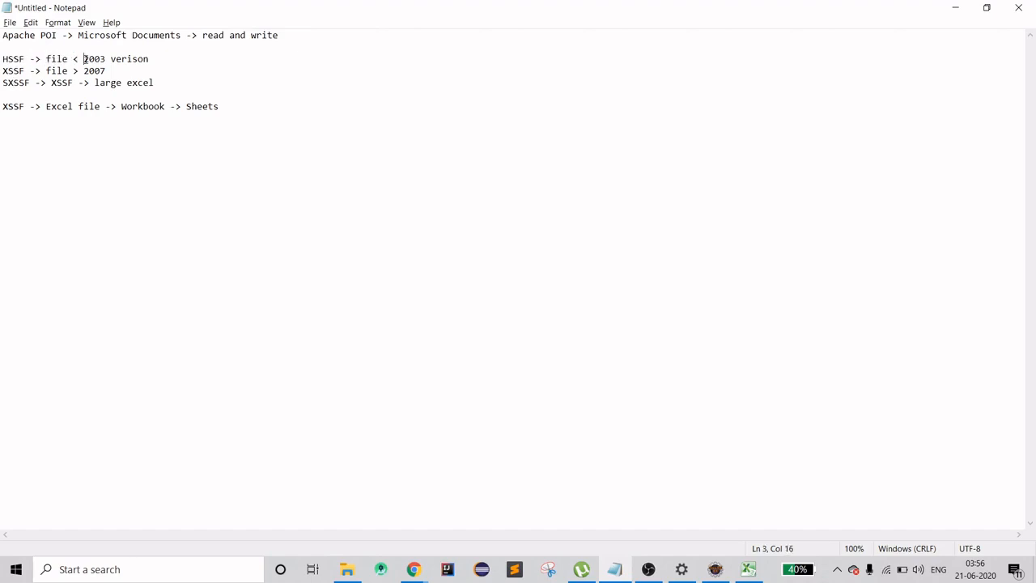
{"action": "left_click_drag", "start_coordinate": [82, 59], "coordinate": [149, 58]}
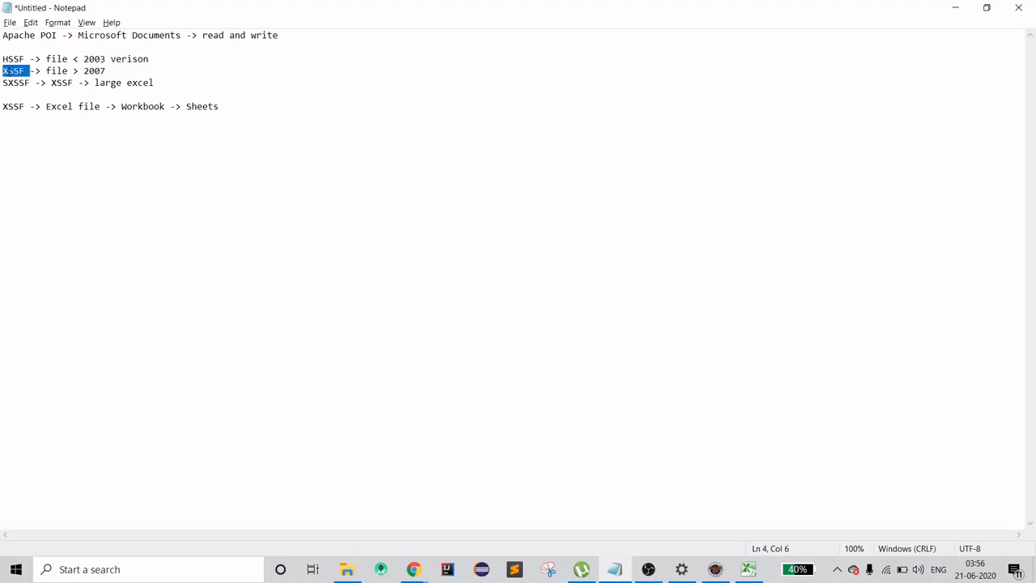
Step: Highlight file, 2007, large and XSSF in the XSSF/SXSSF and hierarchy notes, then return to Excel
{"action": "double_click", "coordinate": [58, 69]}
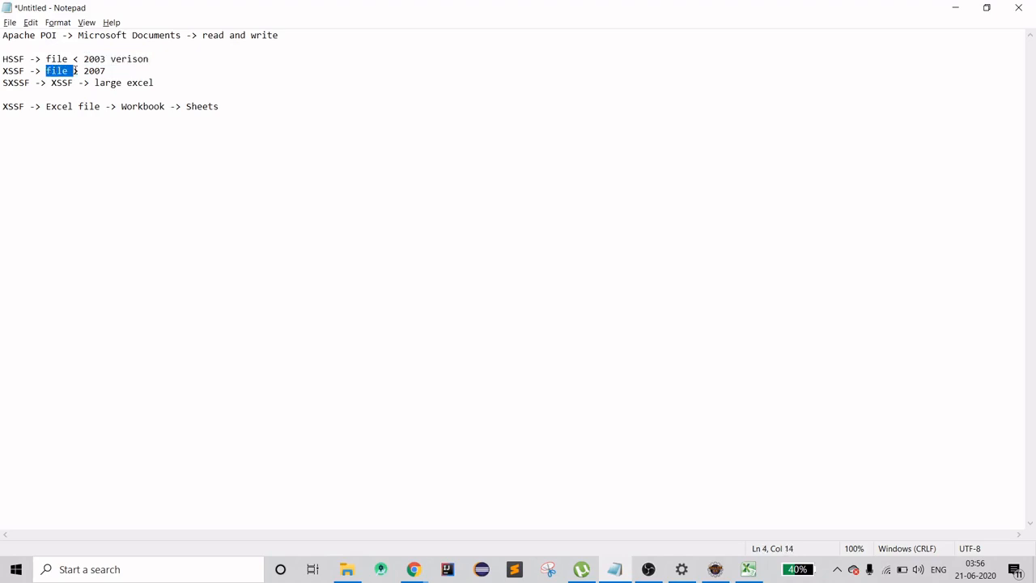
{"action": "double_click", "coordinate": [94, 72]}
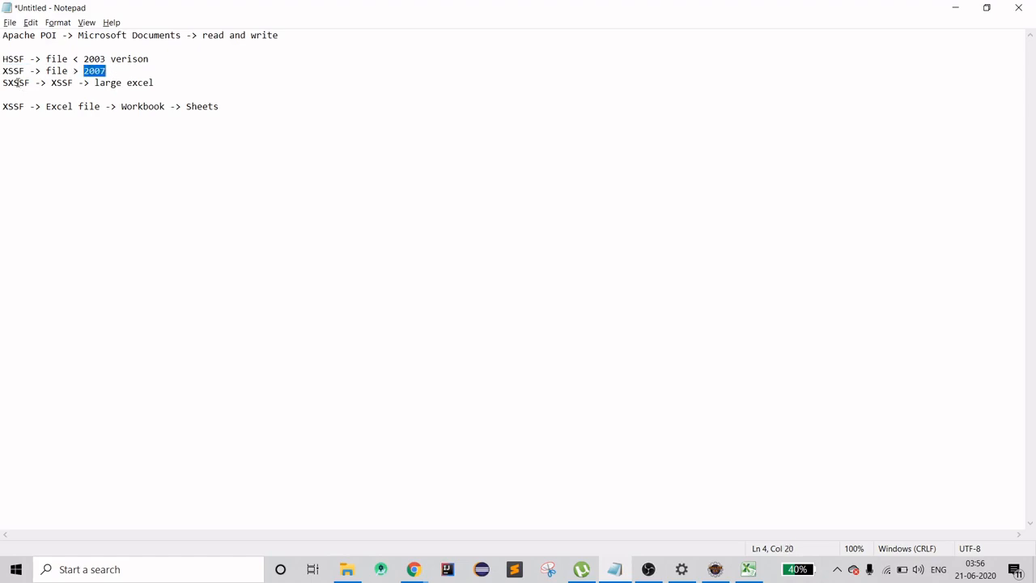
{"action": "double_click", "coordinate": [63, 83]}
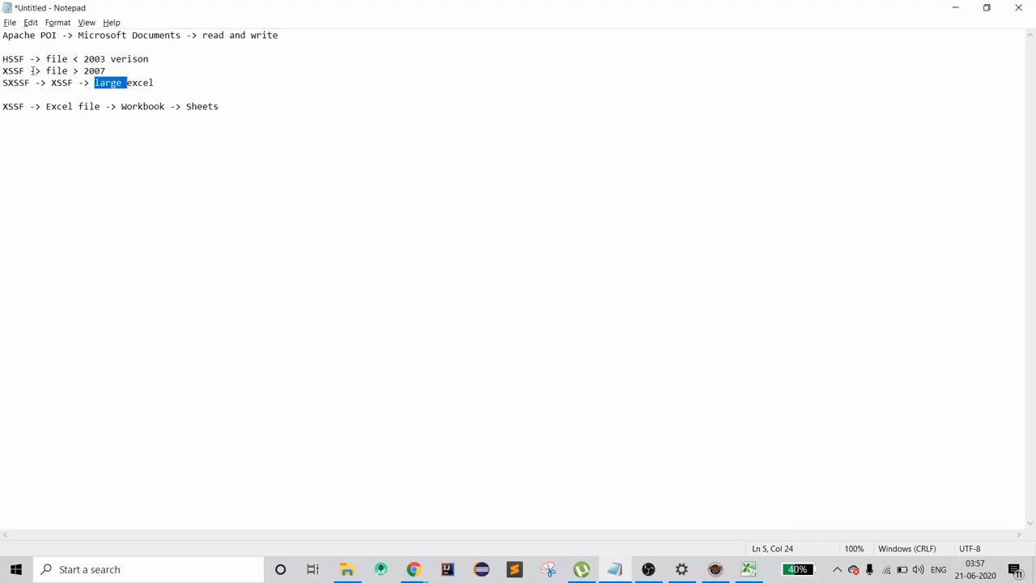
{"action": "double_click", "coordinate": [13, 73]}
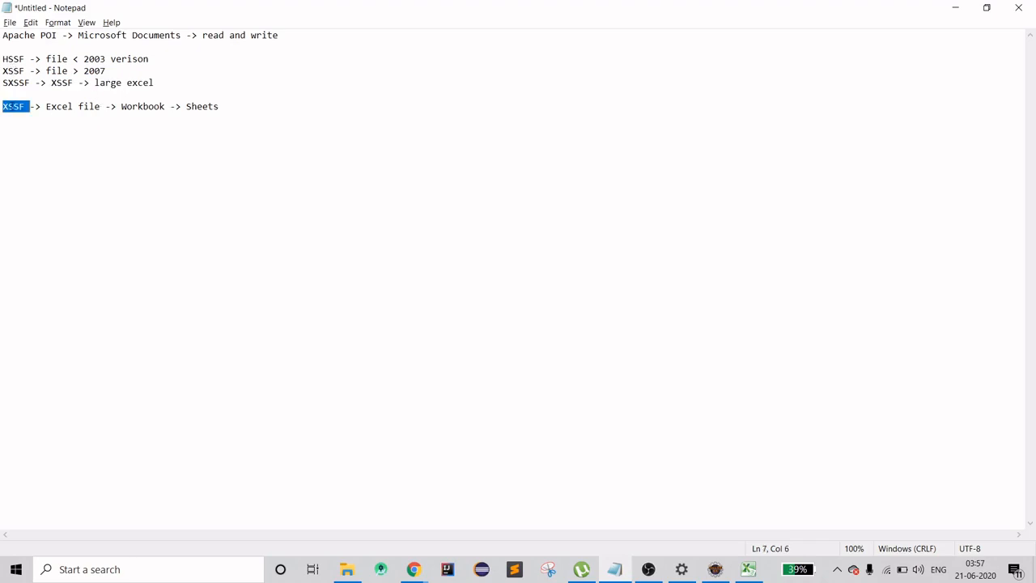
{"action": "double_click", "coordinate": [58, 106]}
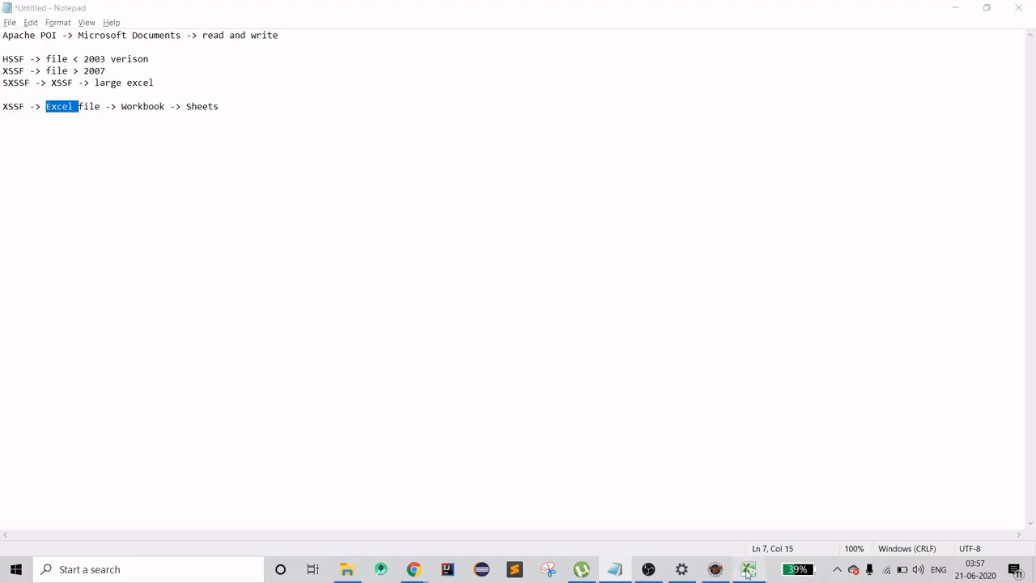
{"action": "left_click", "coordinate": [748, 568]}
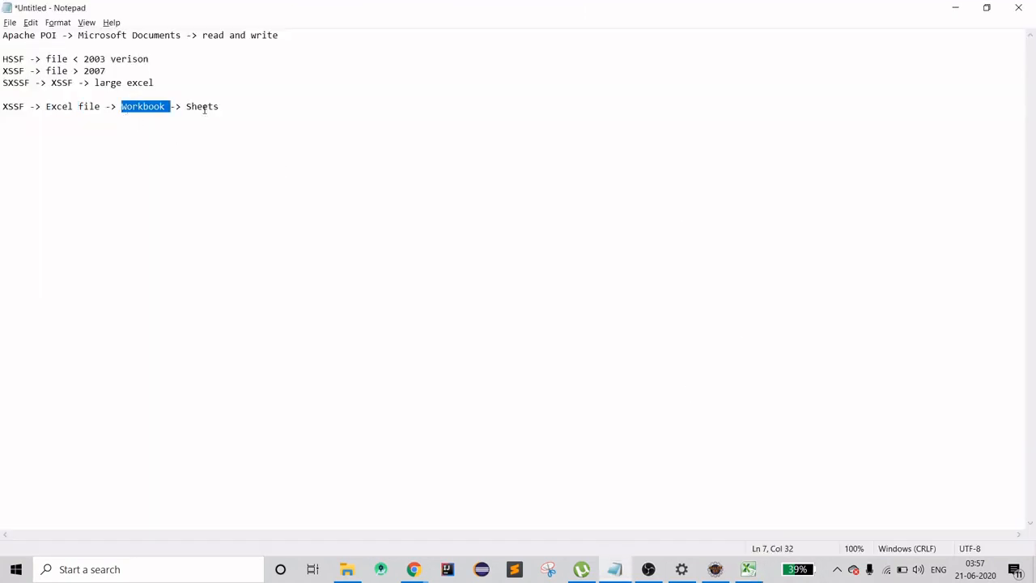
{"action": "left_click", "coordinate": [748, 567]}
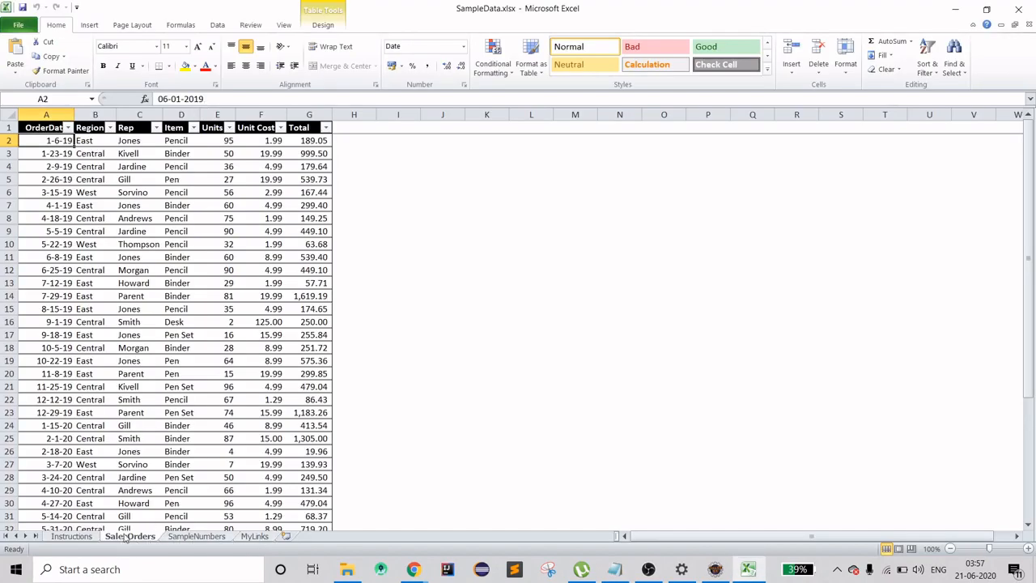
{"action": "mouse_move", "coordinate": [625, 554]}
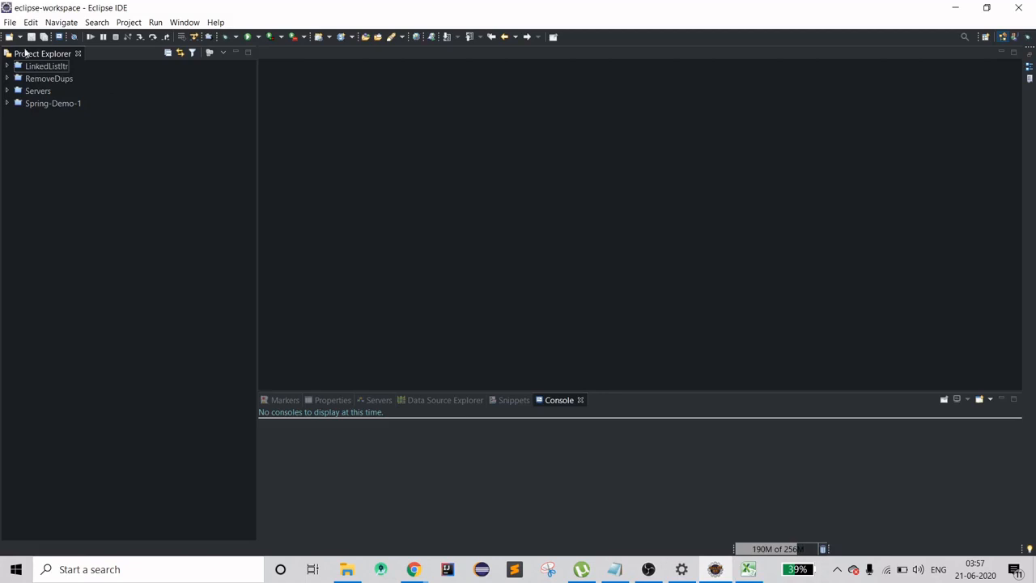
Step: Create a simple Maven project with Group Id com.excel.auto and Artifact Id ExcelAuto
{"action": "left_click", "coordinate": [12, 23]}
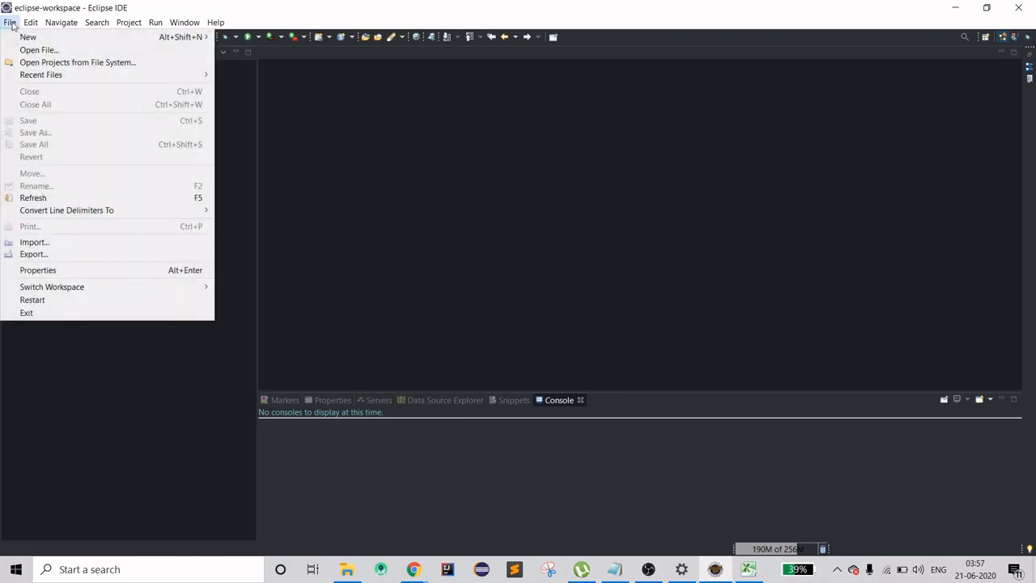
{"action": "mouse_move", "coordinate": [29, 35]}
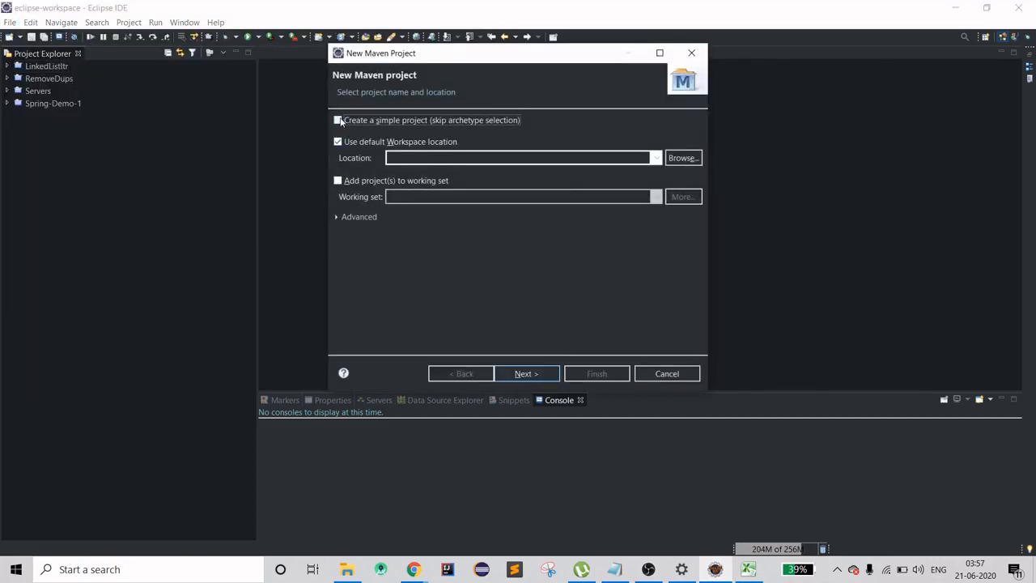
{"action": "left_click", "coordinate": [339, 120]}
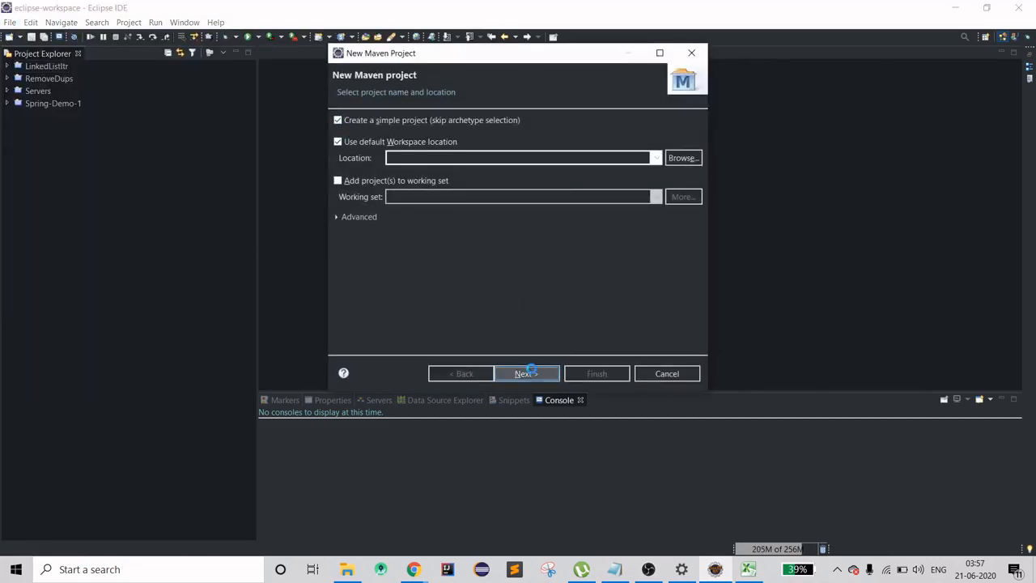
{"action": "left_click", "coordinate": [527, 372]}
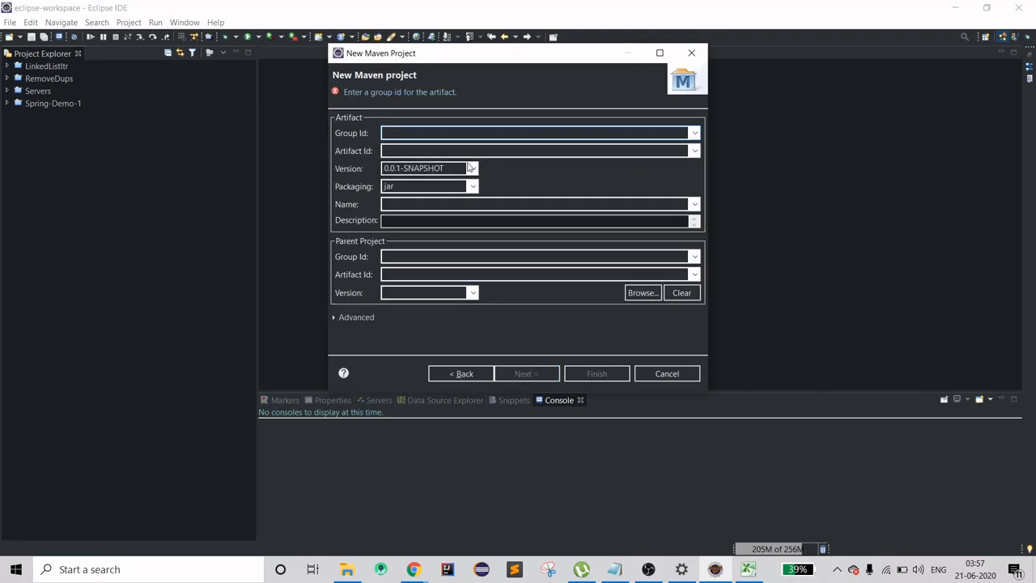
{"action": "type", "text": "com.excel.auto"}
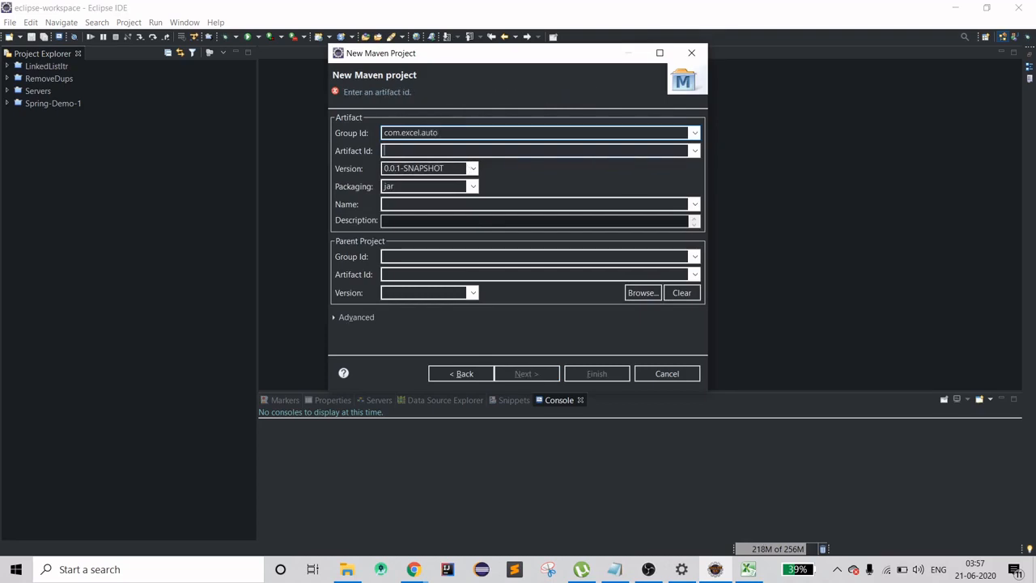
{"action": "type", "text": "Excel"}
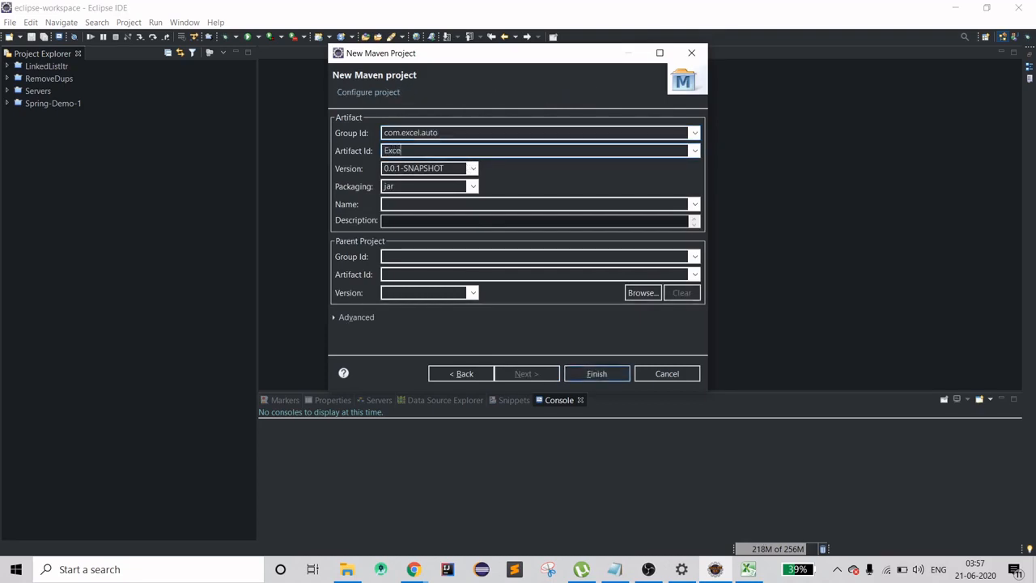
{"action": "type", "text": "lAuto"}
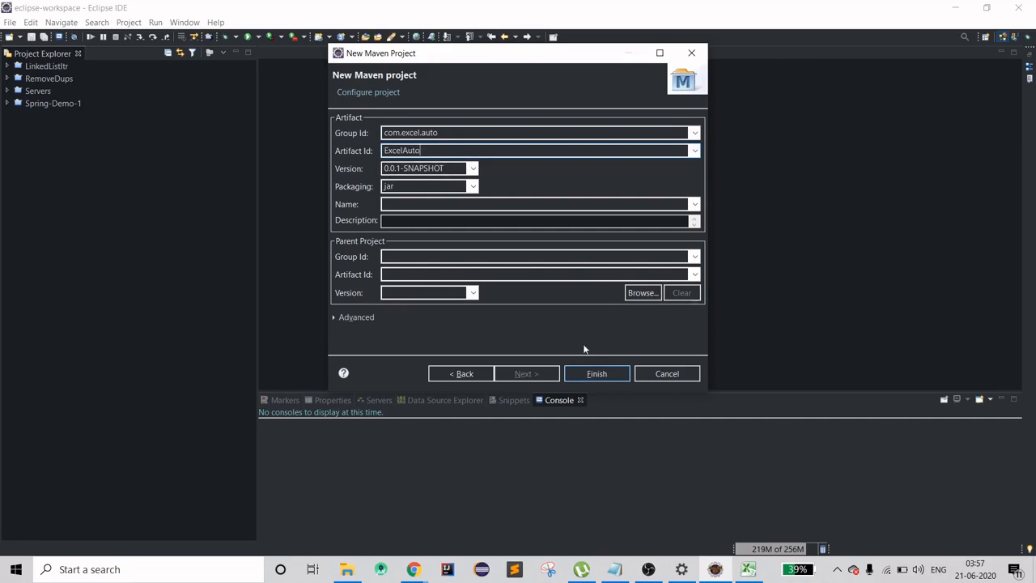
{"action": "left_click", "coordinate": [596, 372]}
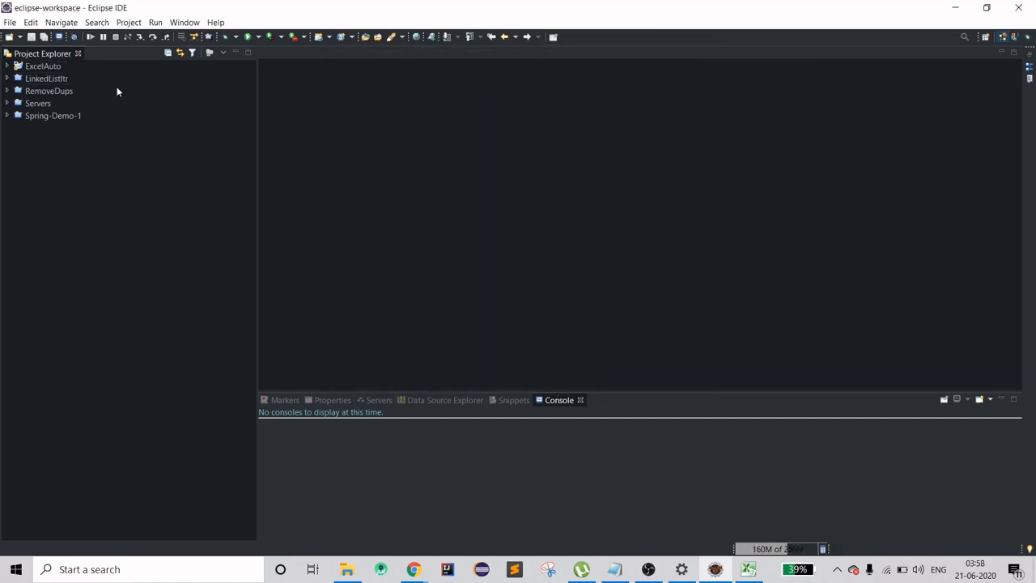
Step: Add an empty <dependencies> block to the project's pom.xml
{"action": "left_click", "coordinate": [9, 66]}
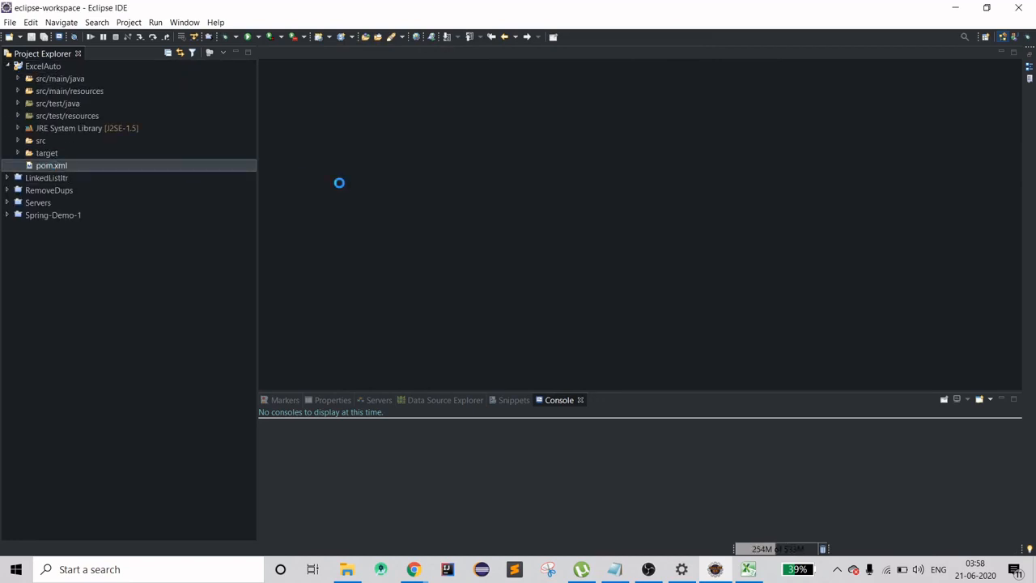
{"action": "double_click", "coordinate": [44, 165]}
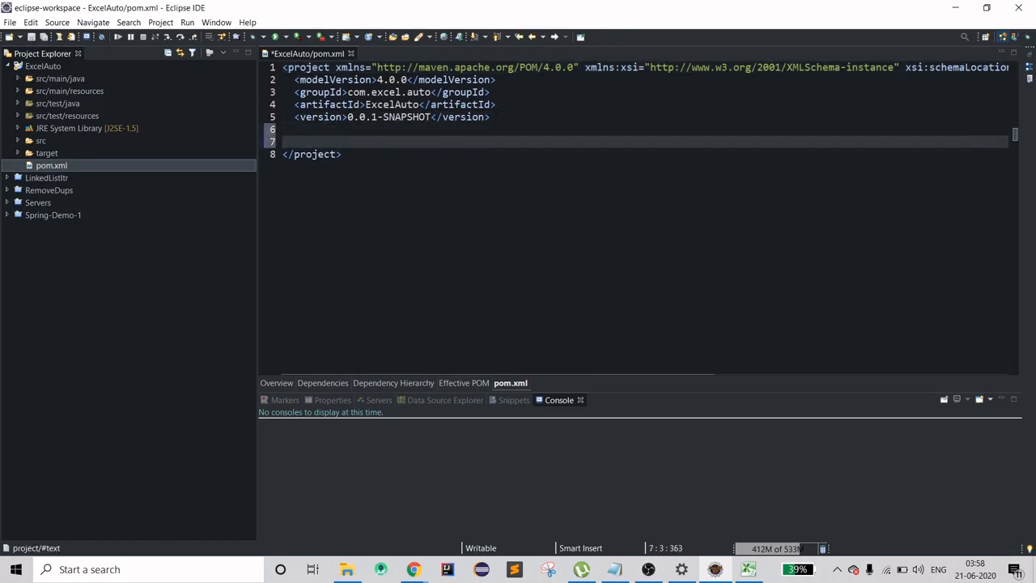
{"action": "type", "text": "<dependencies>"}
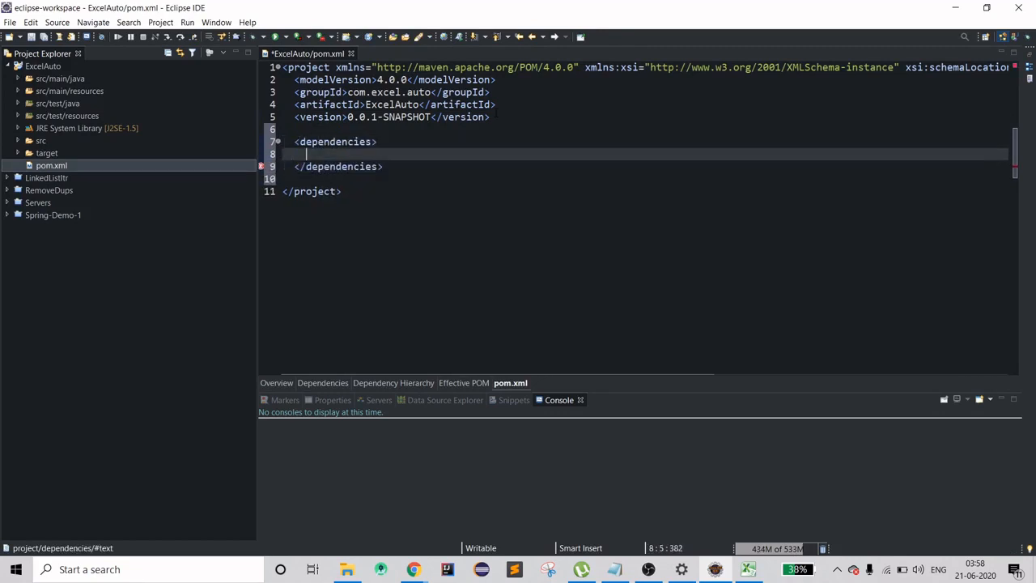
{"action": "key", "text": "alt+tab"}
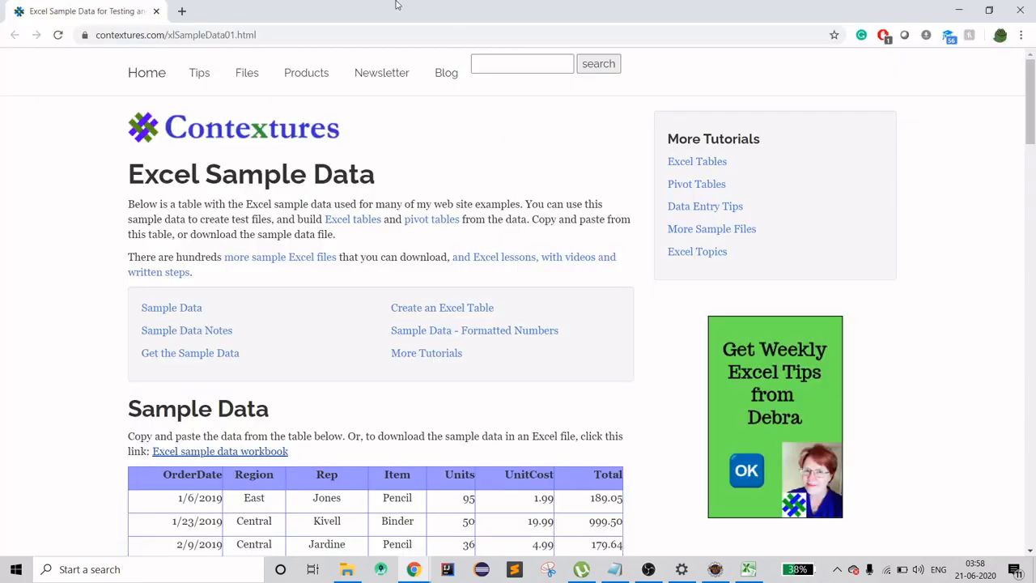
Step: Search mvnrepository.com for apache poi
{"action": "type", "text": "mcn"}
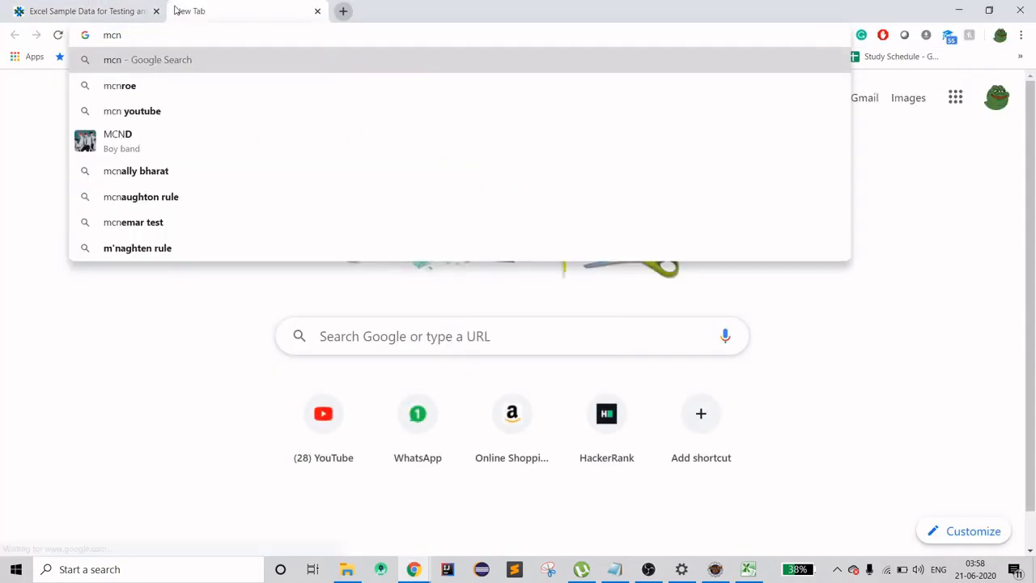
{"action": "type", "text": "mvnrepository.com"}
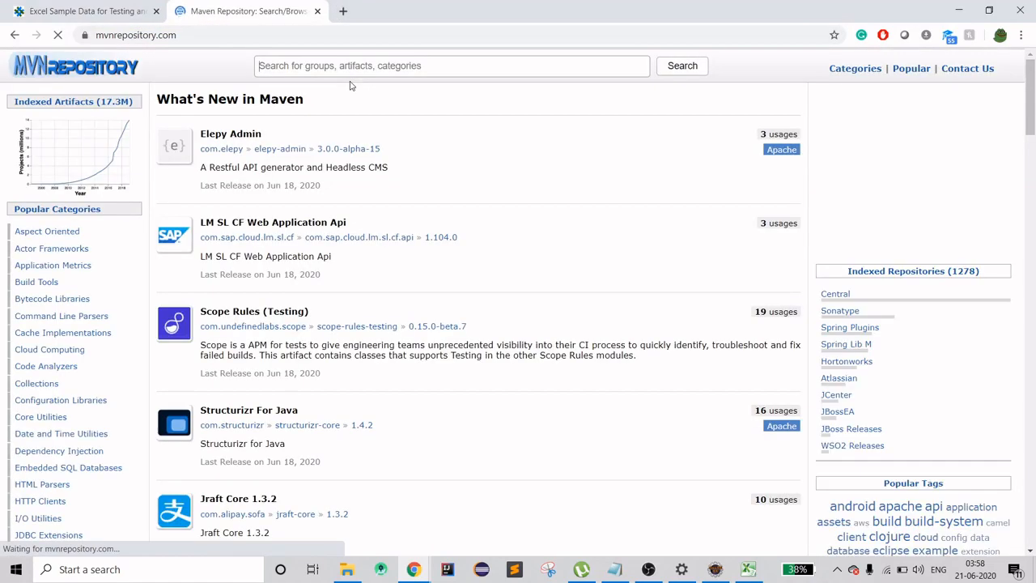
{"action": "type", "text": "apach"}
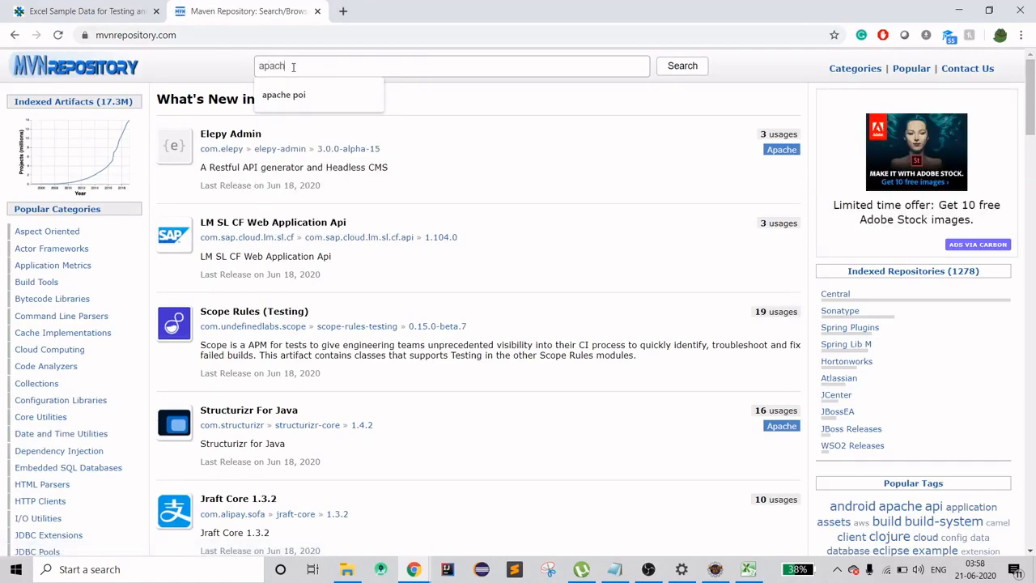
{"action": "left_click", "coordinate": [284, 94]}
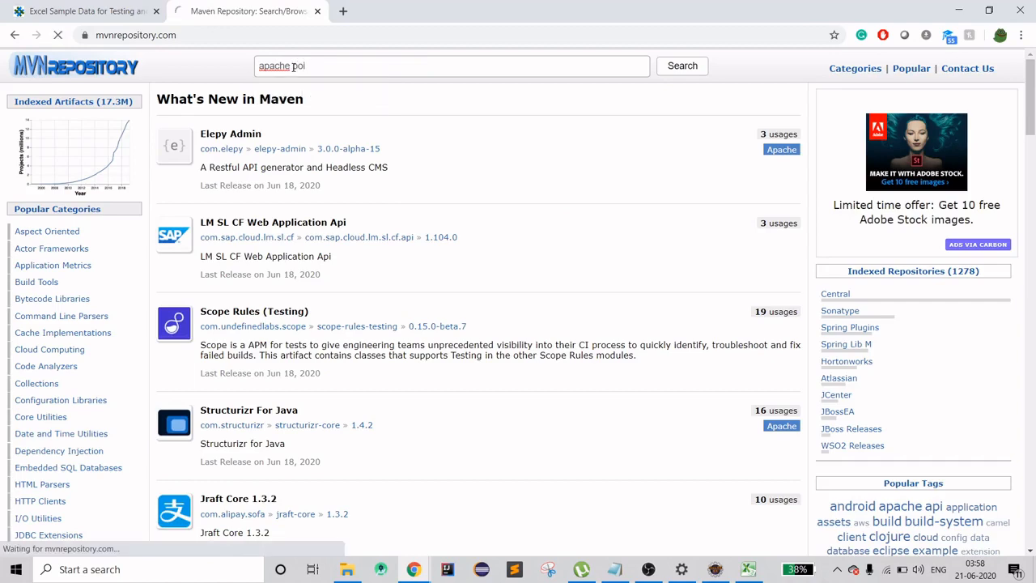
{"action": "left_click", "coordinate": [681, 65]}
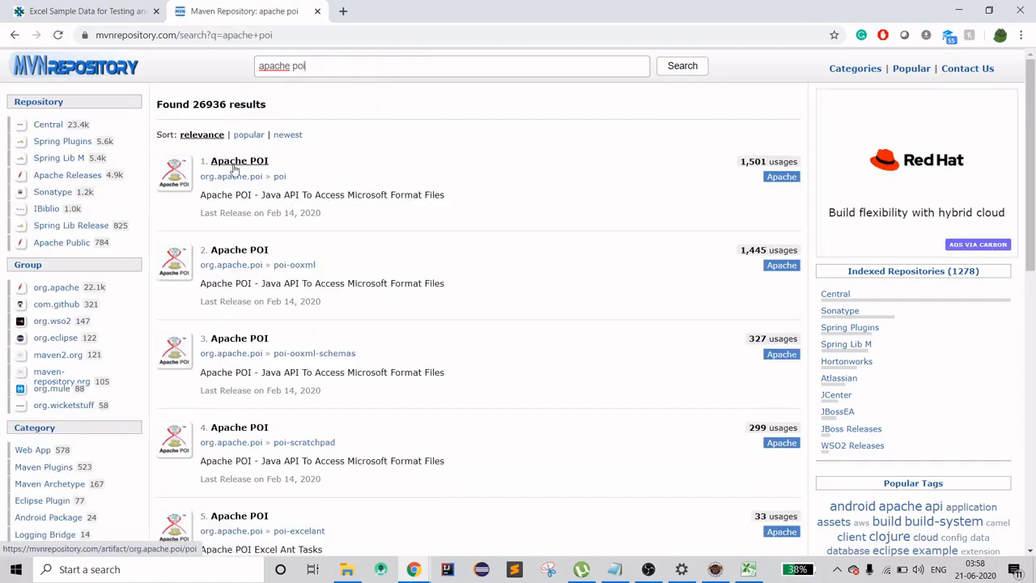
Step: Open the poi and poi-ooxml artifact pages and choose poi-ooxml version 3.17
{"action": "left_click", "coordinate": [240, 249]}
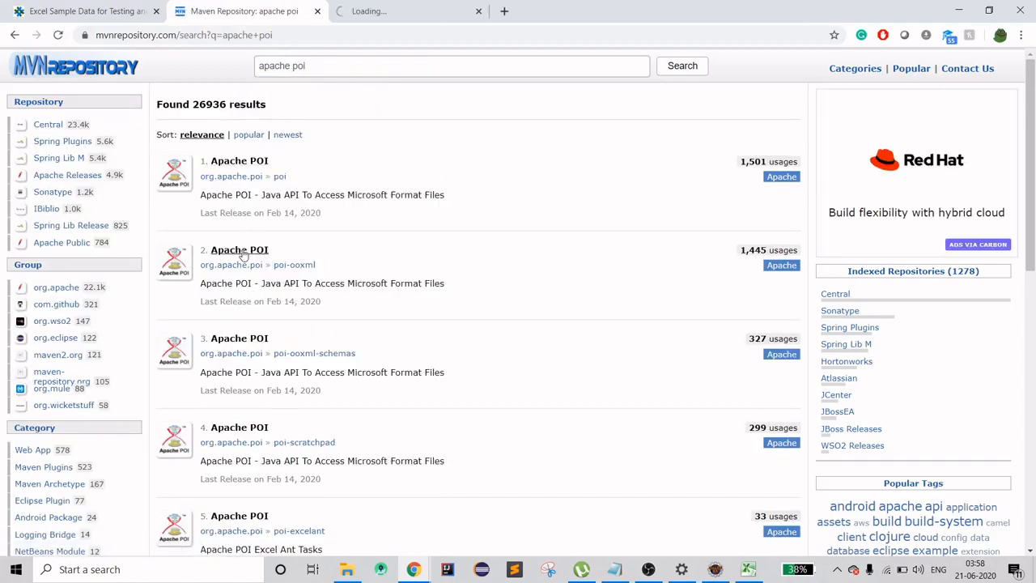
{"action": "left_click", "coordinate": [240, 250]}
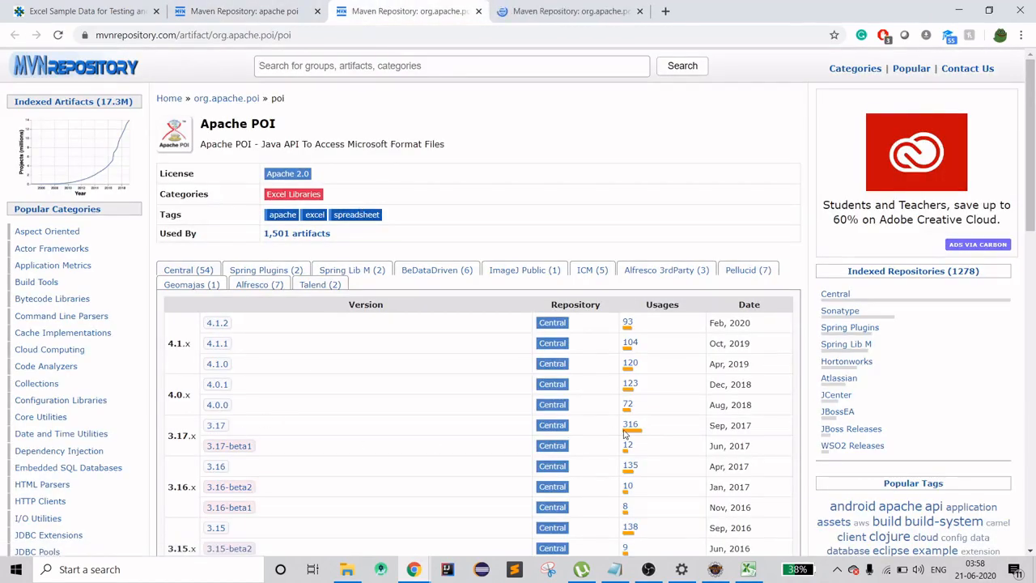
{"action": "mouse_move", "coordinate": [215, 426]}
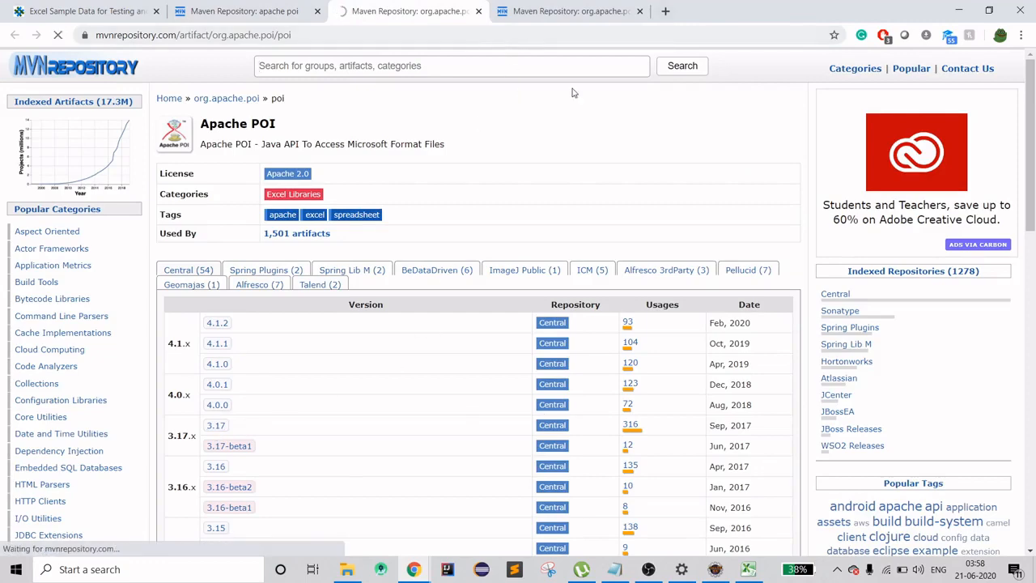
{"action": "left_click", "coordinate": [215, 424]}
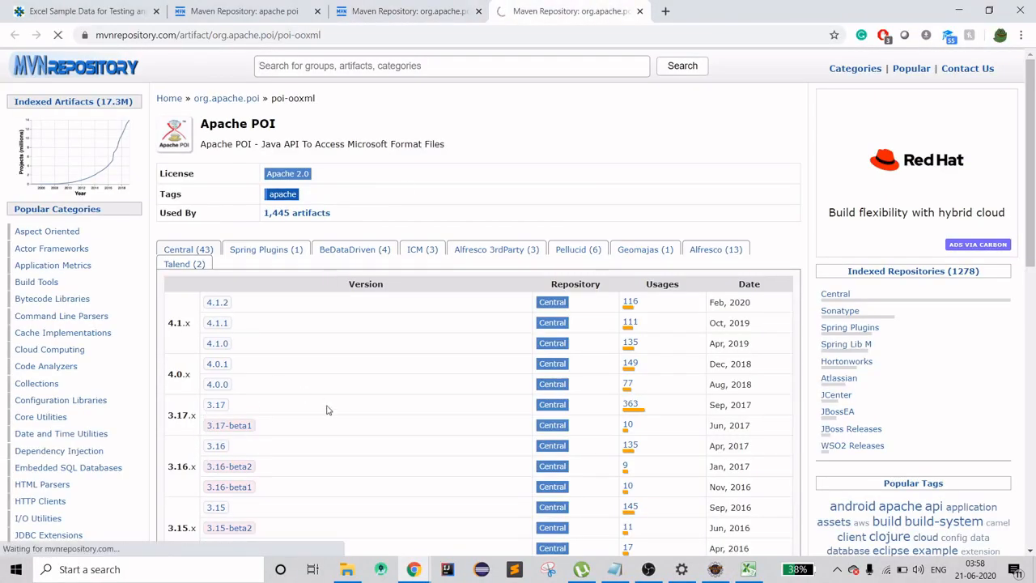
{"action": "left_click", "coordinate": [215, 405]}
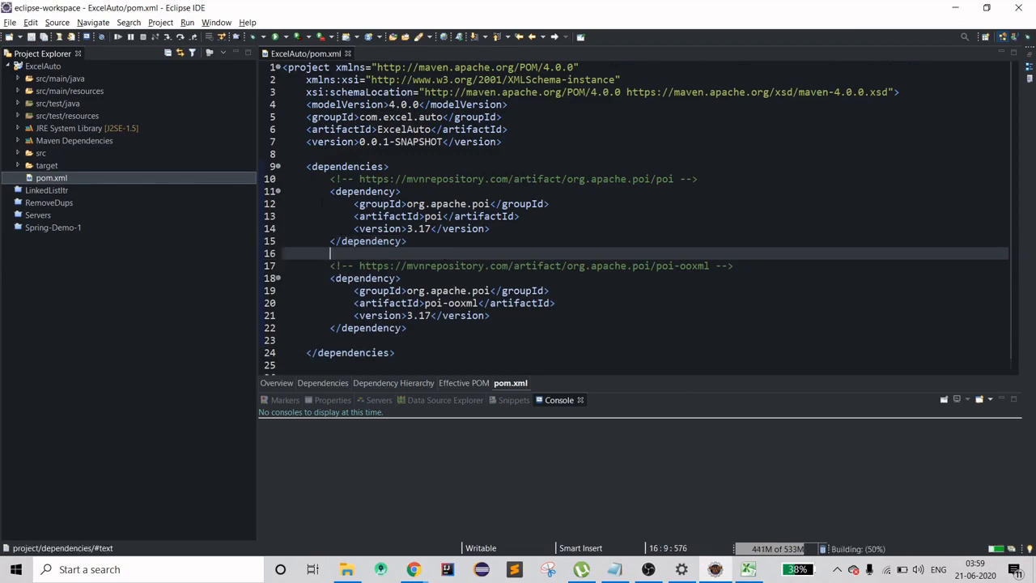
Step: Expand Maven Dependencies to confirm the poi and poi-ooxml jars, then select the ExcelAuto project
{"action": "left_click", "coordinate": [18, 139]}
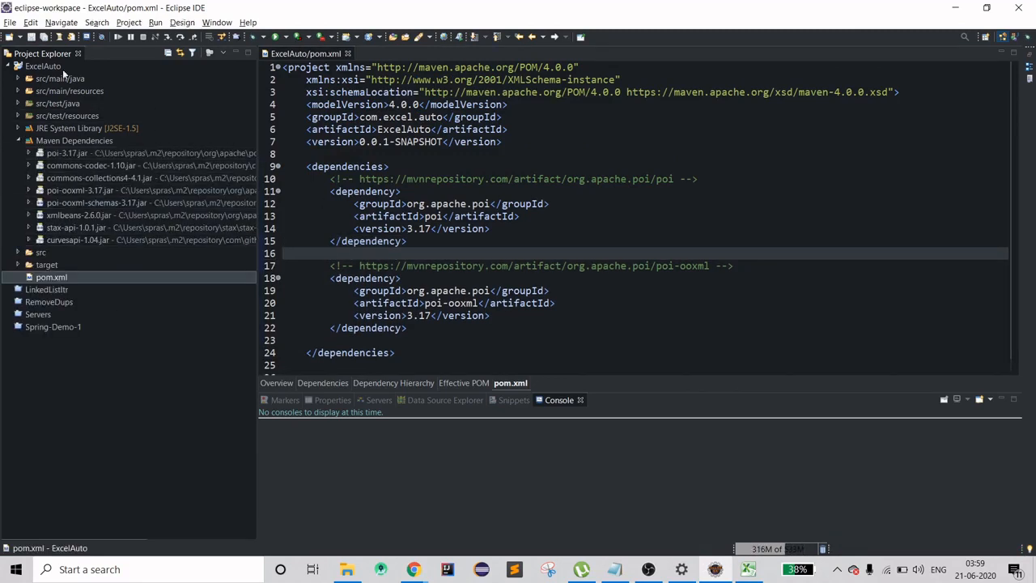
{"action": "left_click", "coordinate": [45, 67]}
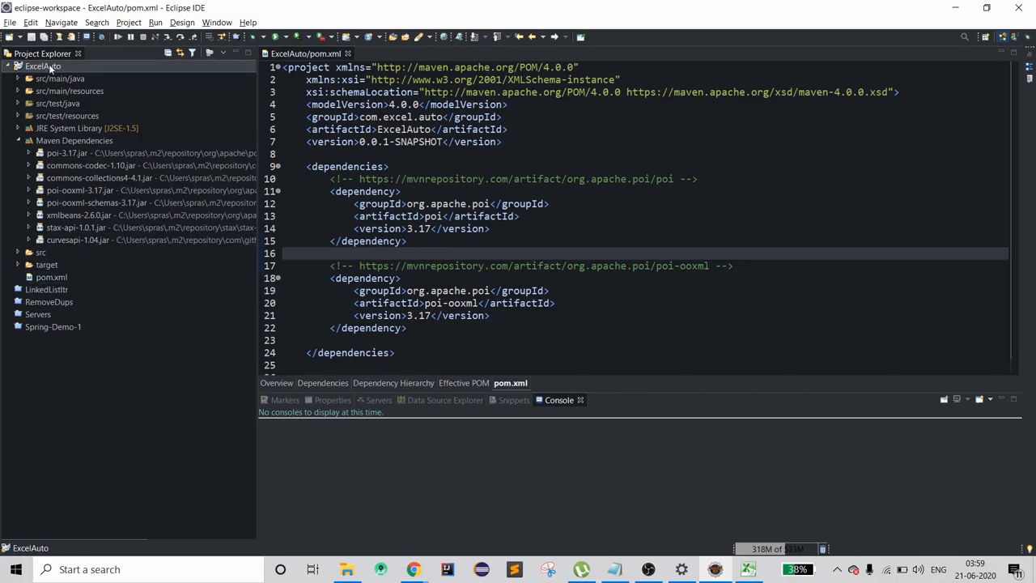
Step: Create class ExcelAuto in package com.excel.auto with a main method stub
{"action": "right_click", "coordinate": [52, 66]}
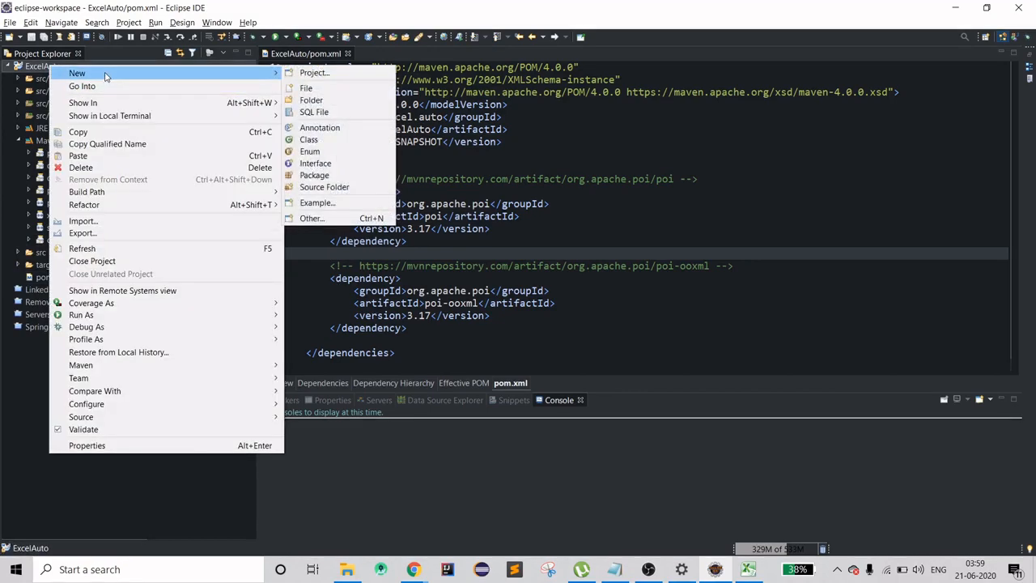
{"action": "mouse_move", "coordinate": [320, 126]}
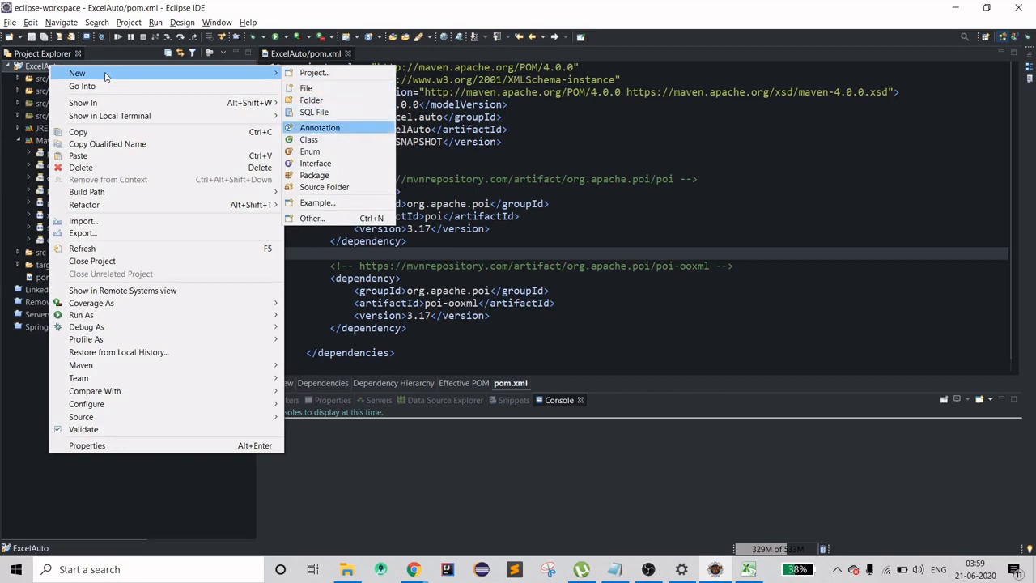
{"action": "left_click", "coordinate": [307, 139]}
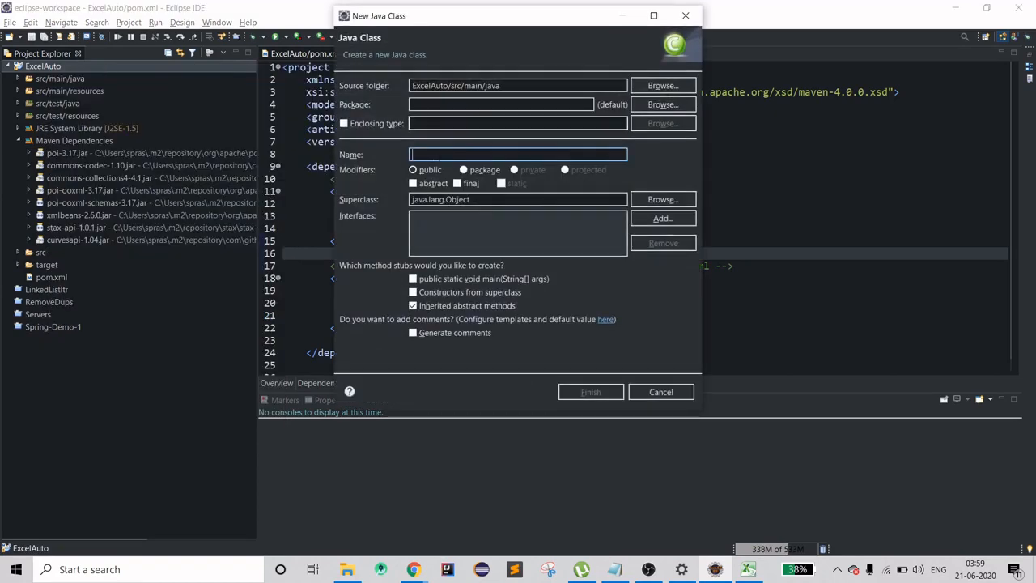
{"action": "type", "text": "ExcelAuto"}
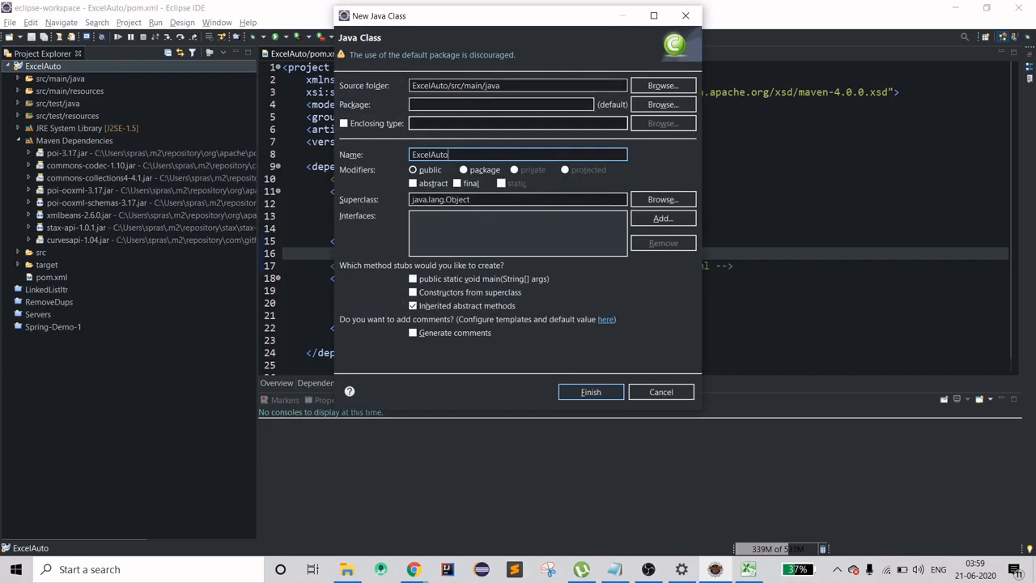
{"action": "type", "text": "com."}
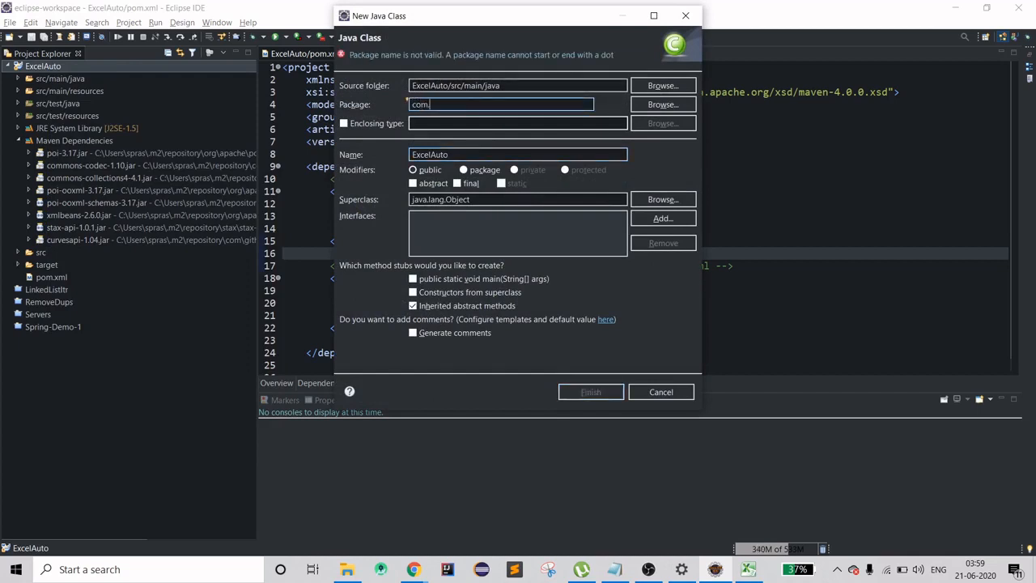
{"action": "type", "text": "excel.auto"}
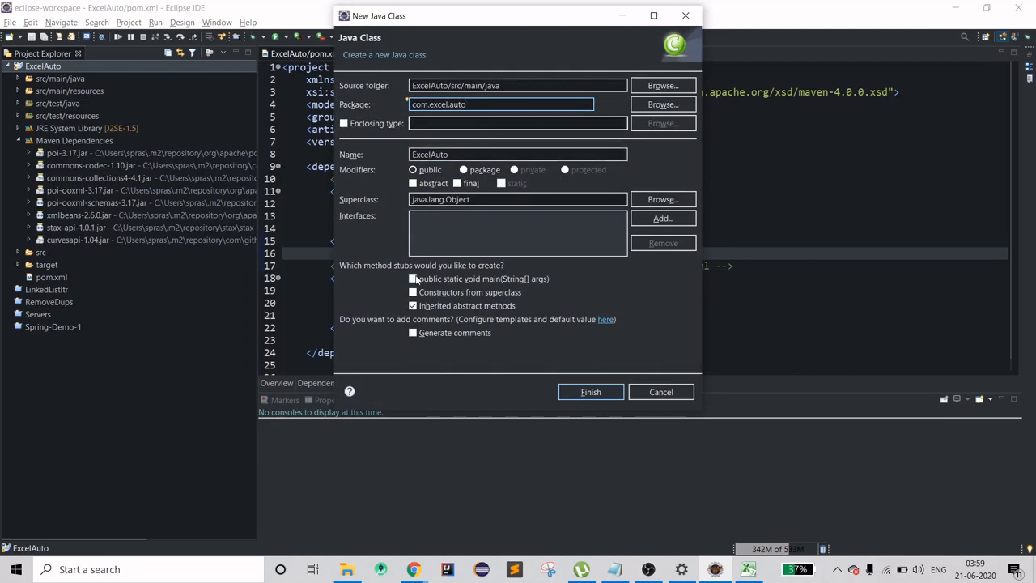
{"action": "left_click", "coordinate": [589, 391]}
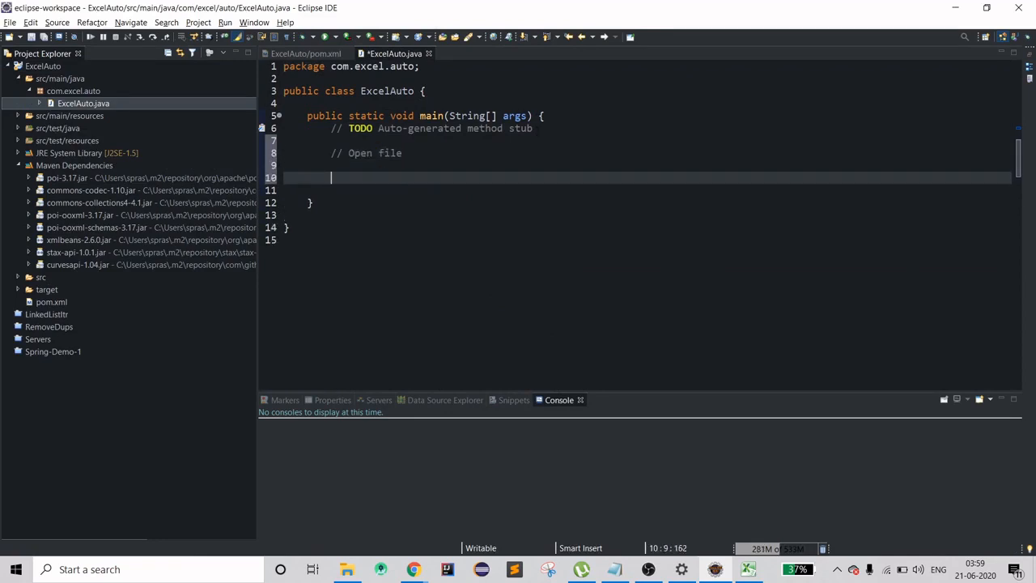
Step: Add step comments in main: Input Stream, Sheet, Iterator Row and Iterator cell
{"action": "type", "text": "//"}
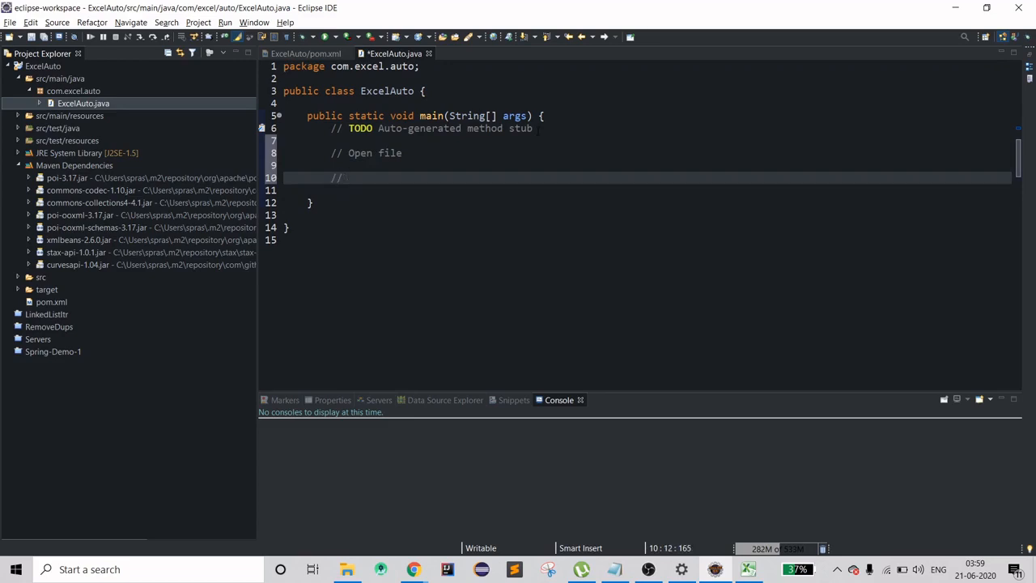
{"action": "type", "text": "Input Stream"}
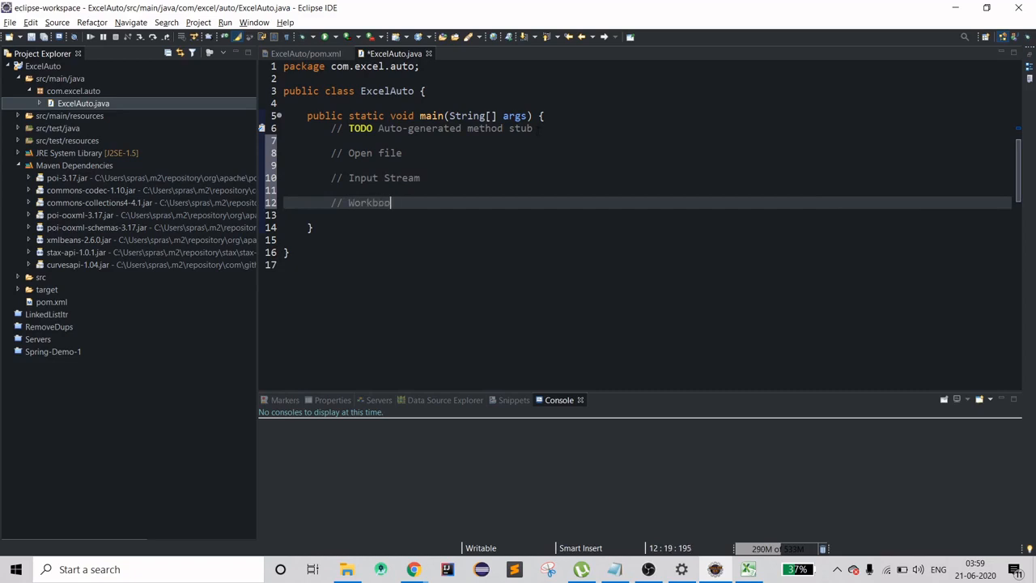
{"action": "key", "text": "Enter"}
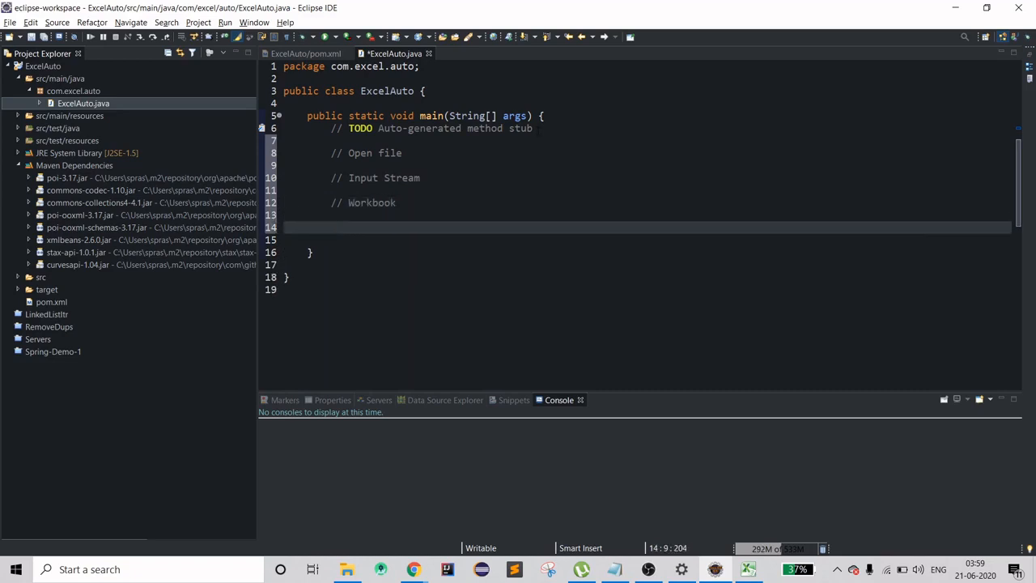
{"action": "type", "text": "//"}
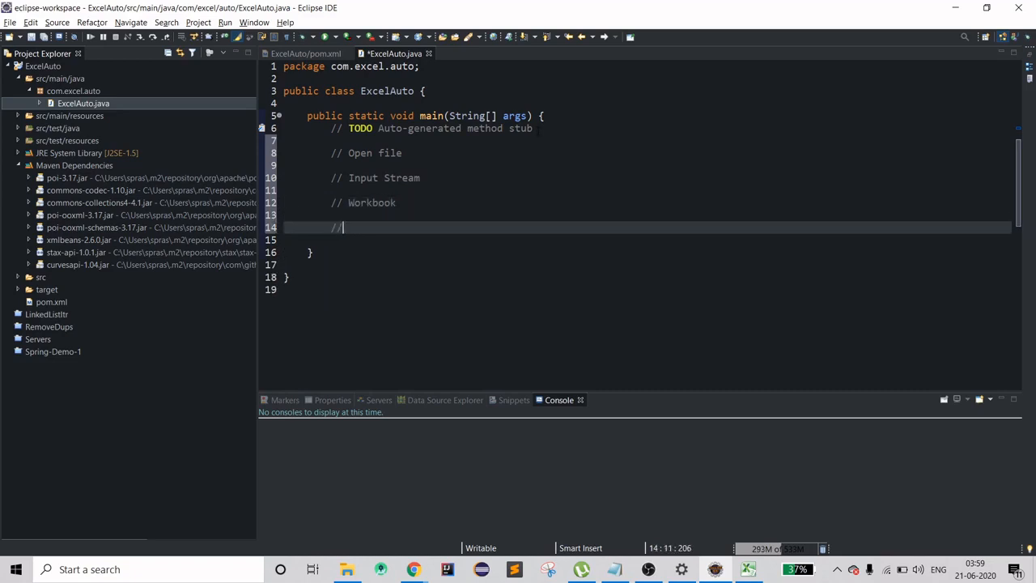
{"action": "type", "text": "Sheet"}
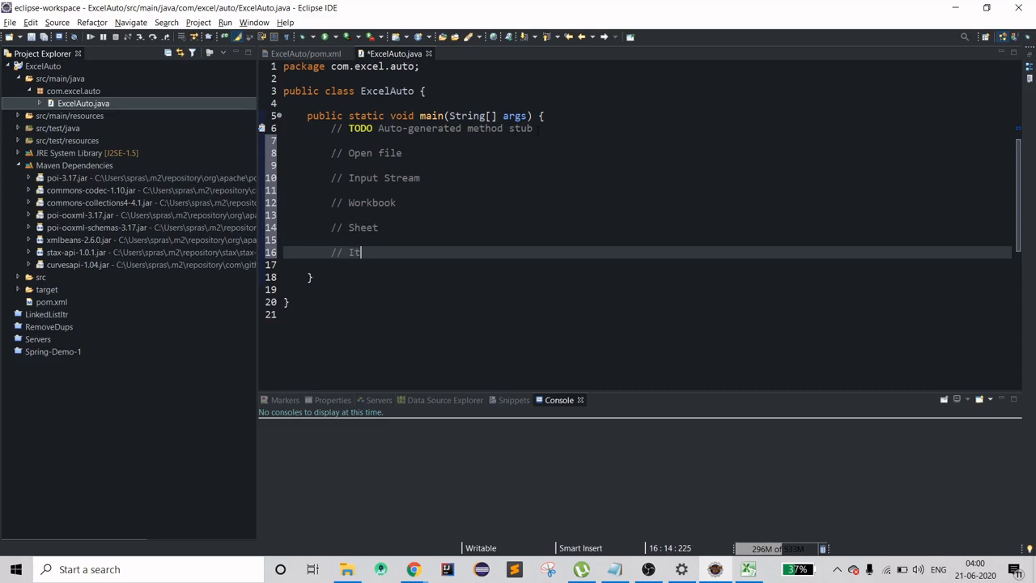
{"action": "type", "text": "erator Row"}
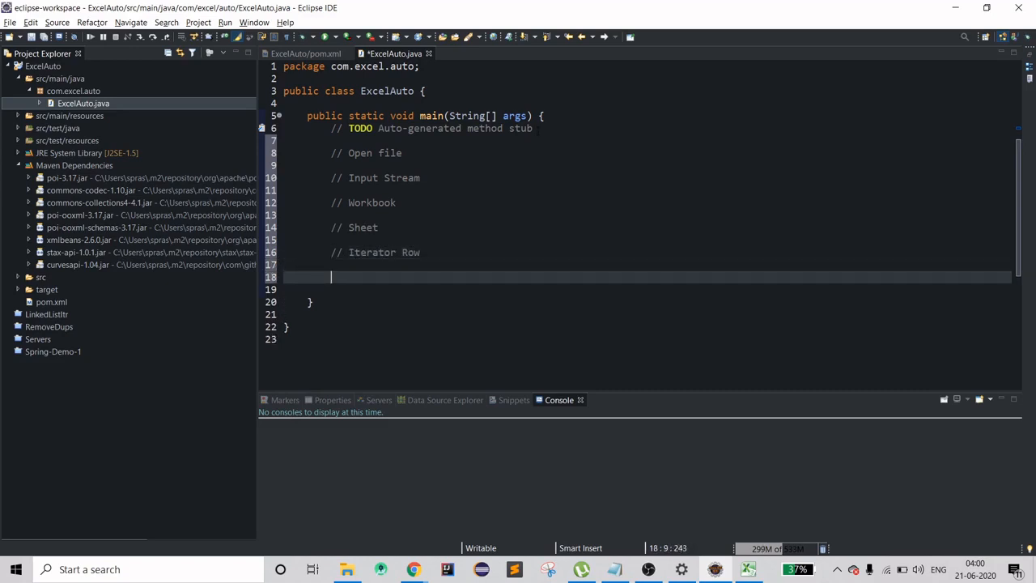
{"action": "type", "text": "// Iterator cell"}
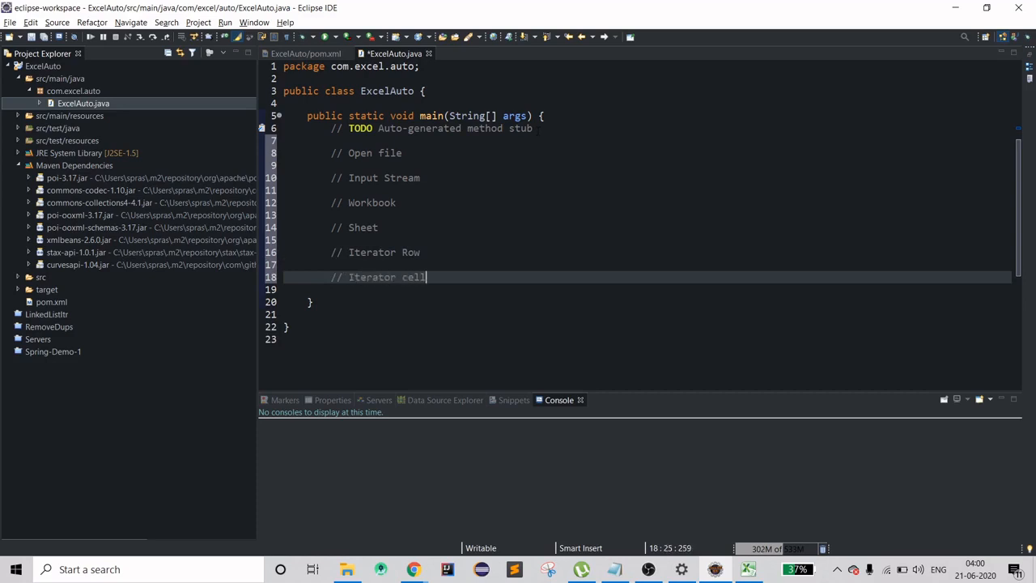
Step: Add the final // Close Workbook comment line
{"action": "key", "text": "Enter"}
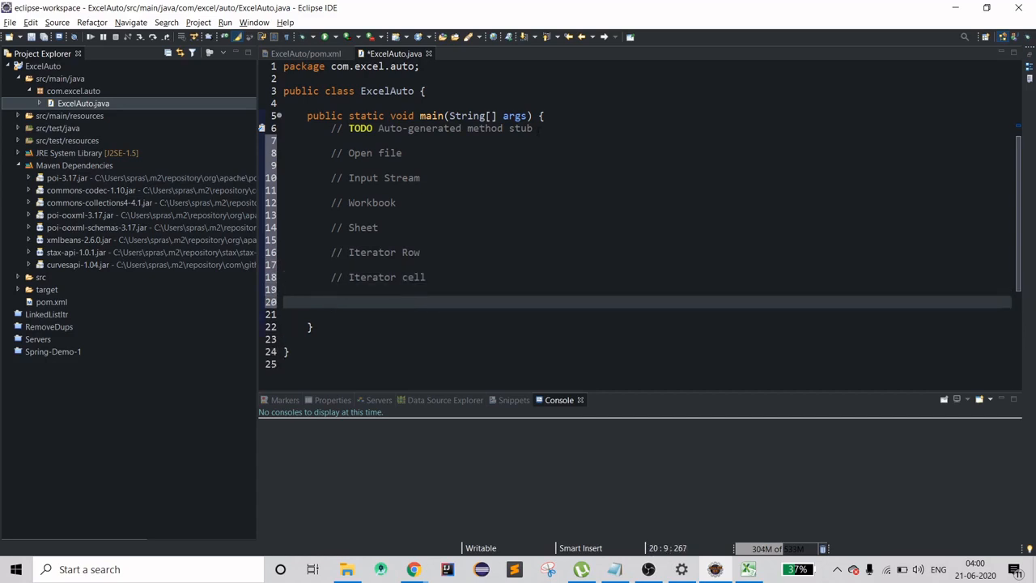
{"action": "type", "text": "//"}
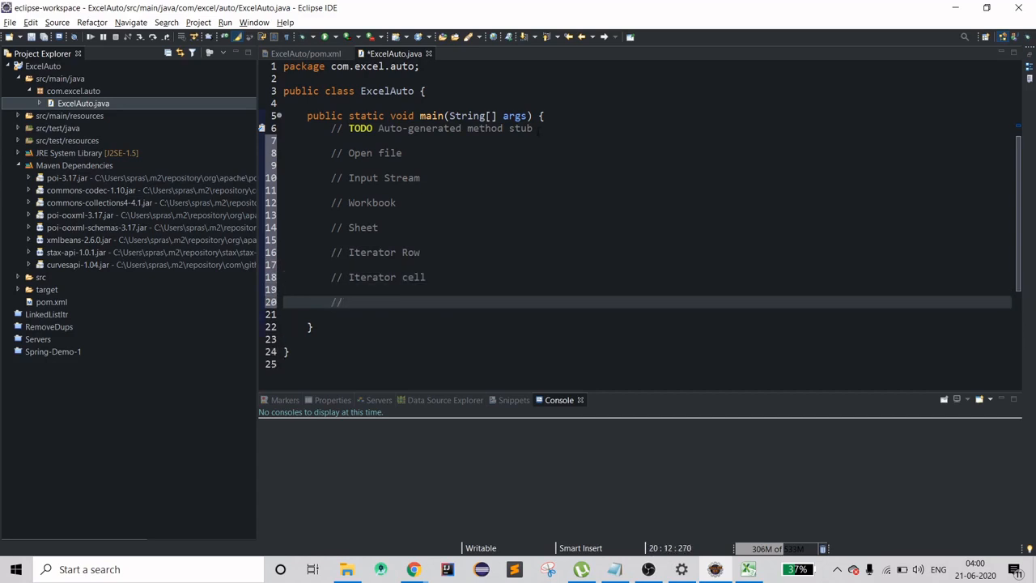
{"action": "type", "text": "CLose"}
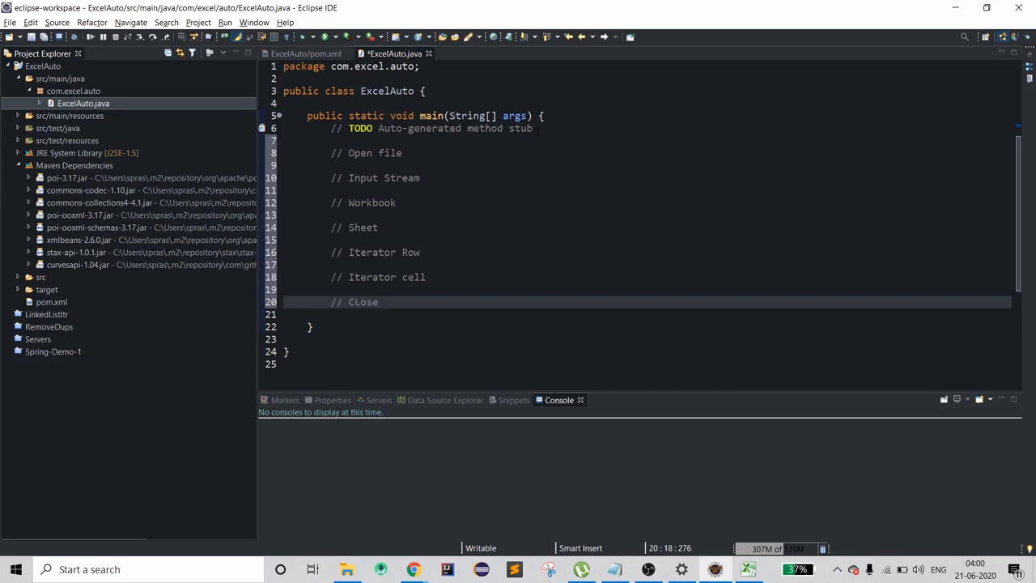
{"action": "type", "text": "Workbook"}
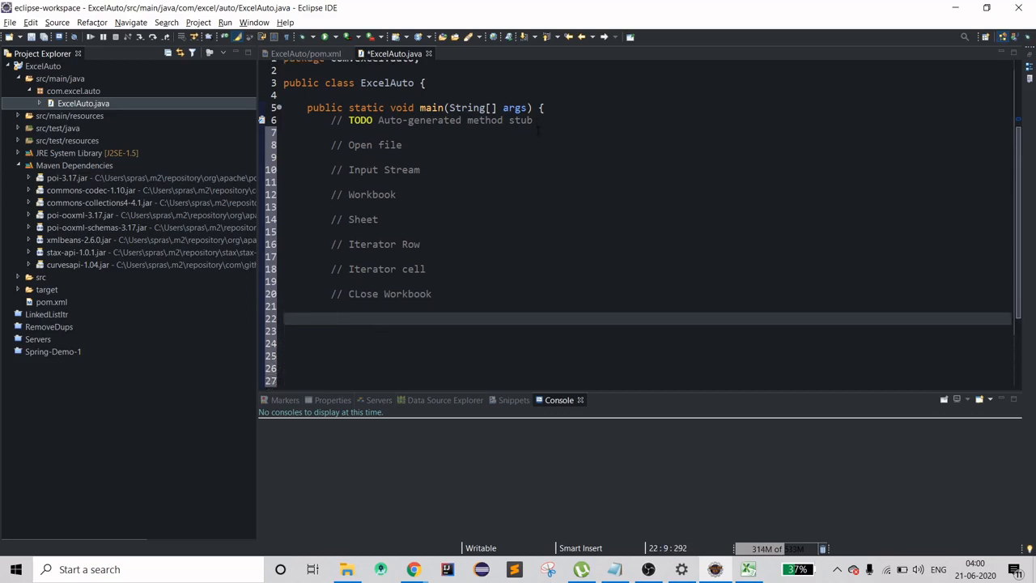
Step: Declare File file = new File("C:\\Temp\\SampleData.xlsx")
{"action": "type", "text": "F"}
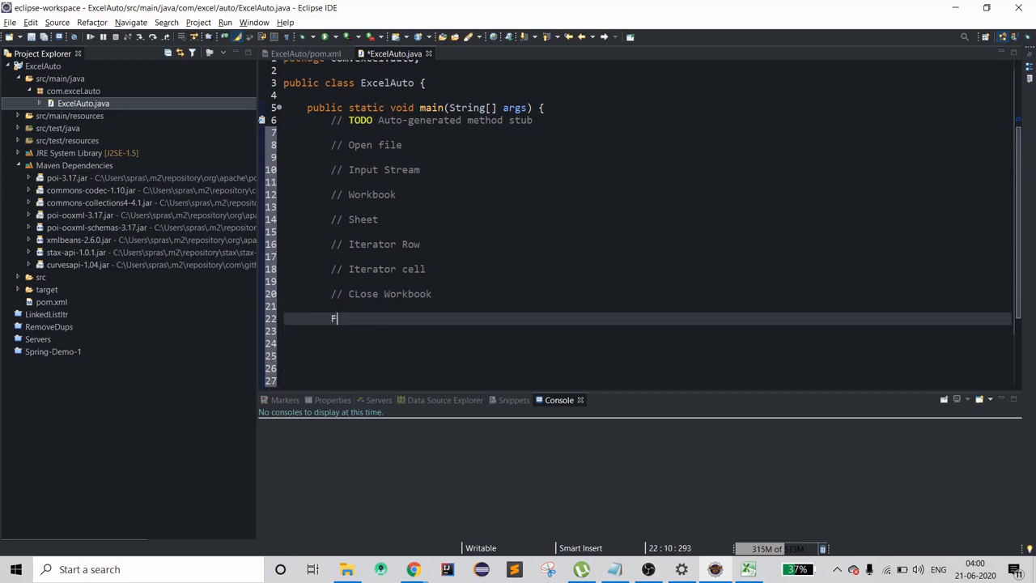
{"action": "type", "text": "ile file ="}
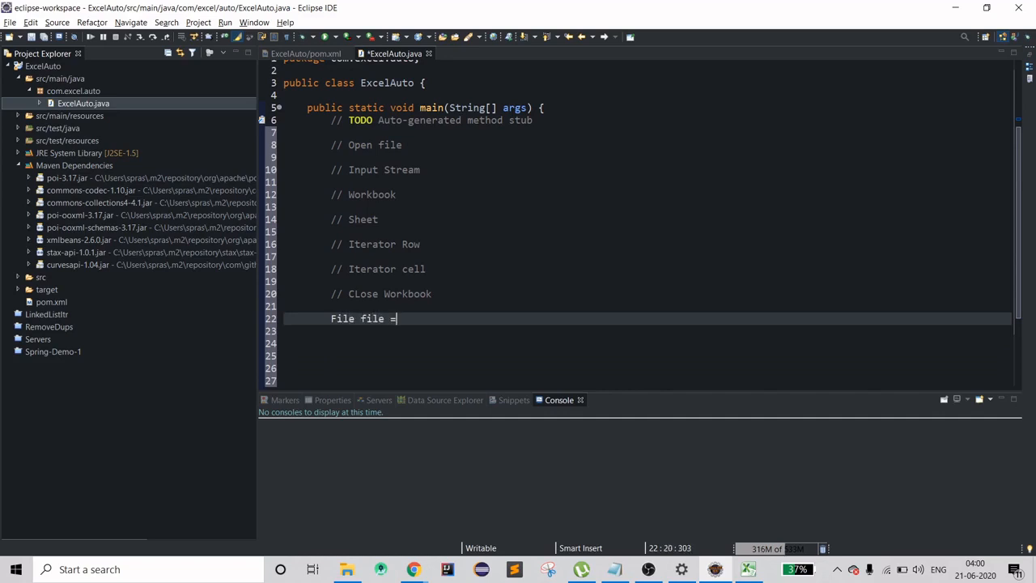
{"action": "type", "text": "new File"}
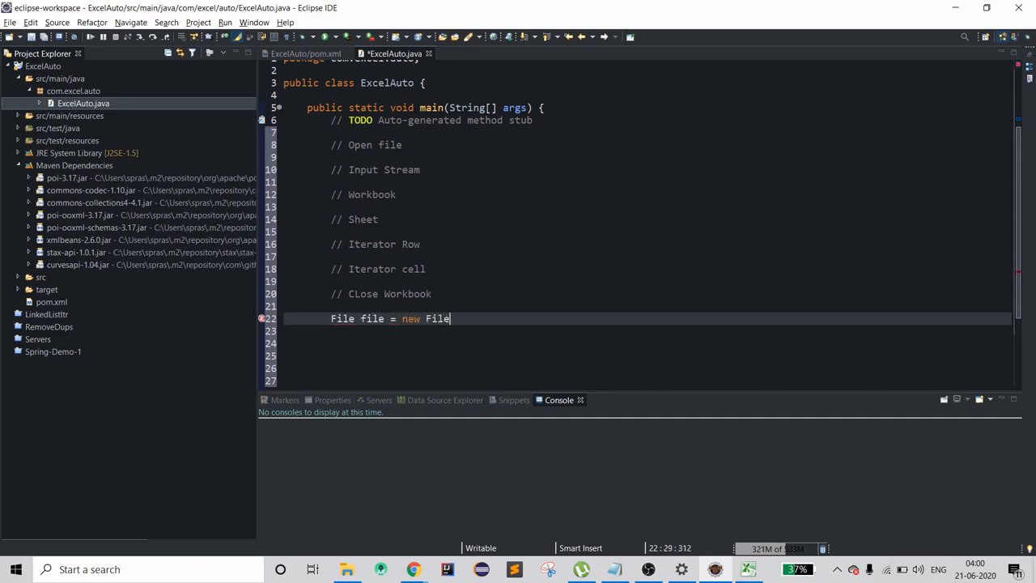
{"action": "type", "text": "(arg0"}
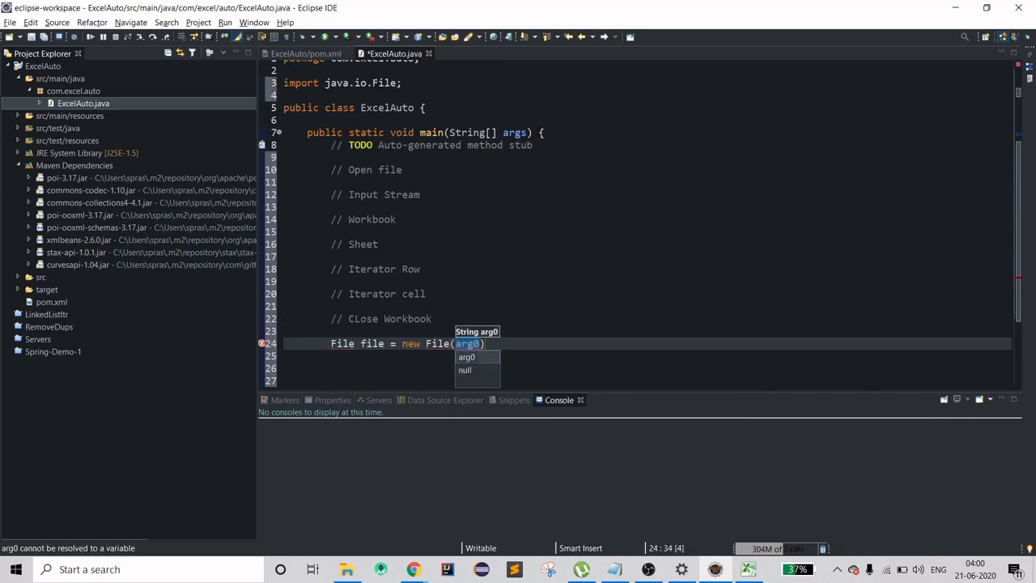
{"action": "type", "text": "\"\""}
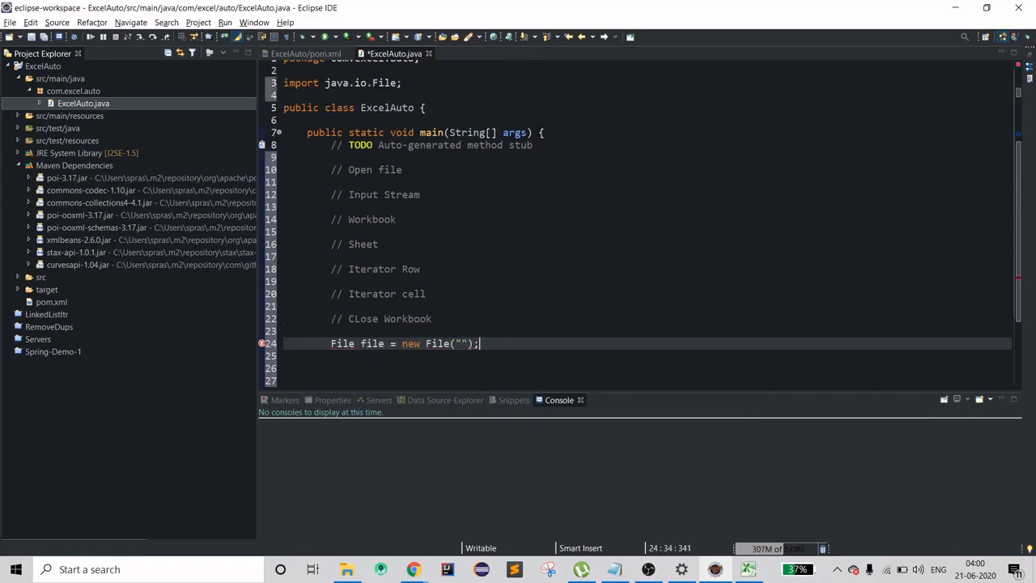
{"action": "type", "text": "C:\\\\Temp\\\\"}
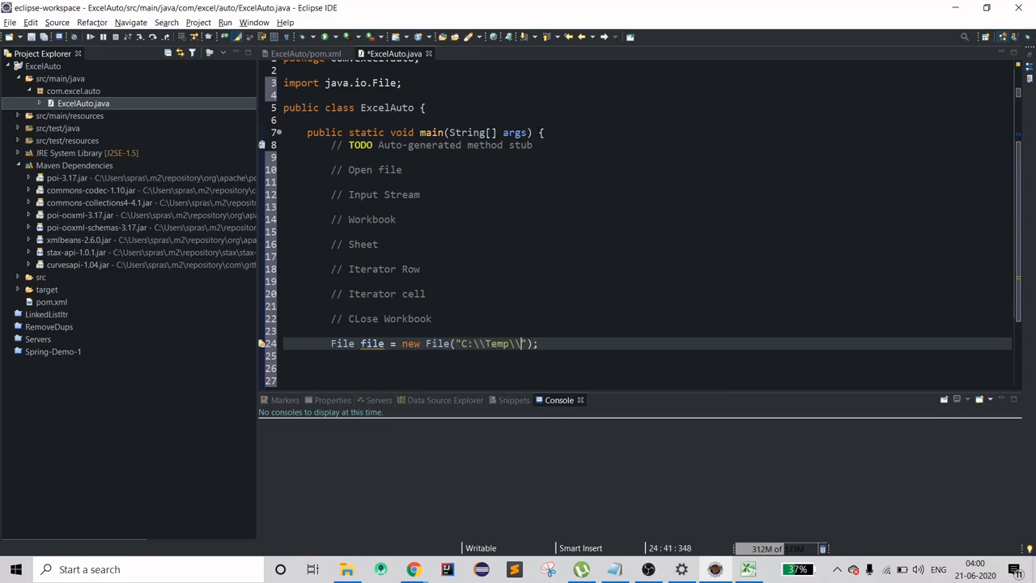
{"action": "type", "text": "Samplease"}
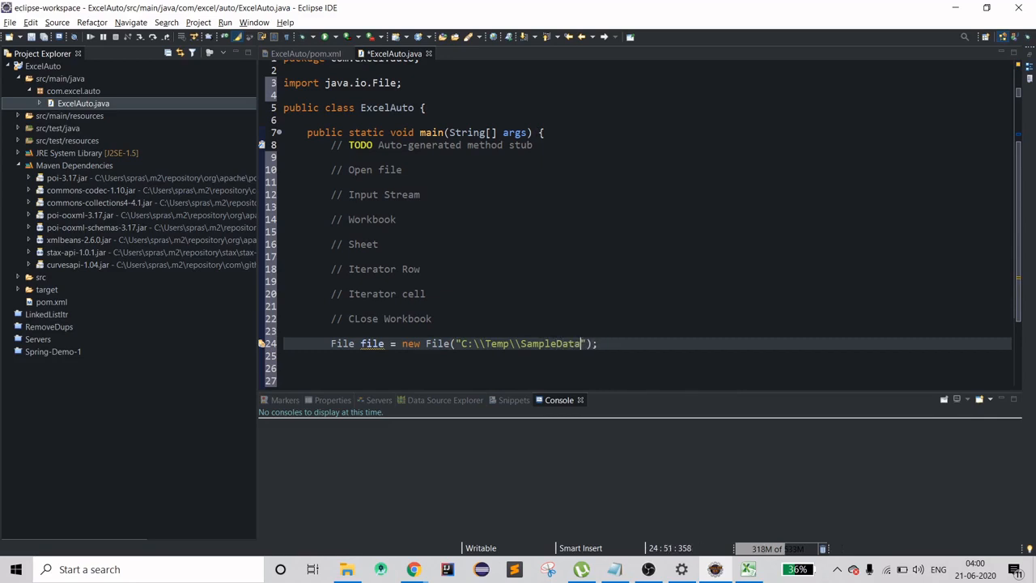
{"action": "type", "text": ".xlsx"}
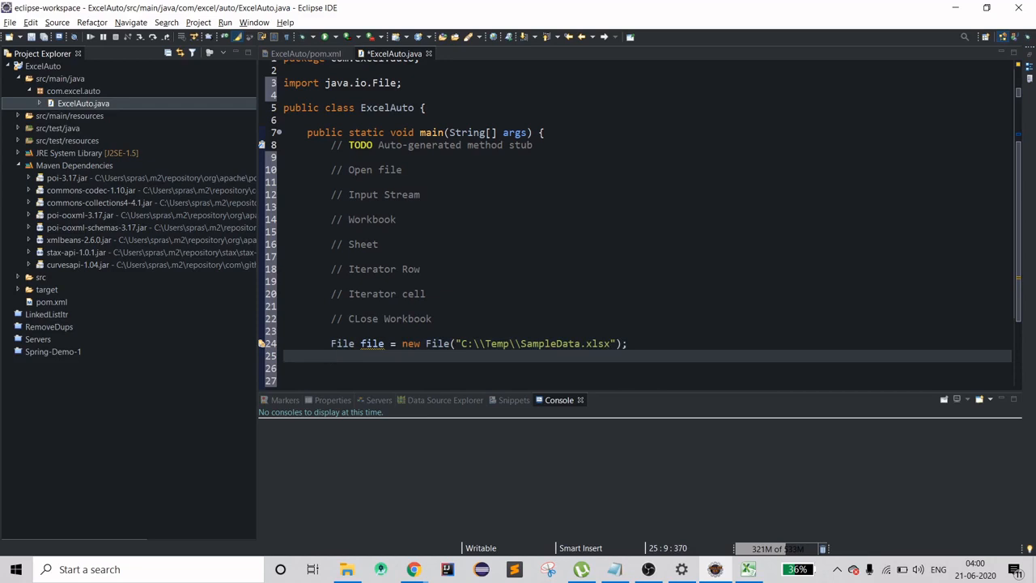
Step: Create a FileInputStream for the file and surround it with try/catch via Quick Fix
{"action": "type", "text": "FileInputStream fis = new"}
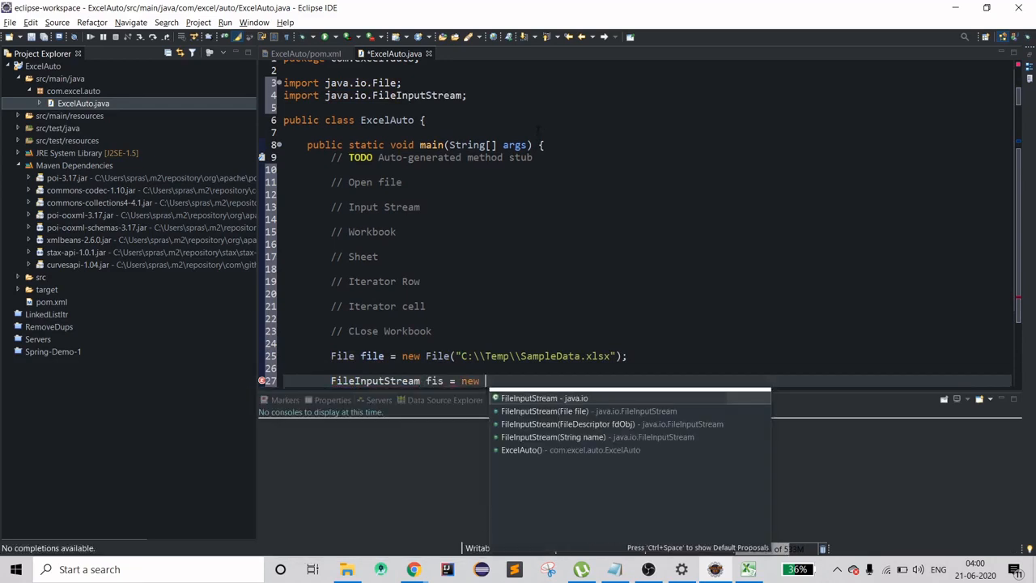
{"action": "left_click", "coordinate": [542, 398]}
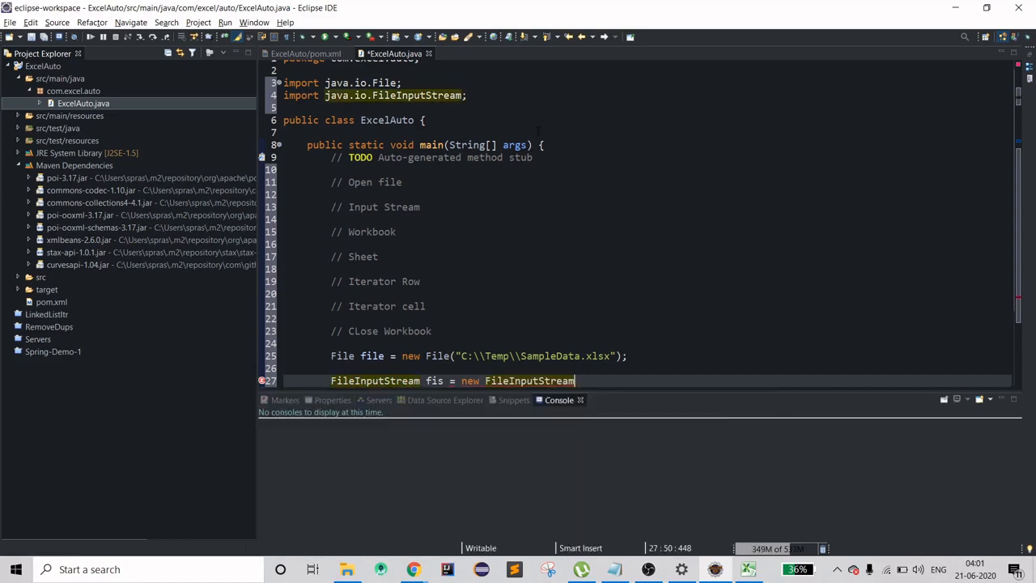
{"action": "type", "text": "()"}
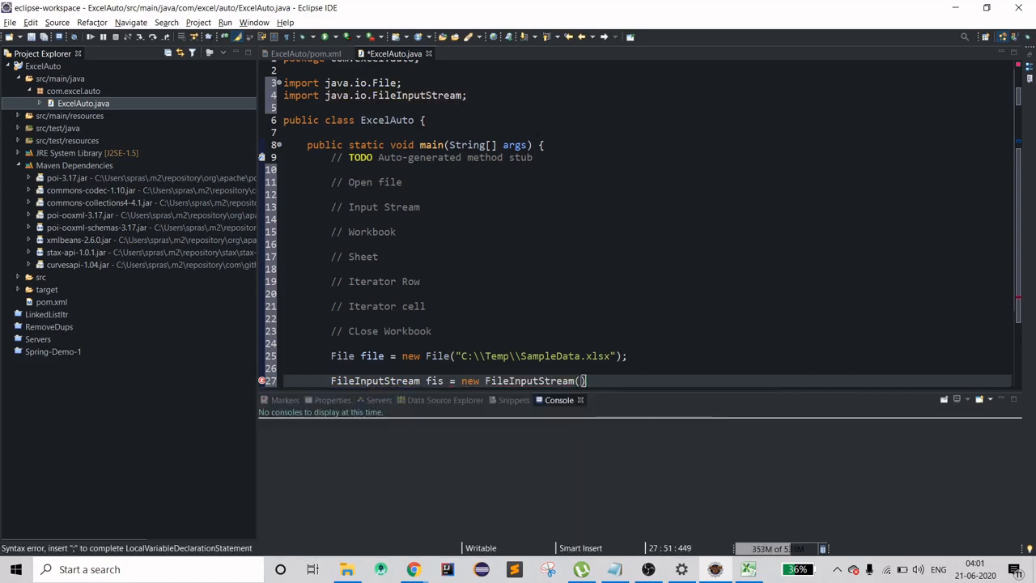
{"action": "type", "text": "file"}
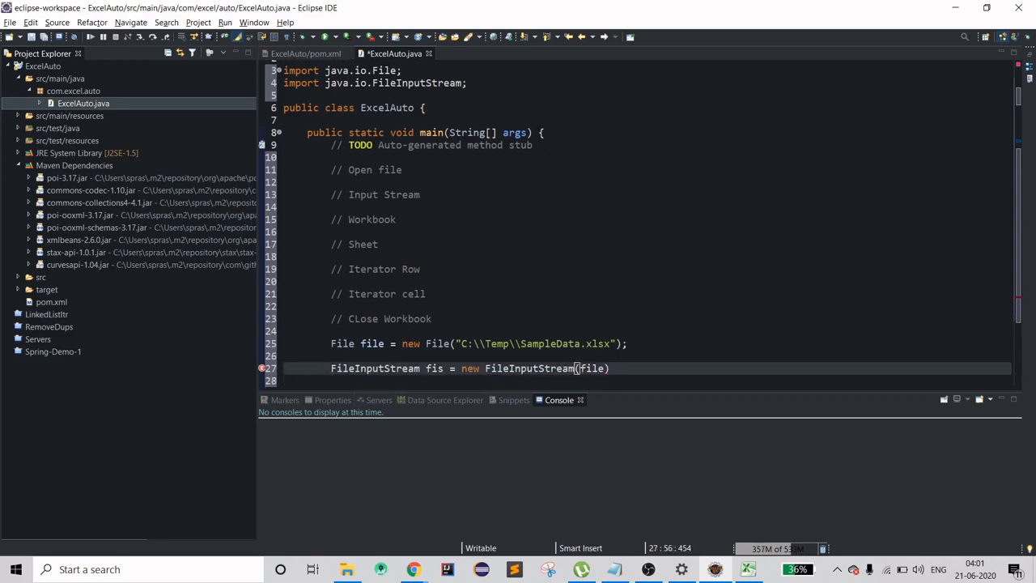
{"action": "type", "text": ";"}
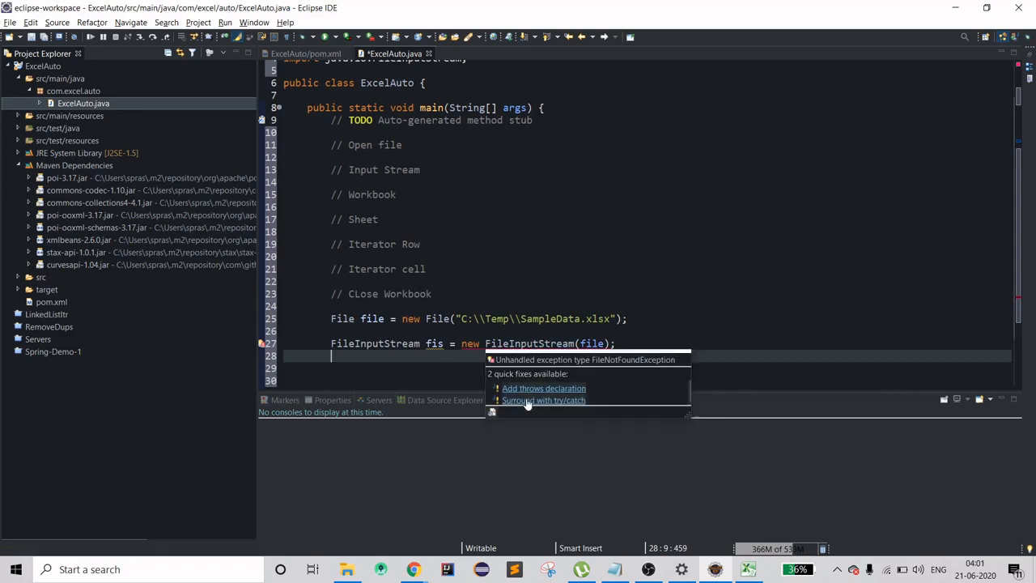
{"action": "left_click", "coordinate": [542, 400]}
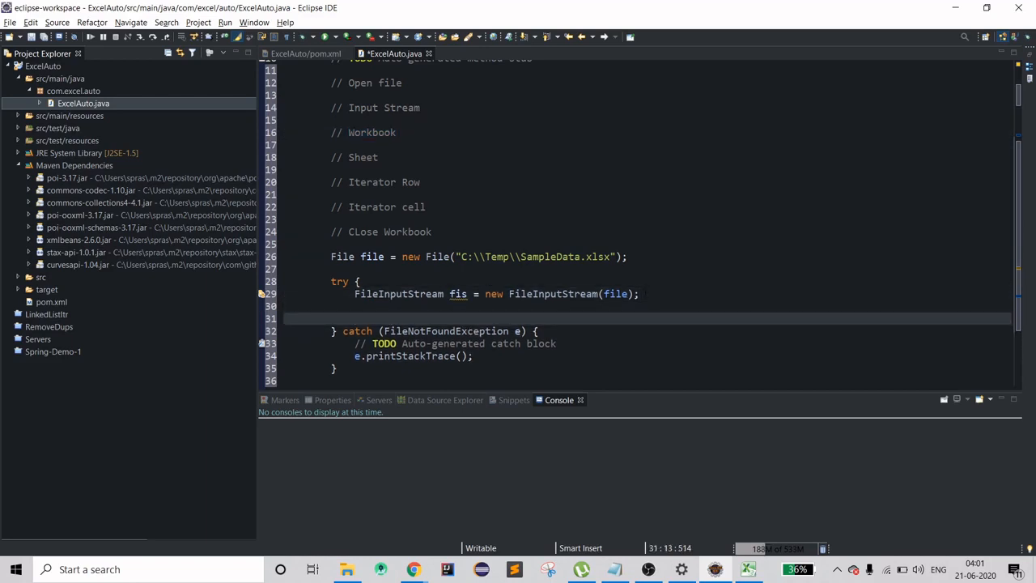
Step: Write XSSFWorkbook work = new XSSFWorkbook(fis); inside the try block
{"action": "type", "text": "XSSF"}
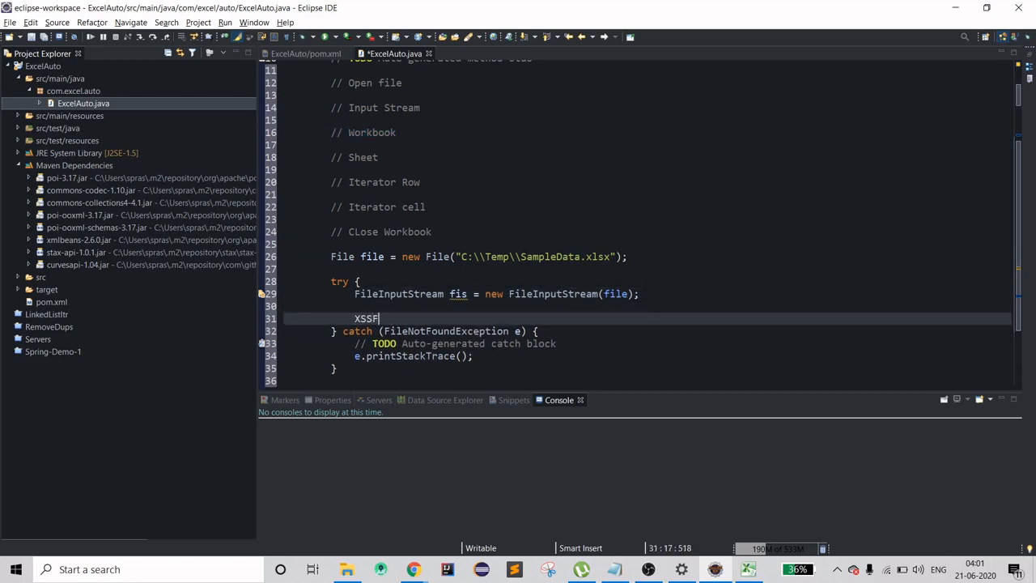
{"action": "type", "text": "Workbook work ="}
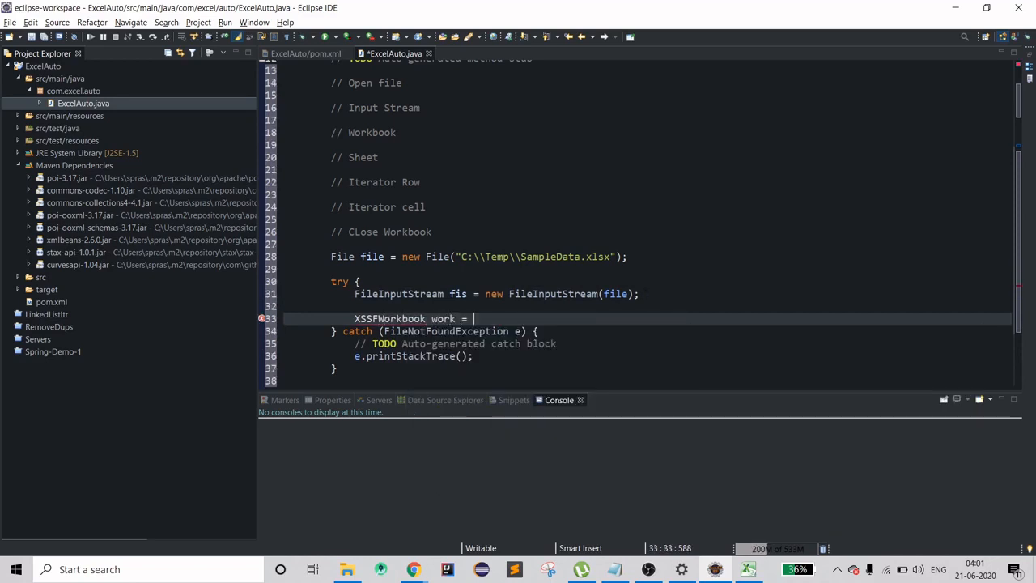
{"action": "type", "text": "new"}
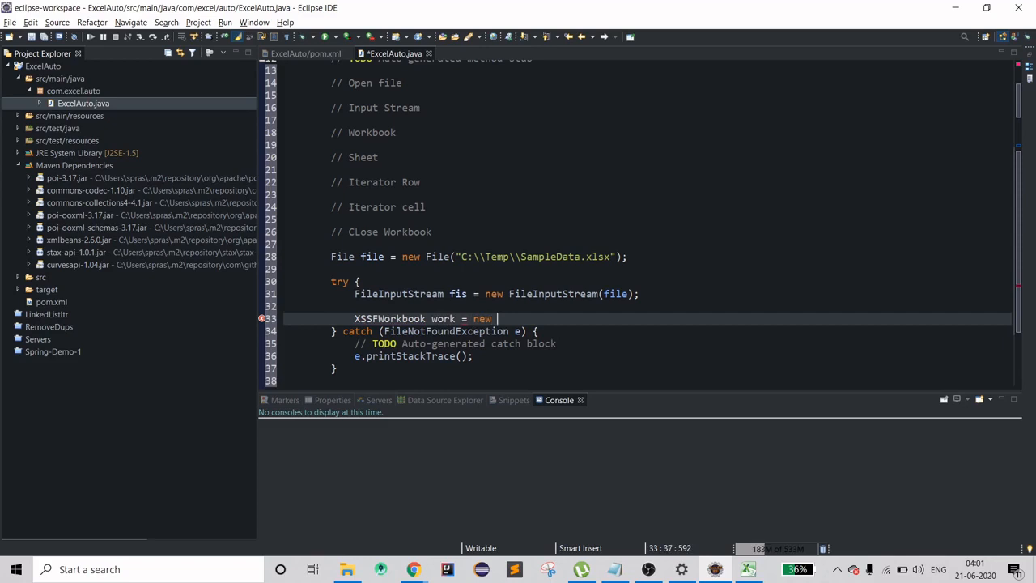
{"action": "type", "text": "XSSFWorkbook"}
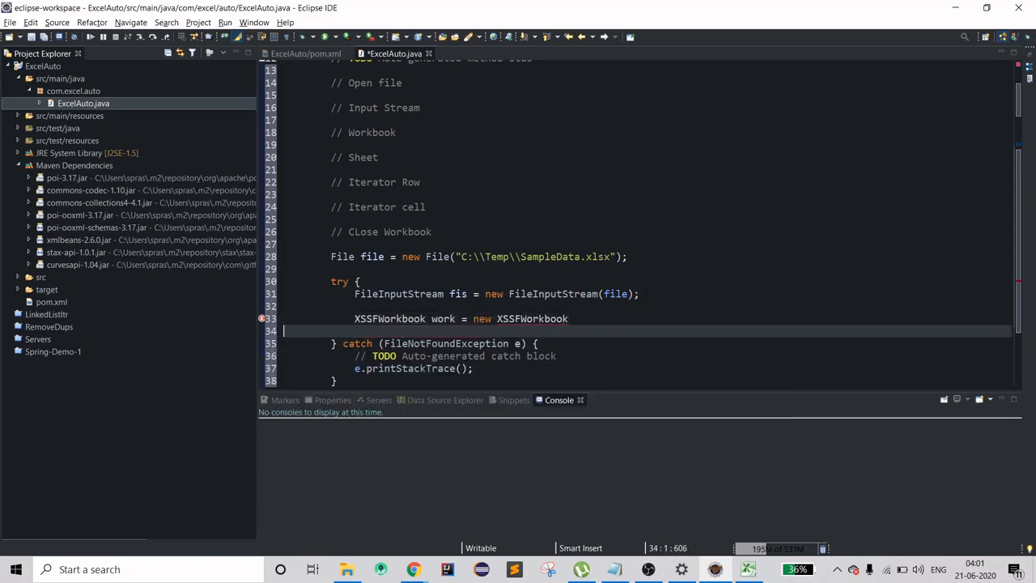
{"action": "type", "text": "();"}
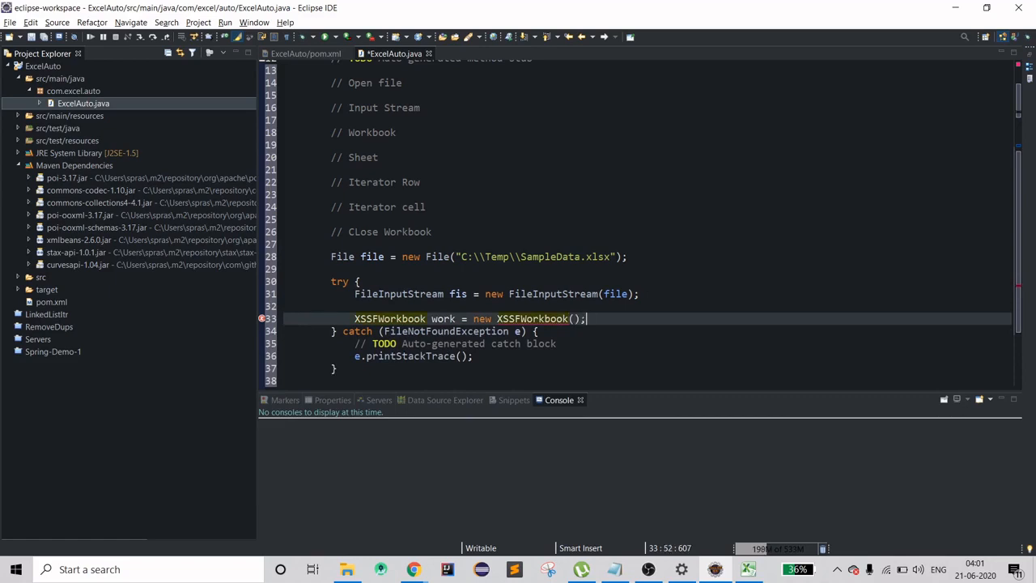
{"action": "type", "text": "fis"}
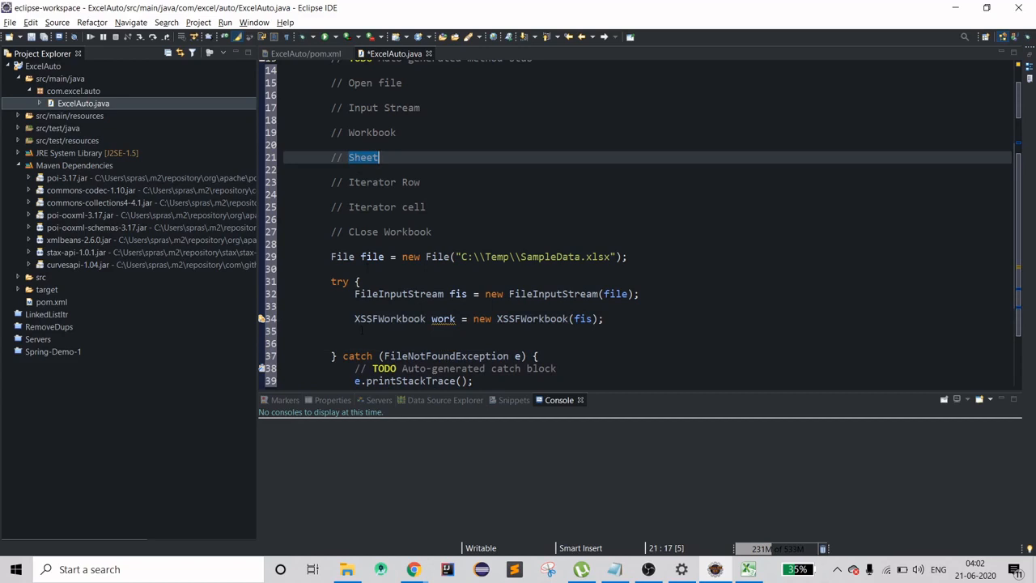
Step: Declare XSSFSheet sheet = work.getSheetAt(1); to fetch the workbook's sheet at index 1
{"action": "type", "text": "XSS"}
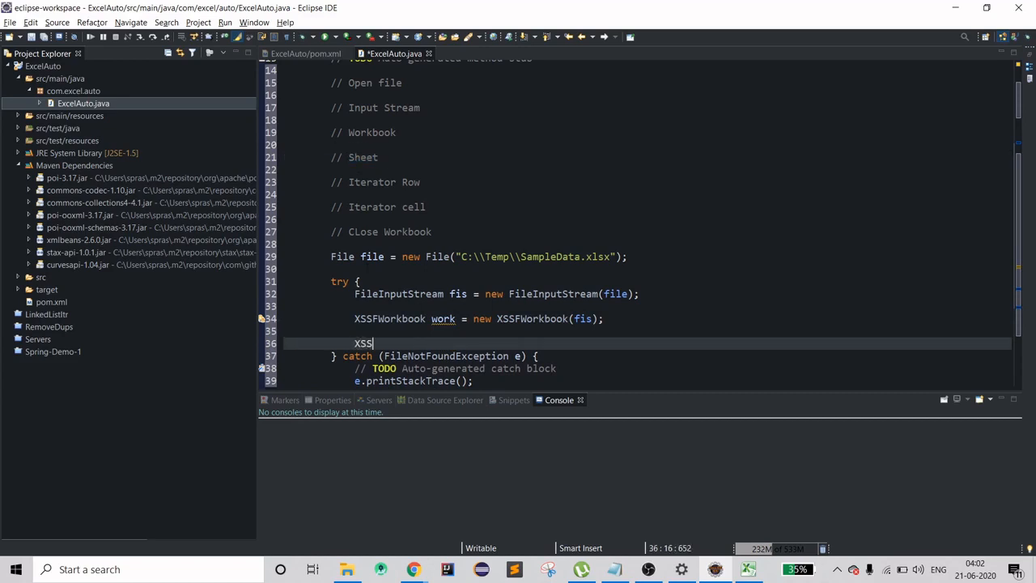
{"action": "type", "text": "FSheet sheet"}
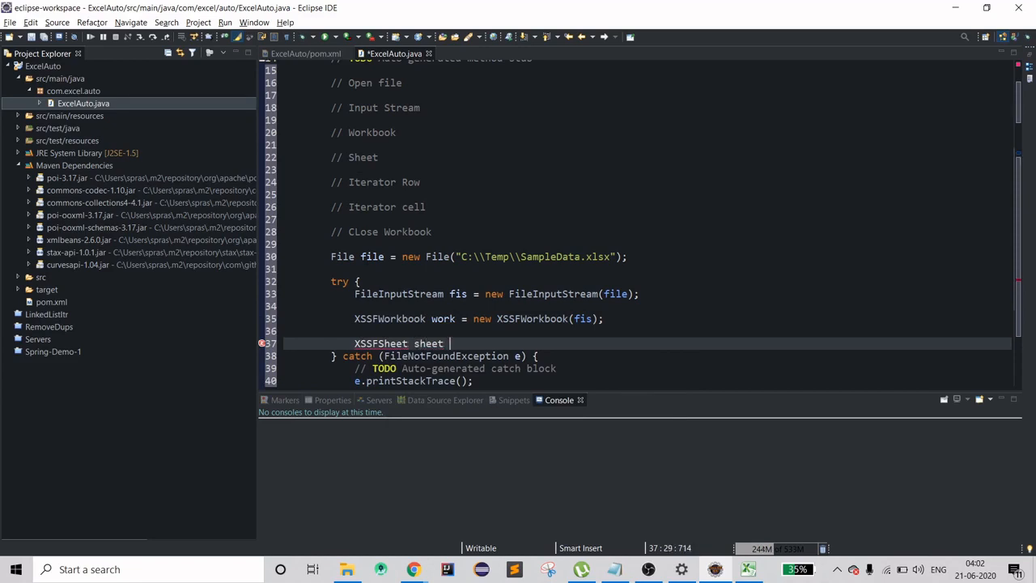
{"action": "type", "text": "= ne"}
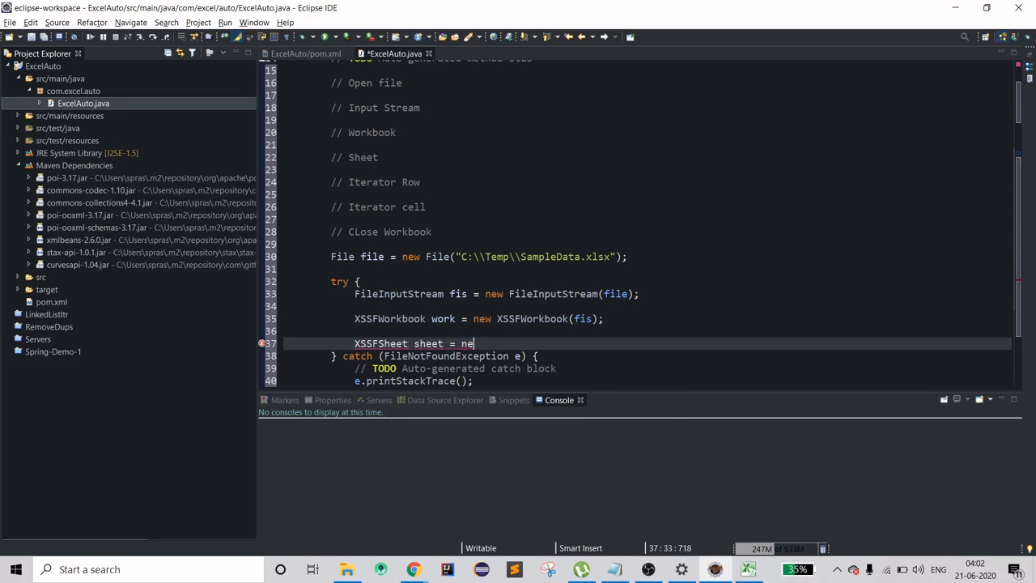
{"action": "type", "text": "work"}
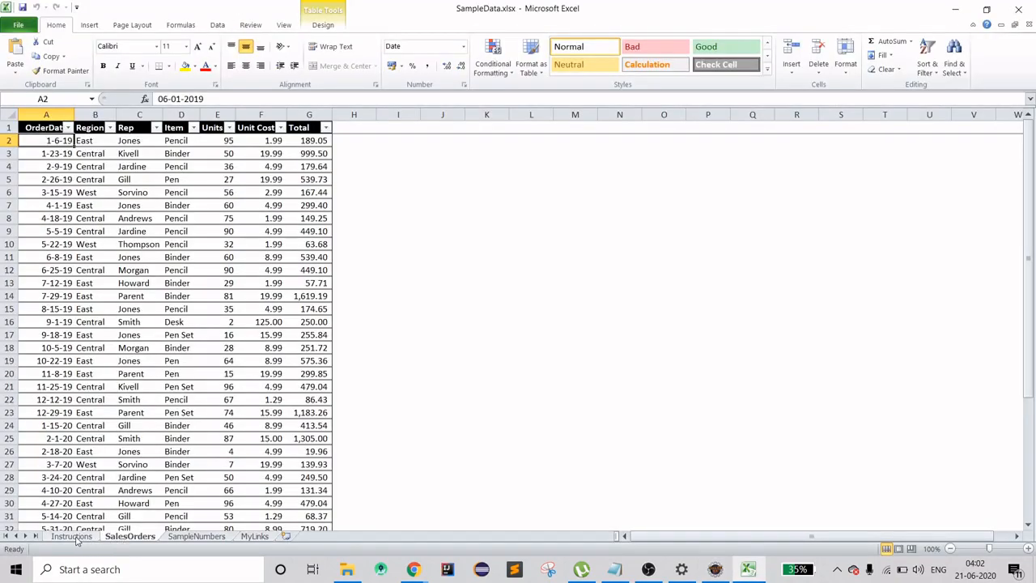
{"action": "mouse_move", "coordinate": [130, 541]}
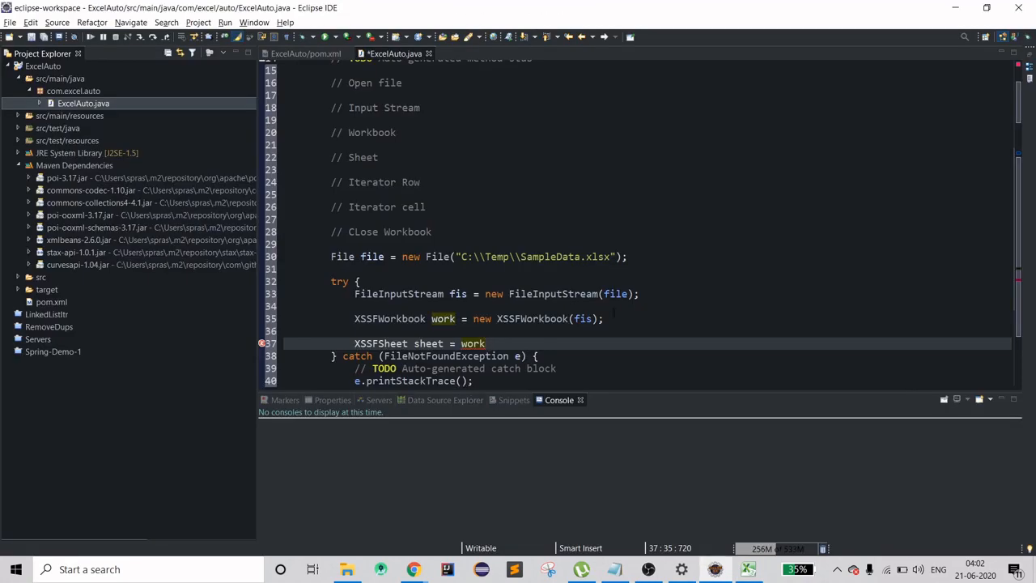
{"action": "type", "text": ".getSheetAt(1);"}
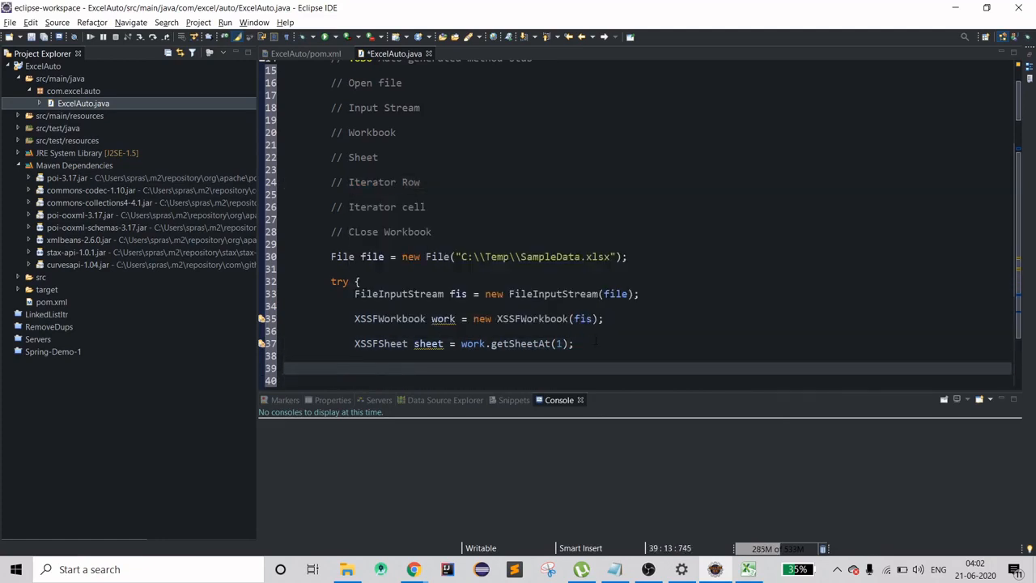
Step: Declare Iterator rowItr = sheet.iterator(); and import Iterator from java.util via Quick Fix
{"action": "type", "text": "Itera"}
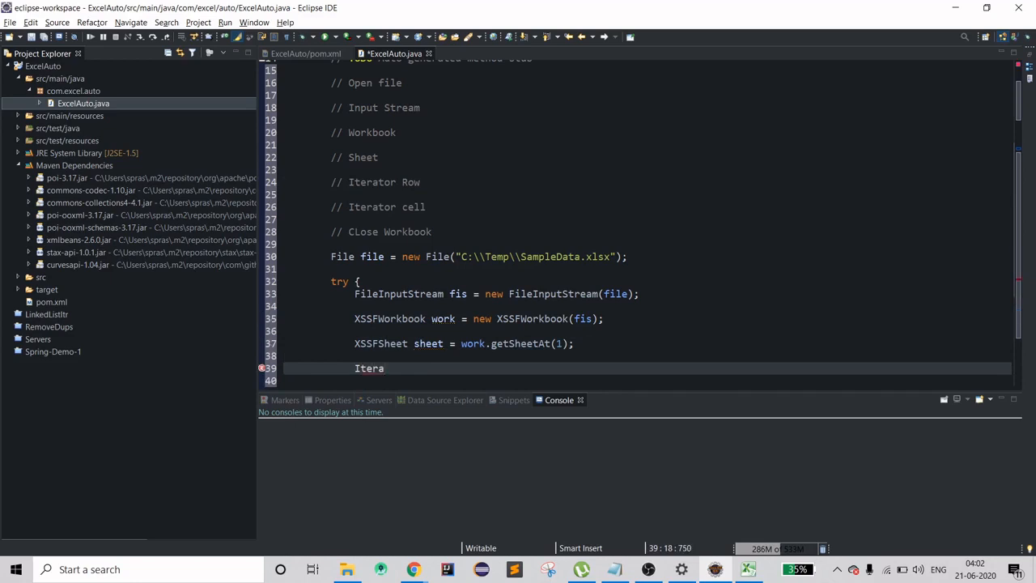
{"action": "key", "text": "BackSpace"}
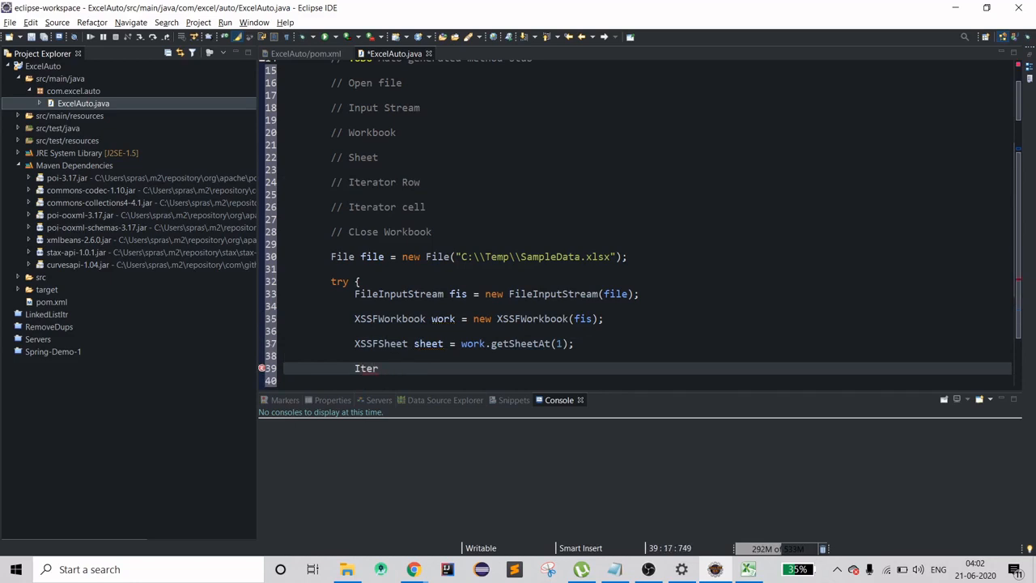
{"action": "type", "text": "ator"}
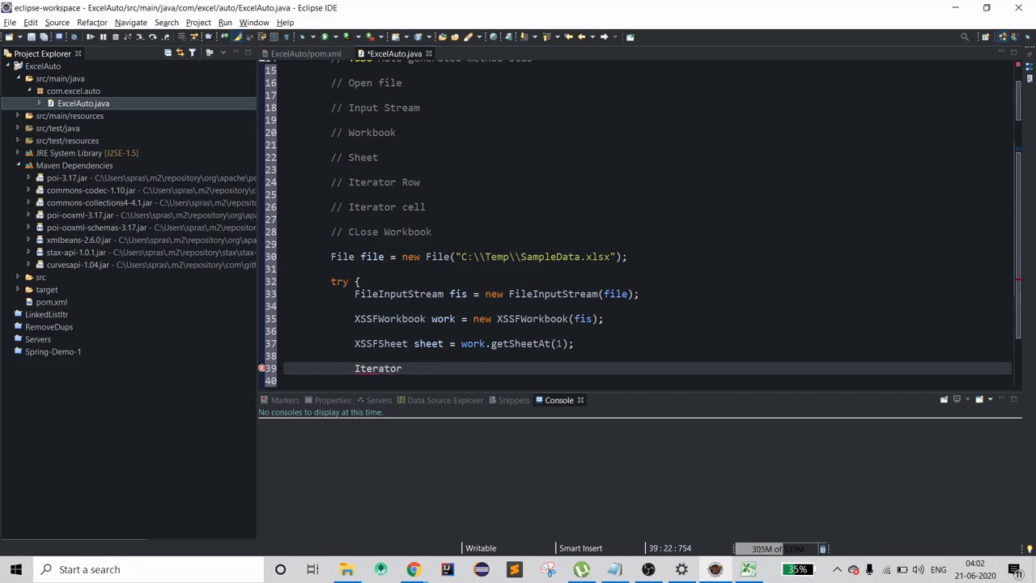
{"action": "type", "text": "rowItr"}
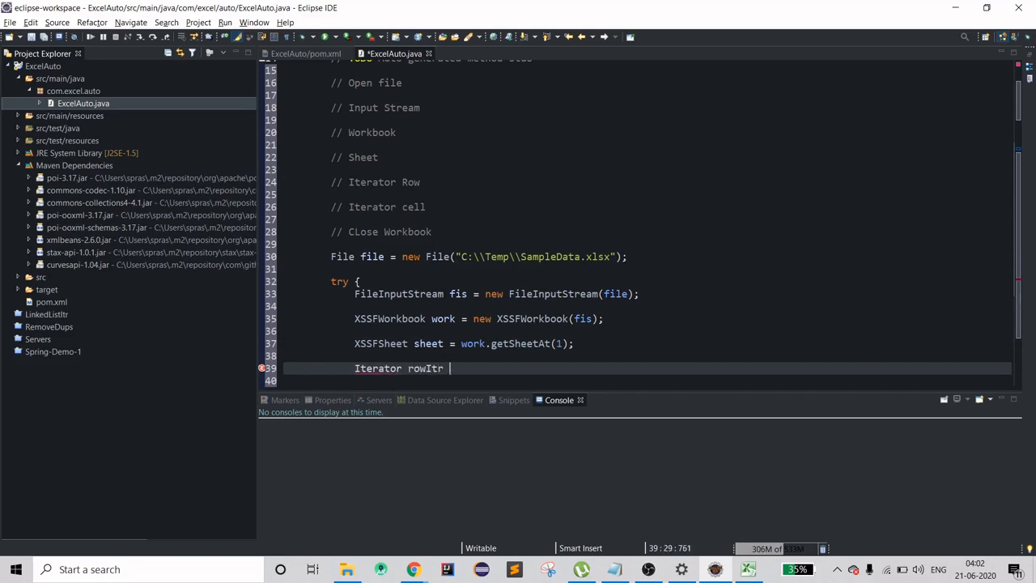
{"action": "type", "text": "="}
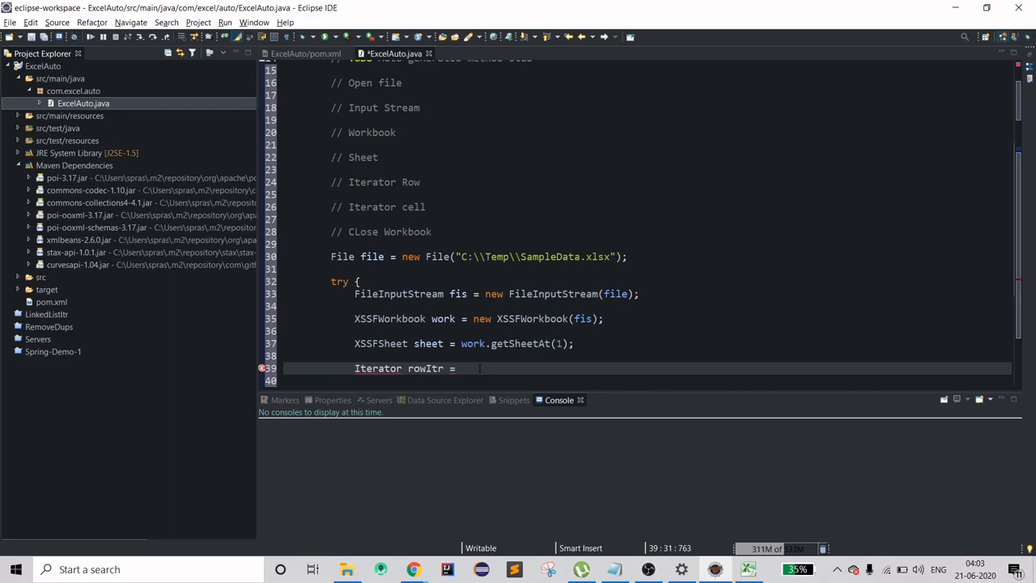
{"action": "type", "text": "sheet.iter"}
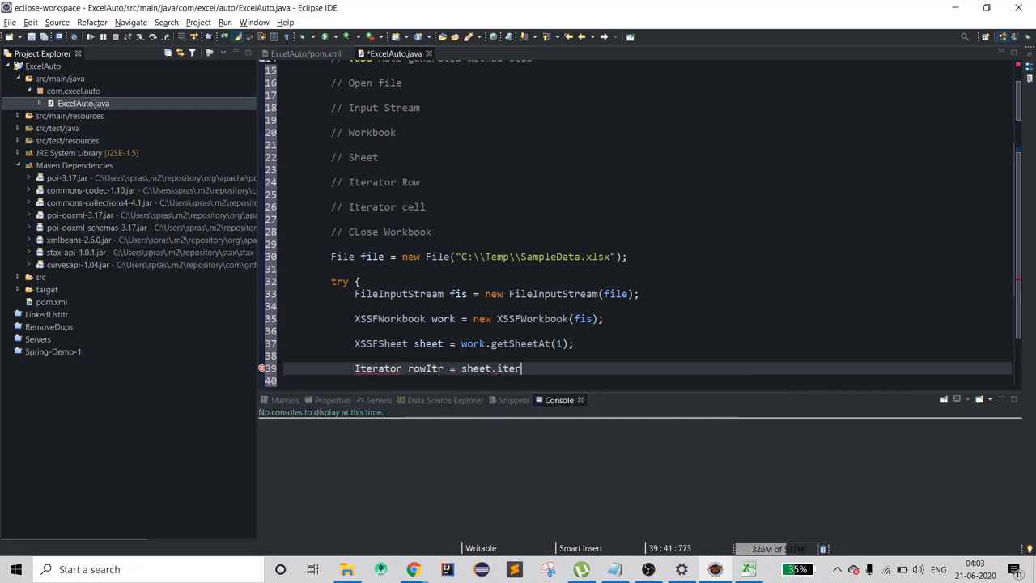
{"action": "type", "text": "ator();"}
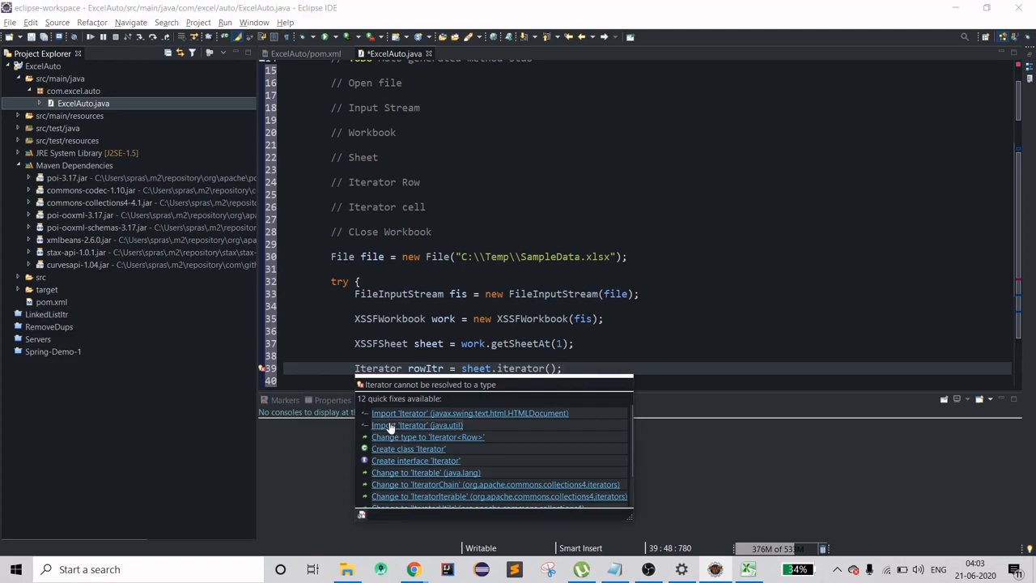
{"action": "left_click", "coordinate": [418, 425]}
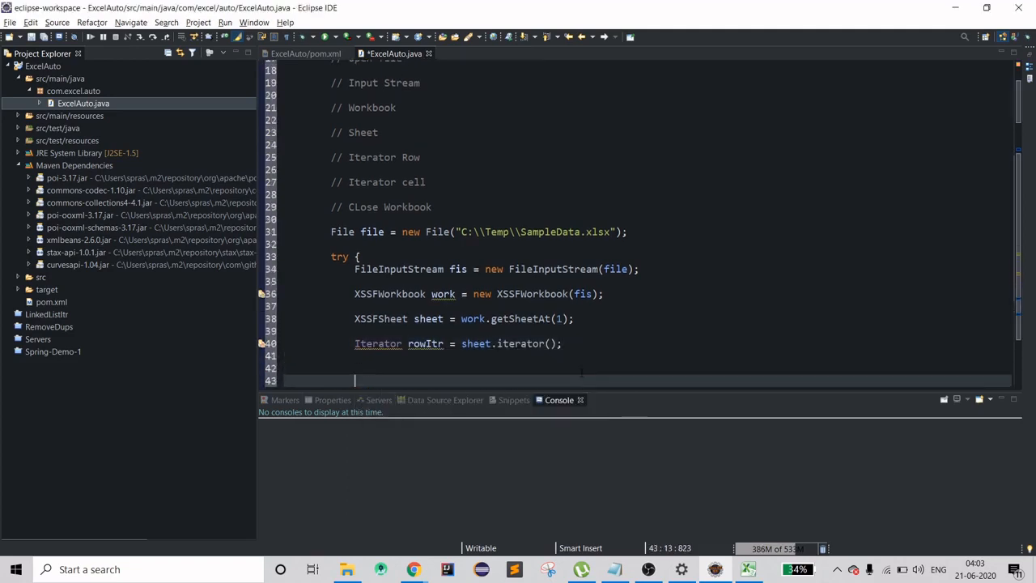
Step: Start a while (rowItr.hasNext()) { } loop over the sheet's rows
{"action": "type", "text": "while ("}
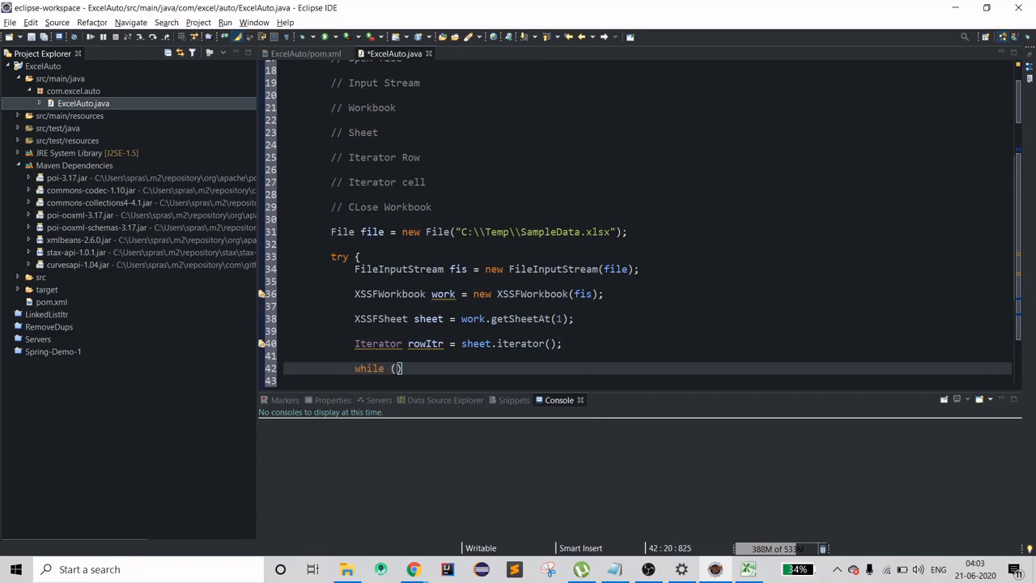
{"action": "type", "text": "{"}
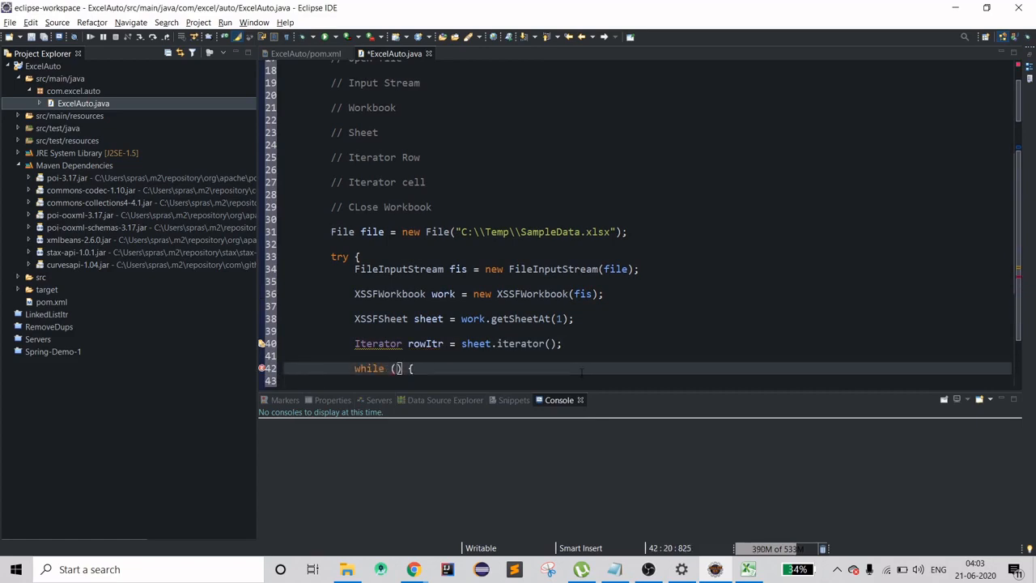
{"action": "type", "text": "r"}
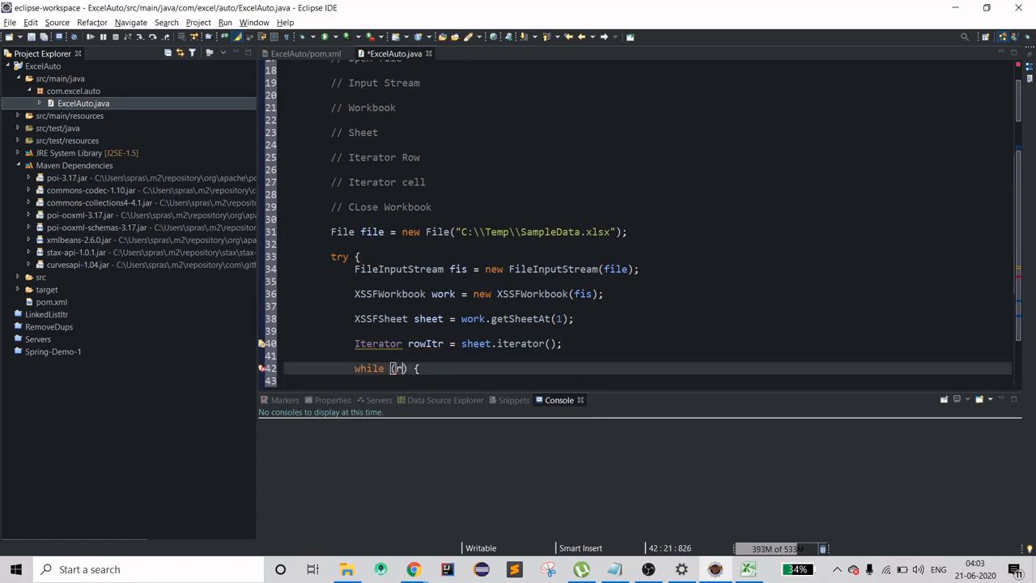
{"action": "type", "text": "rowItr.hasNext("}
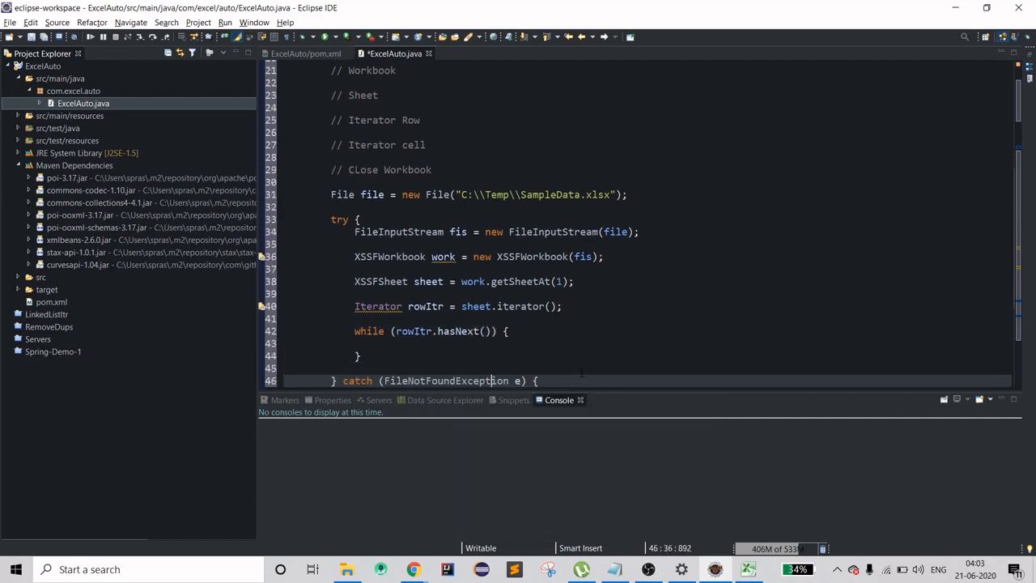
Step: Assign Row row = rowItr.next(); inside the loop and type the iterator as Iterator<Row>
{"action": "type", "text": "Row"}
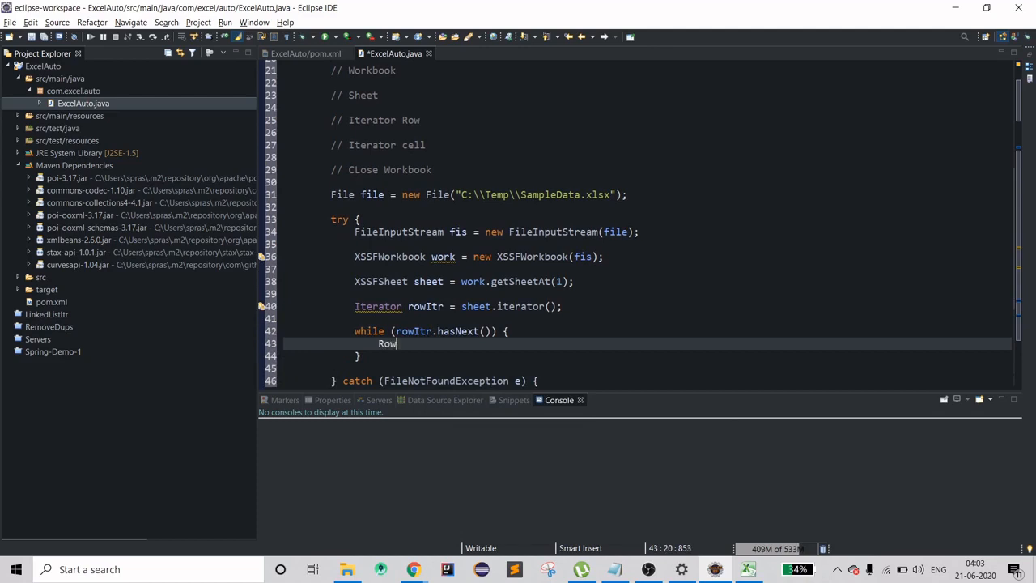
{"action": "type", "text": "row ="}
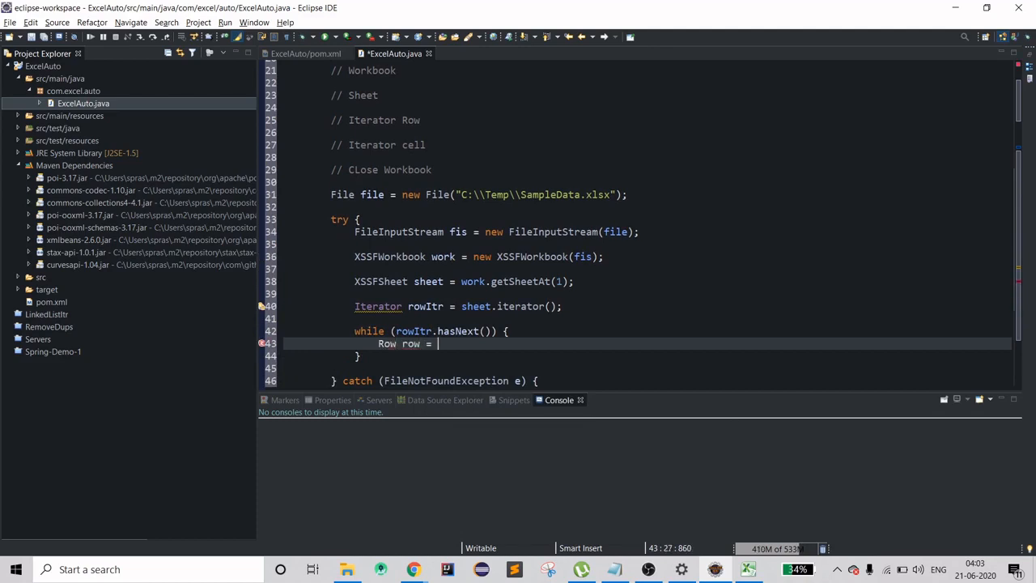
{"action": "type", "text": "row"}
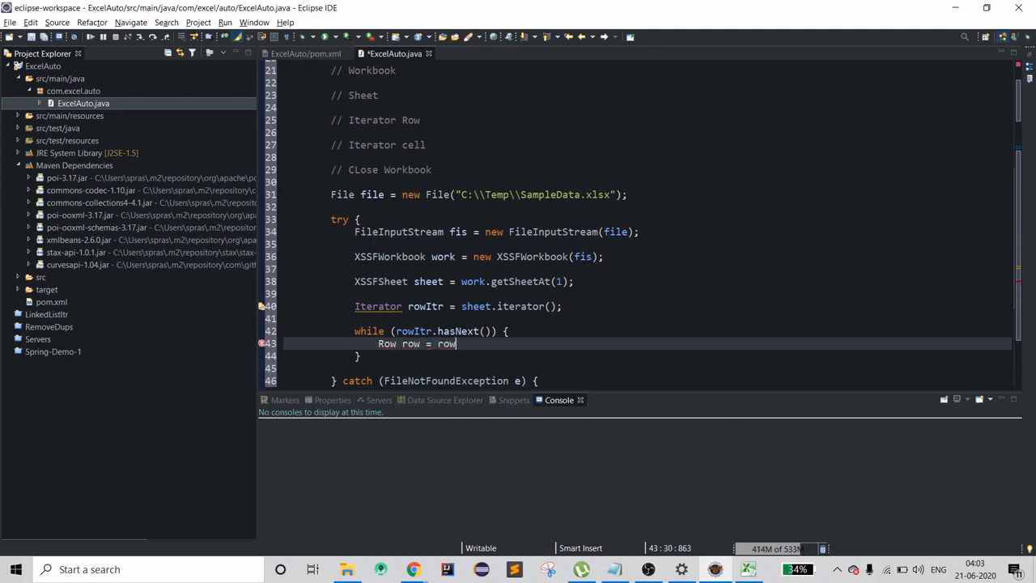
{"action": "key", "text": "ctrl+space"}
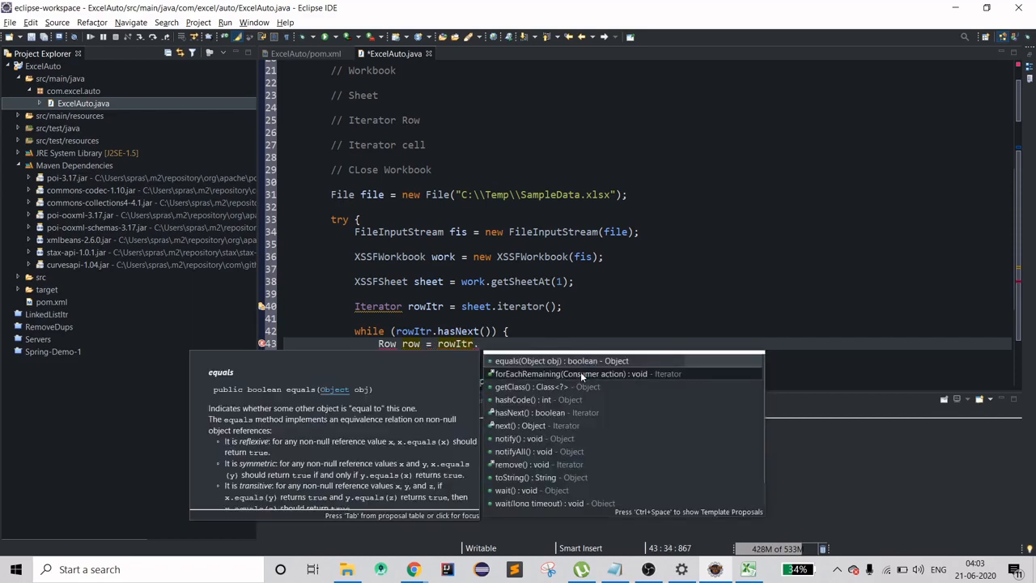
{"action": "type", "text": "next("}
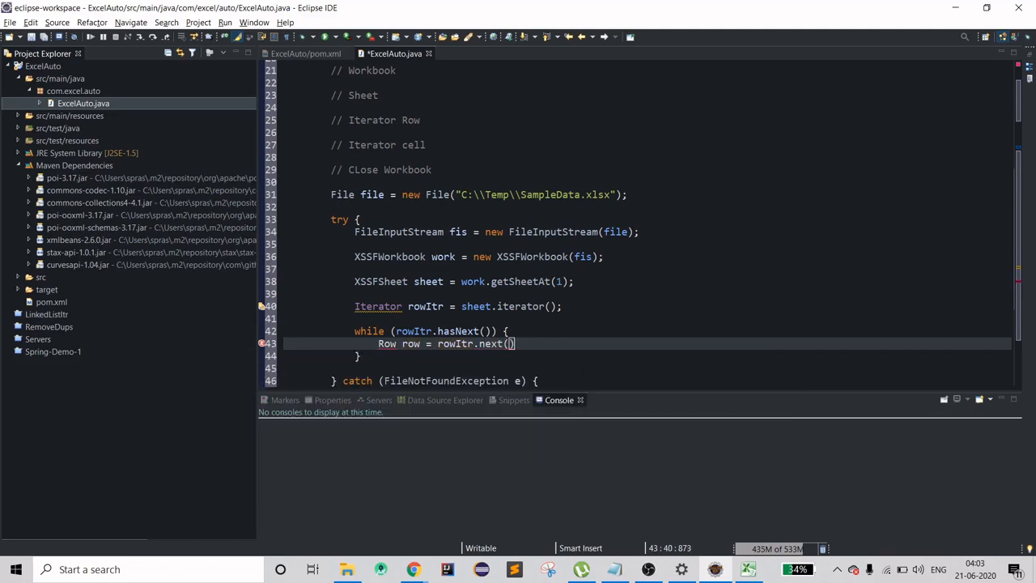
{"action": "type", "text": ";"}
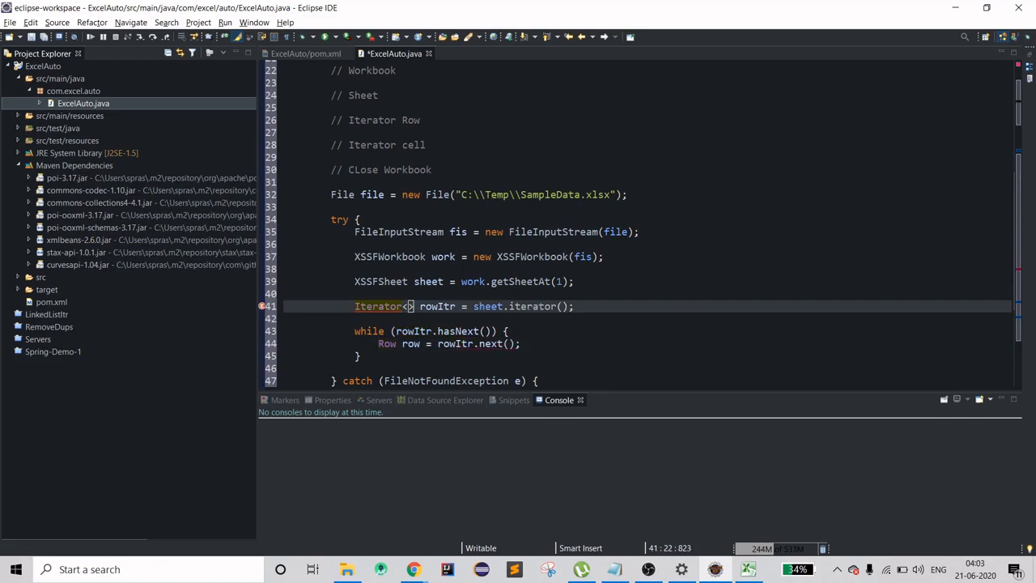
{"action": "type", "text": "Row"}
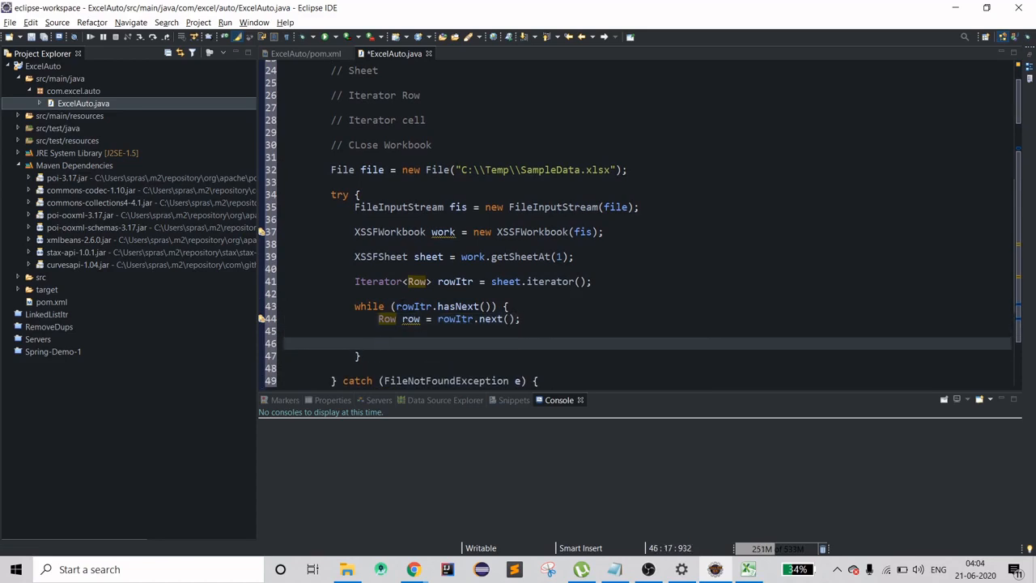
Step: Declare Iterator<Cell> cellItr = row.cellIterator(); inside the row loop
{"action": "type", "text": "Iter"}
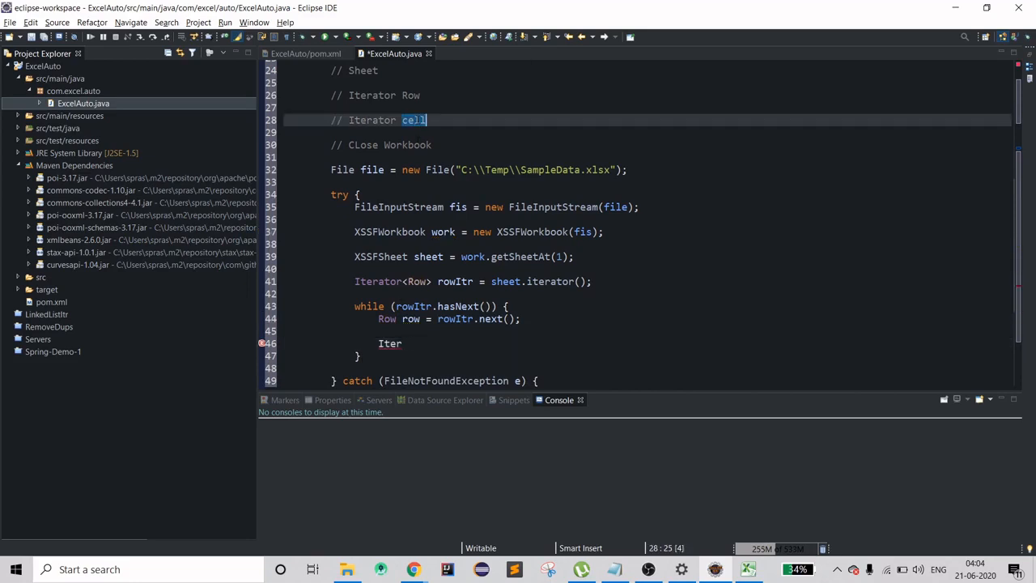
{"action": "left_click", "coordinate": [401, 344]}
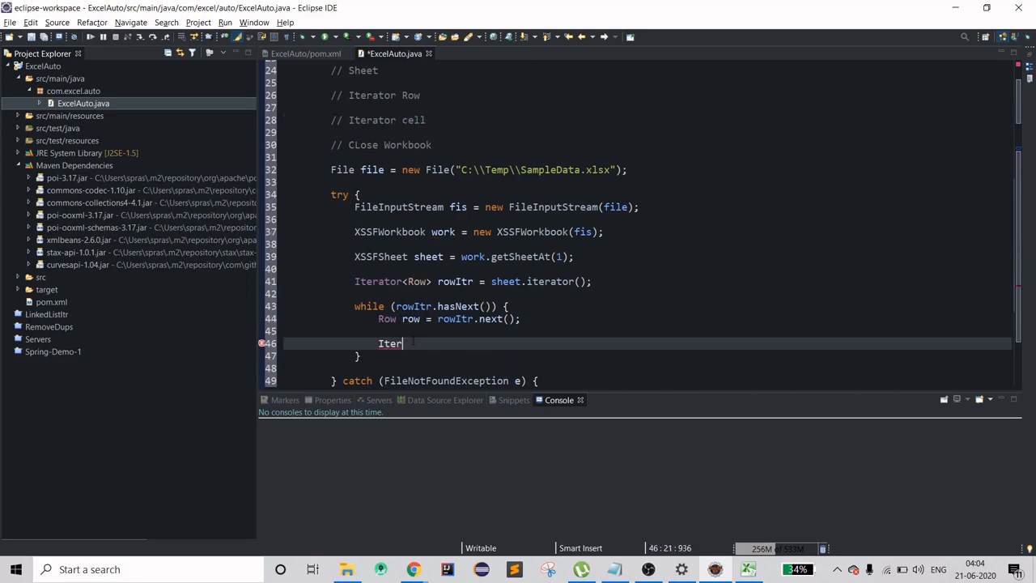
{"action": "type", "text": "ator<>"}
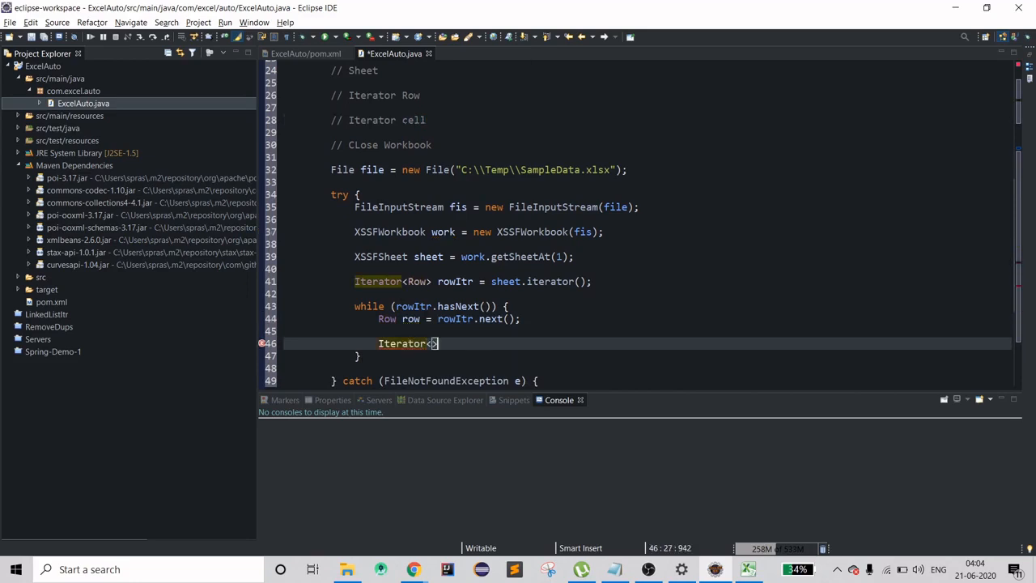
{"action": "type", "text": "Cell"}
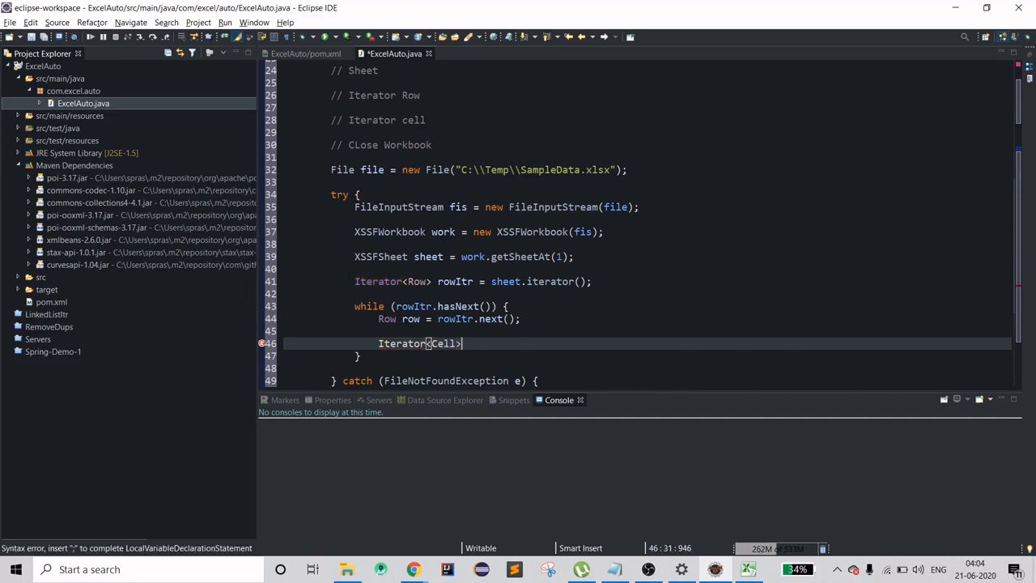
{"action": "type", "text": "cellItr = s"}
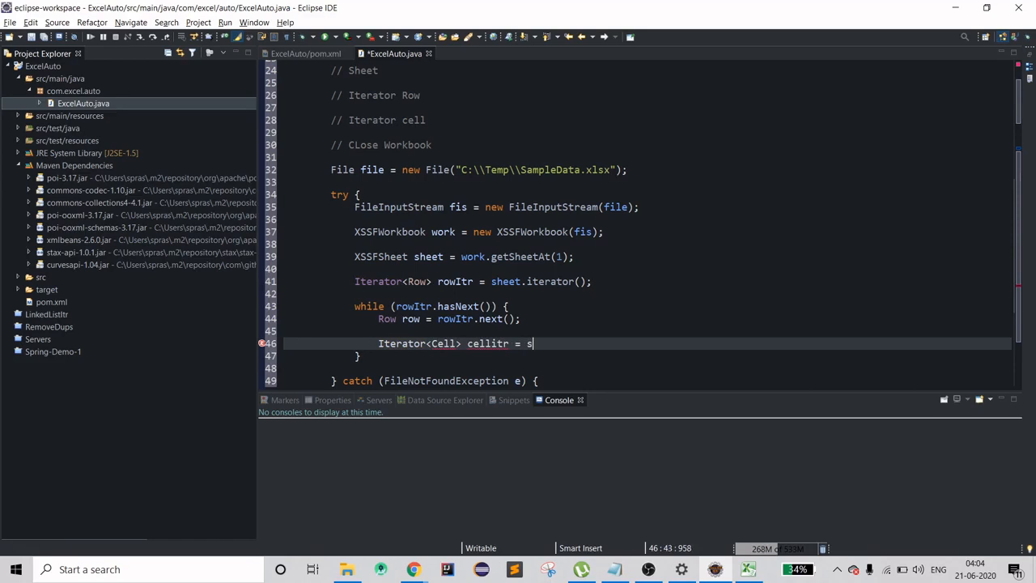
{"action": "type", "text": "row."}
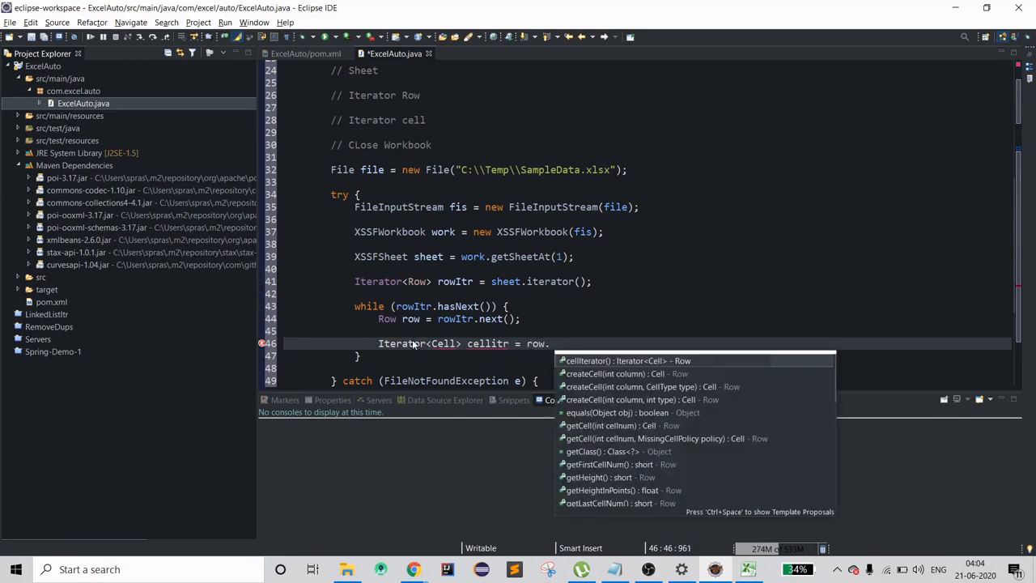
{"action": "left_click", "coordinate": [617, 360]}
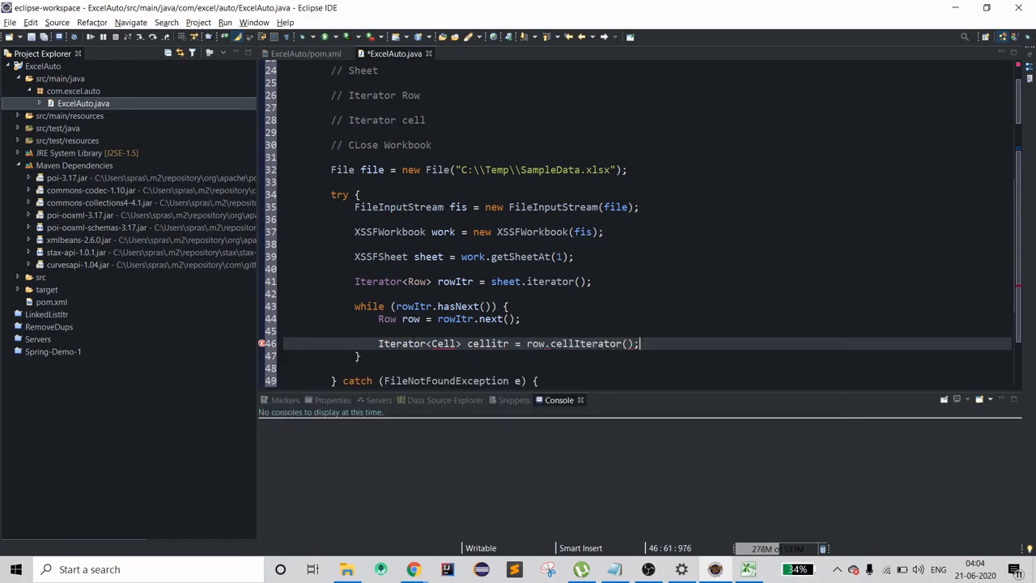
Step: Begin an inner while (cellItr.hasNext()) { Cell cell = ... } loop over the row's cells
{"action": "type", "text": "while ("}
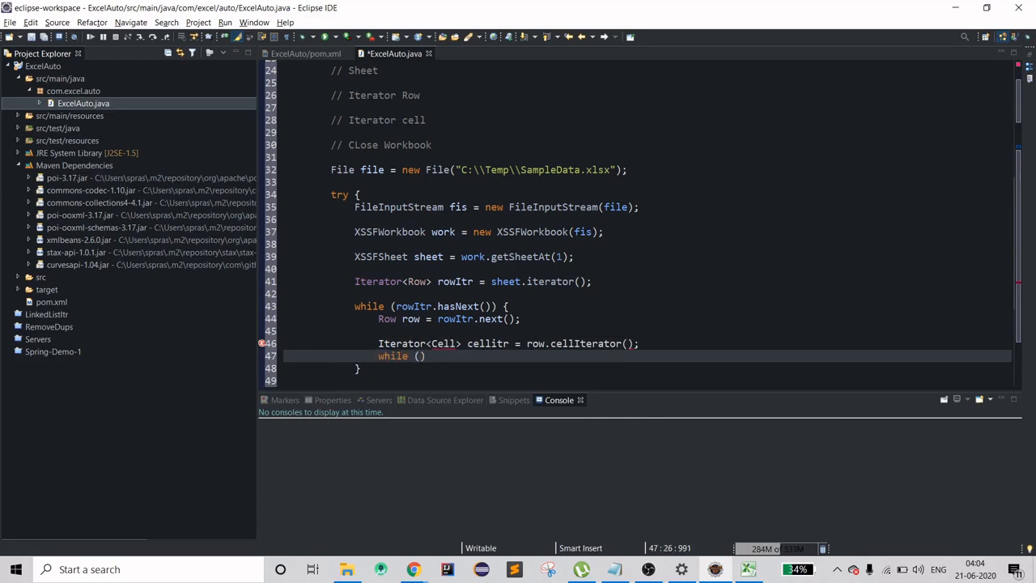
{"action": "type", "text": "{"}
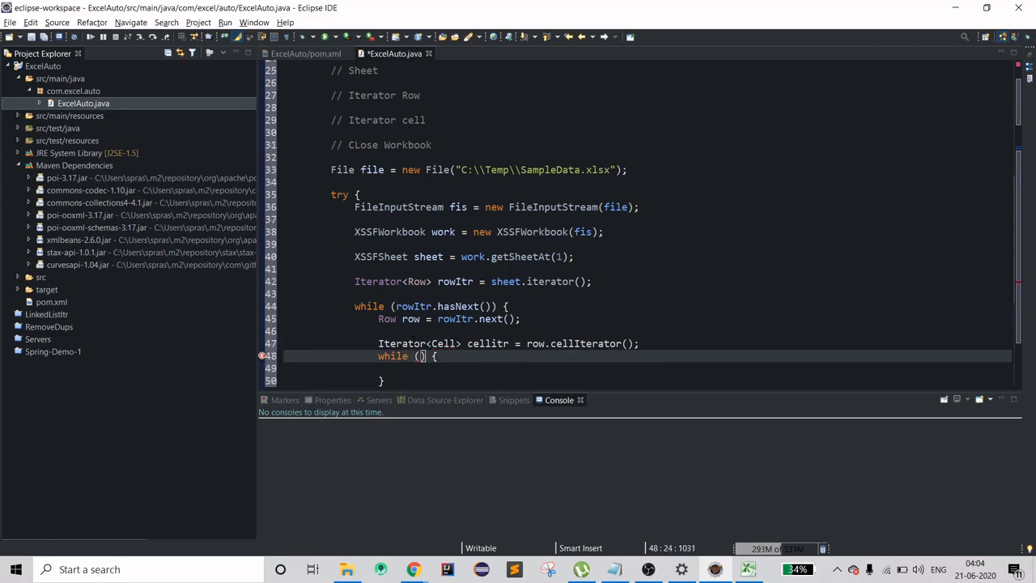
{"action": "type", "text": "cell"}
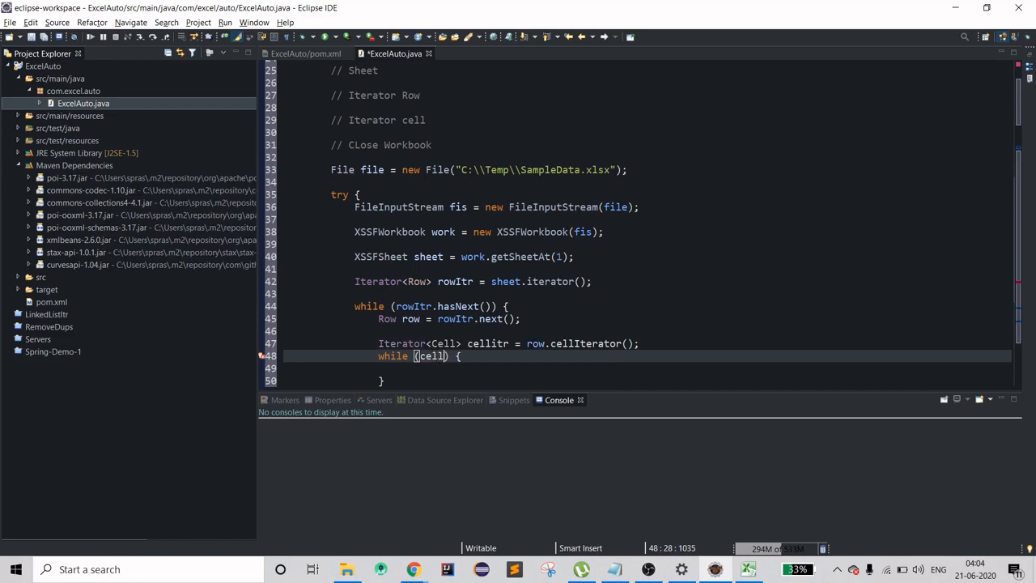
{"action": "type", "text": "cellitr.hasNext("}
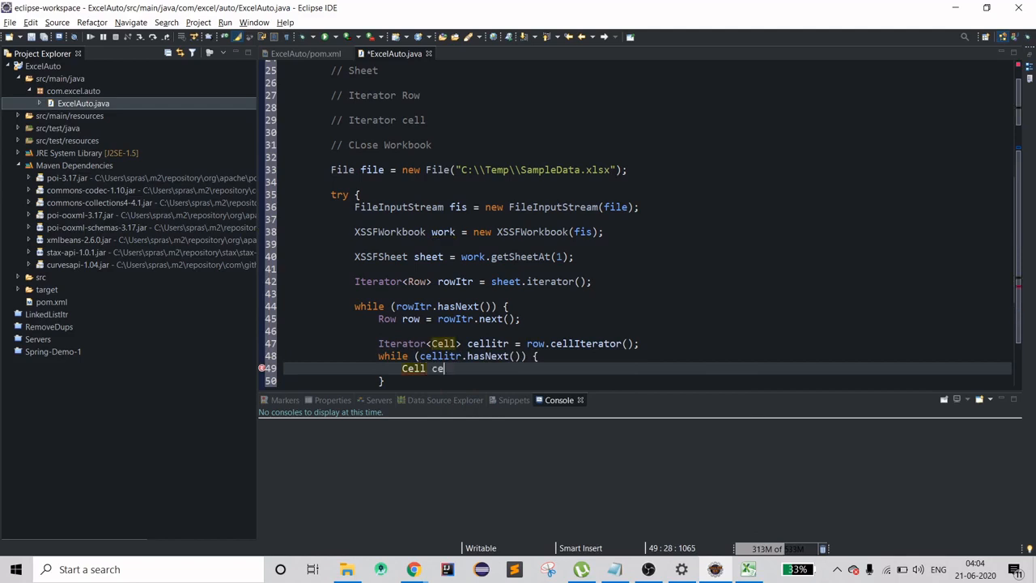
{"action": "type", "text": "ll ="}
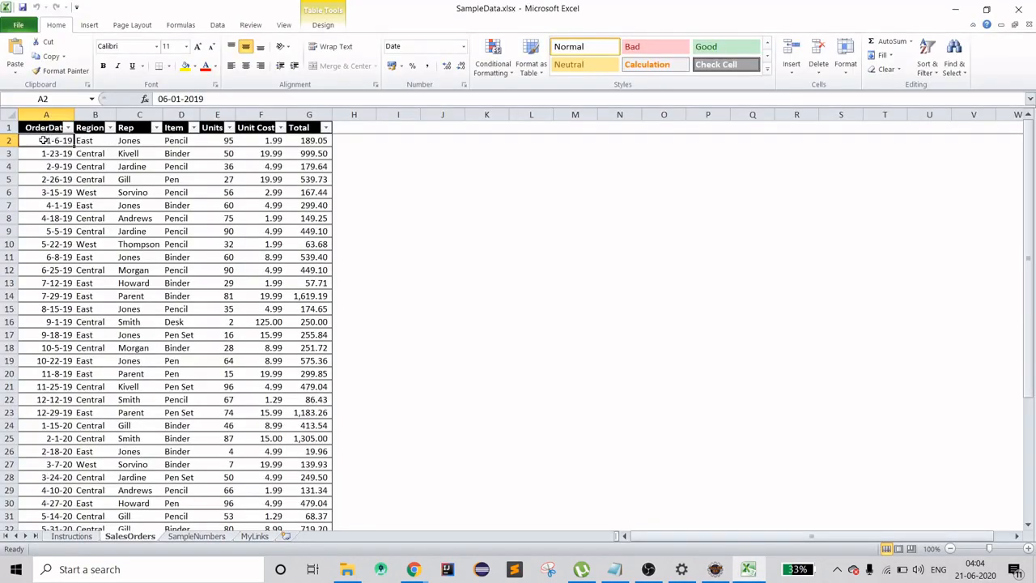
{"action": "left_click", "coordinate": [94, 140]}
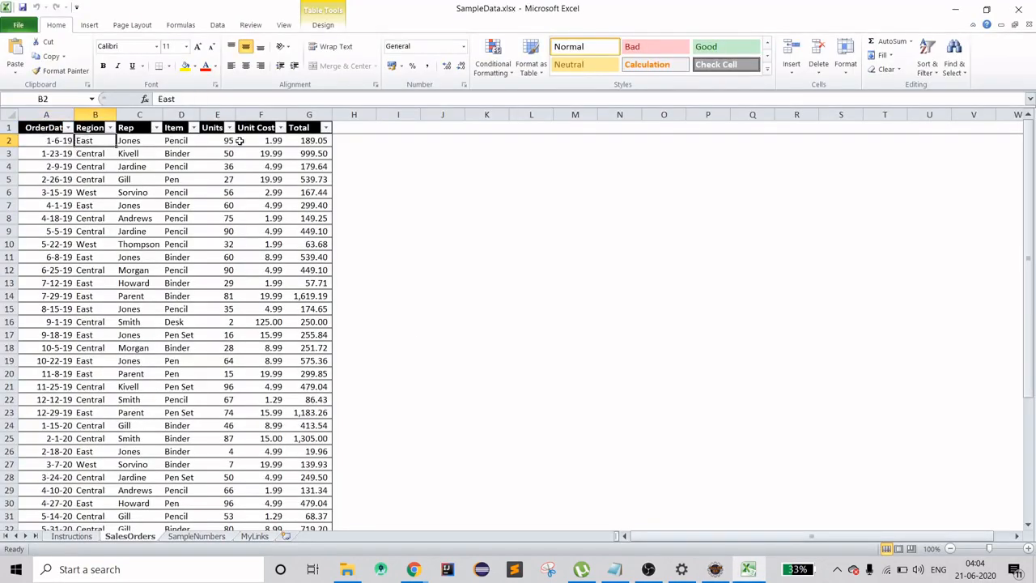
{"action": "left_click", "coordinate": [217, 139]}
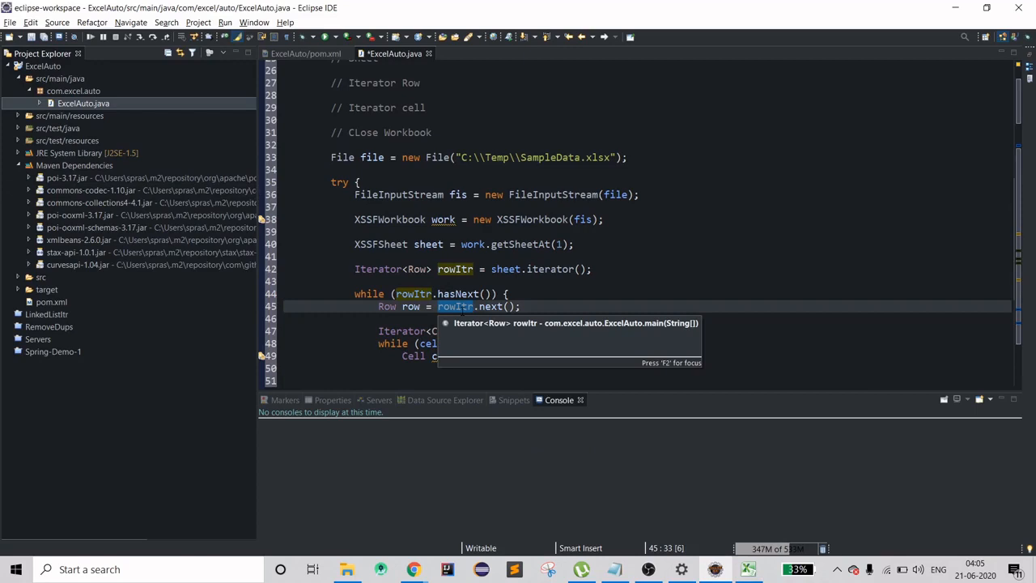
Step: Write switch (cell.getCellTypeEnum()) { } choosing the enum-returning cell type method
{"action": "key", "text": "Escape"}
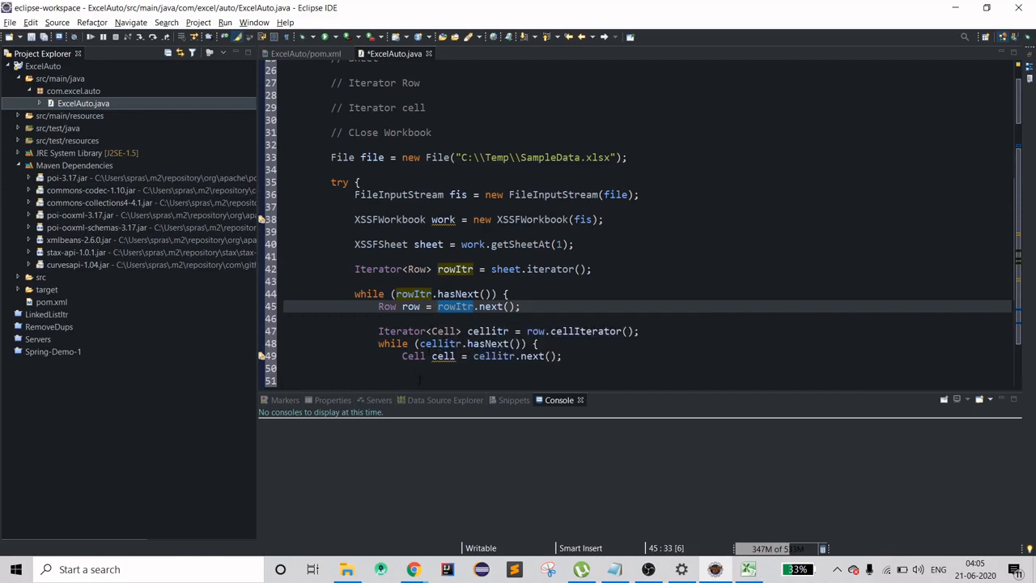
{"action": "type", "text": "swit"}
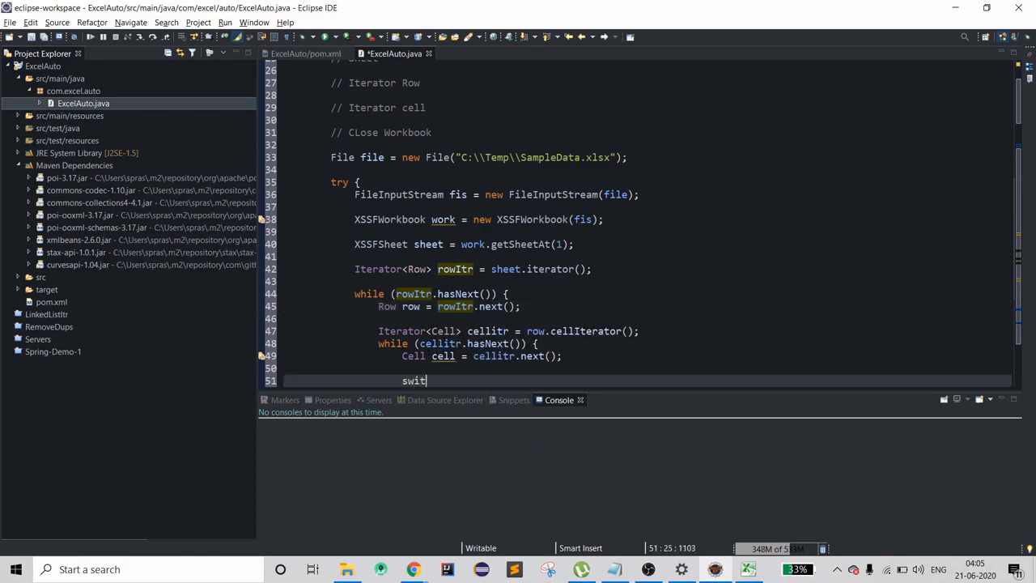
{"action": "type", "text": "ch () {"}
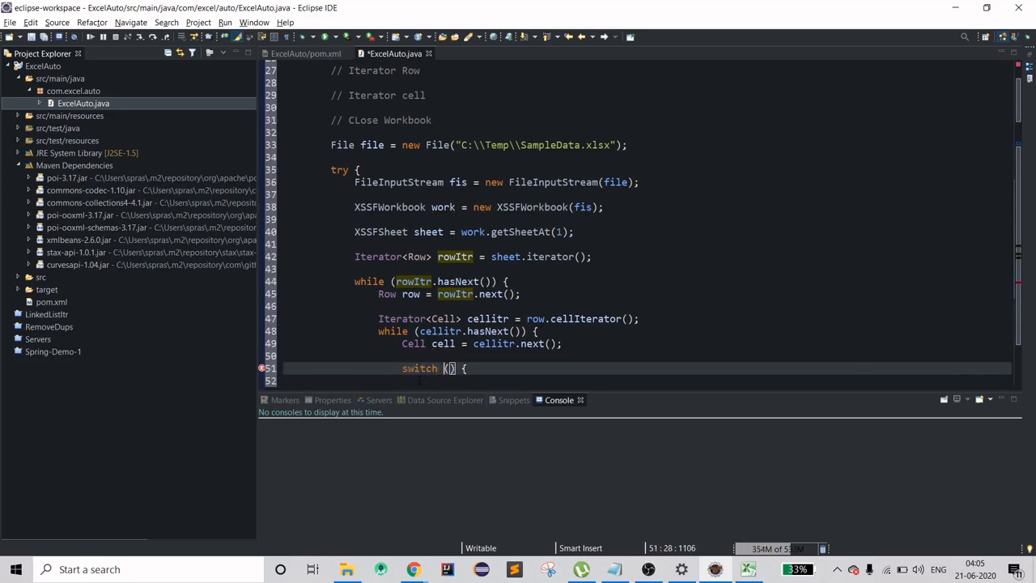
{"action": "type", "text": "cell.get"}
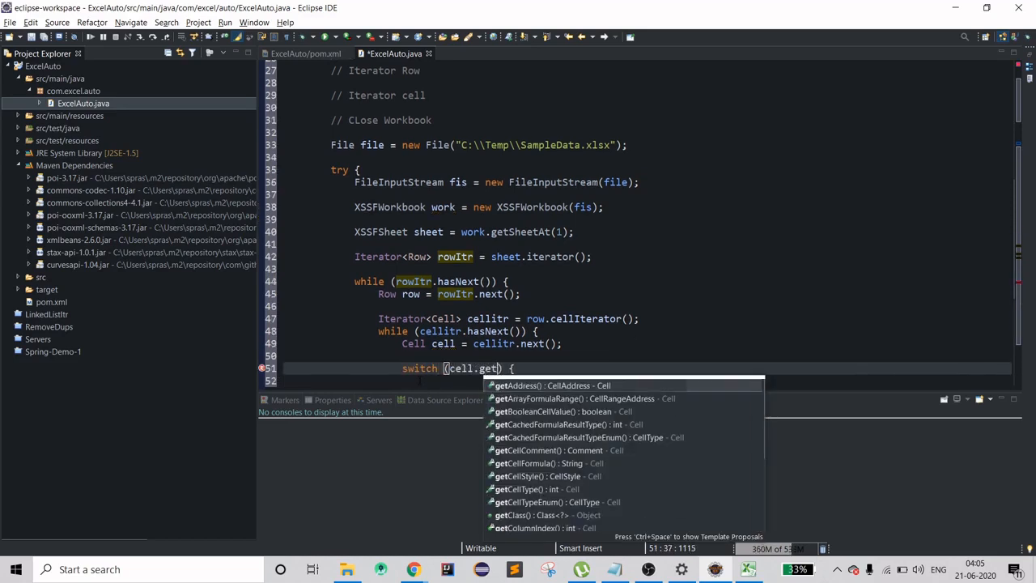
{"action": "type", "text": "Cell"}
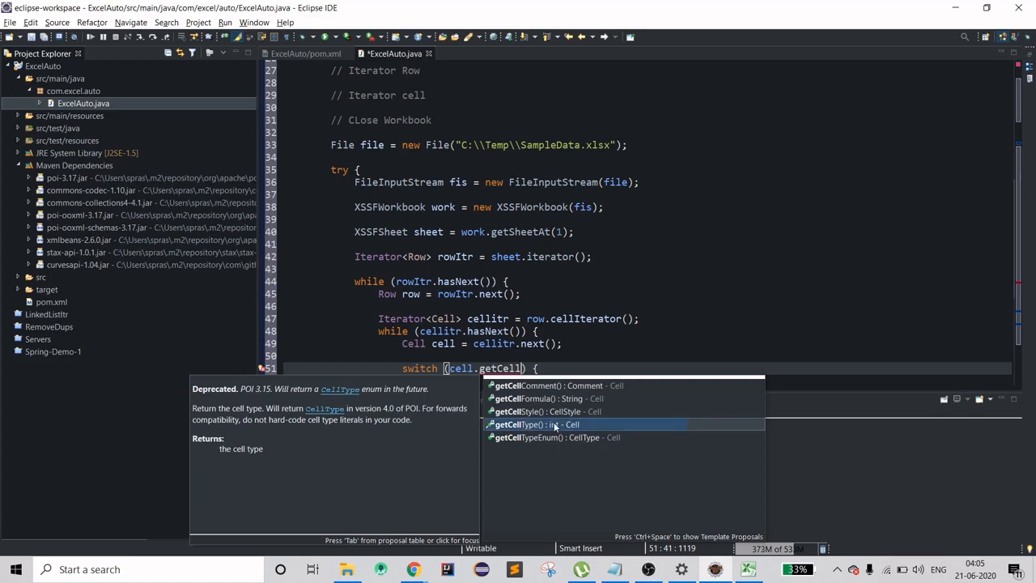
{"action": "left_click", "coordinate": [552, 437]}
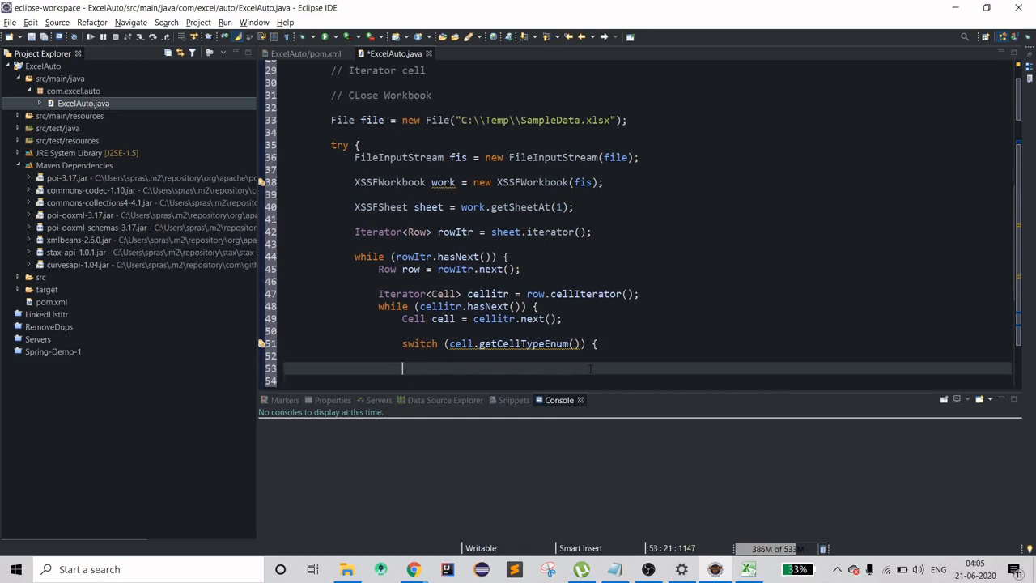
Step: Add case STRING: break; case NUMERIC: break; and a default case
{"action": "type", "text": "case"}
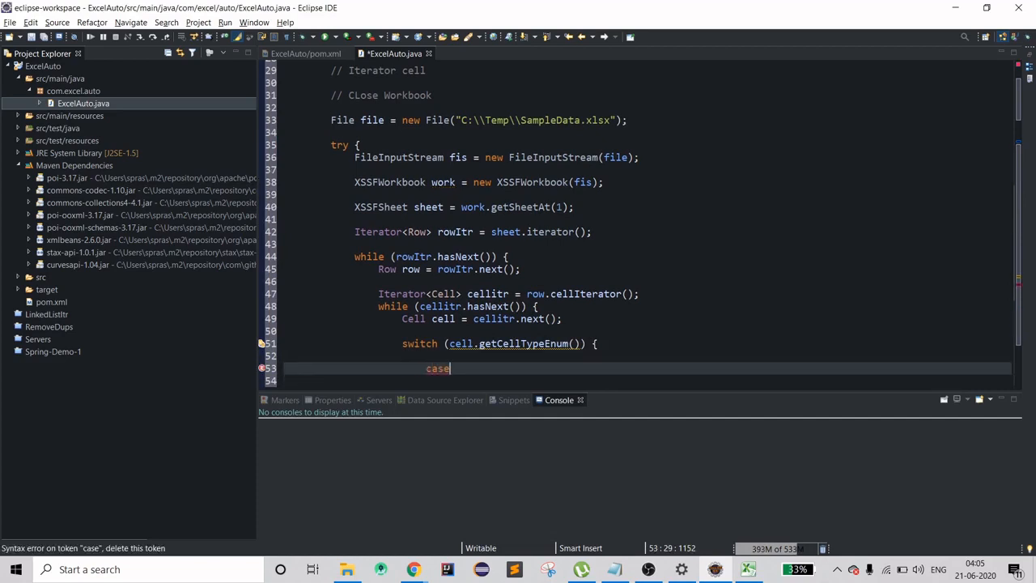
{"action": "type", "text": "Stri"}
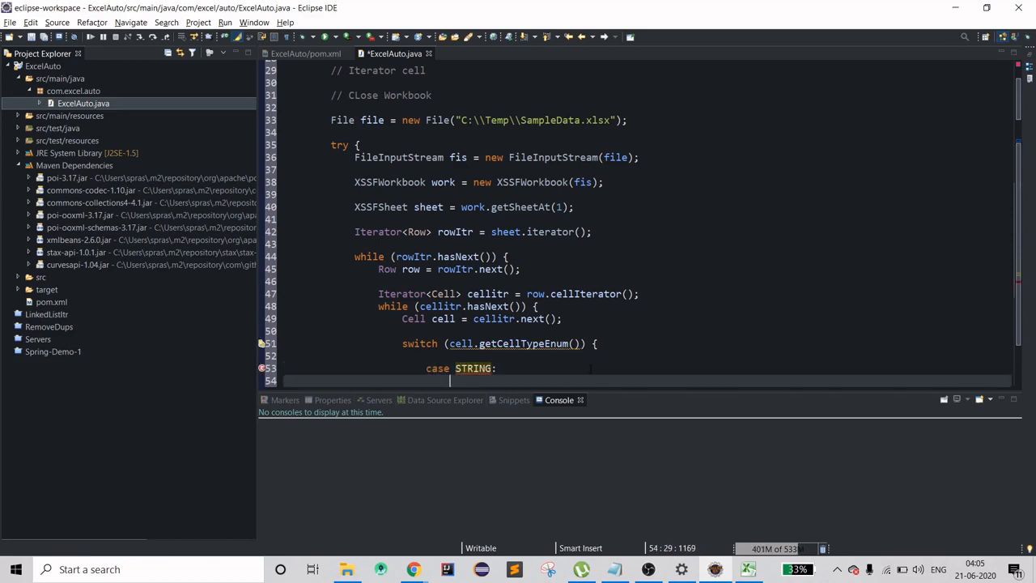
{"action": "type", "text": "bre"}
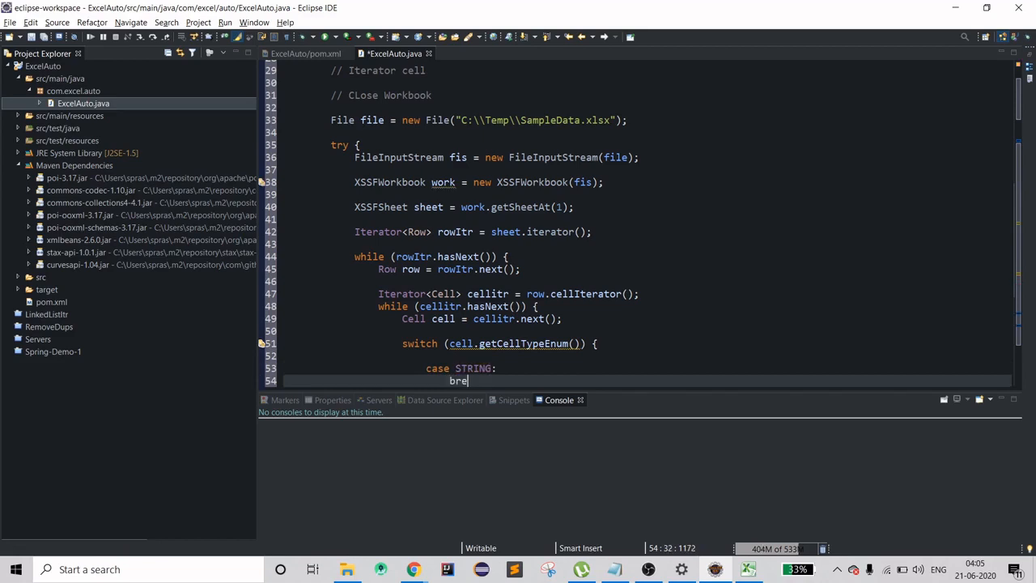
{"action": "type", "text": "ak;"}
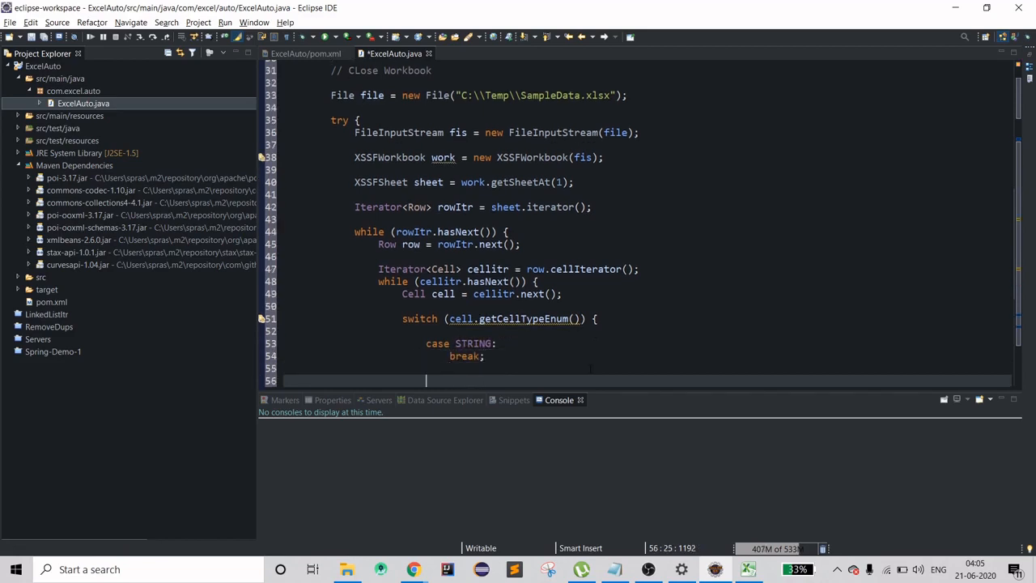
{"action": "type", "text": "case"}
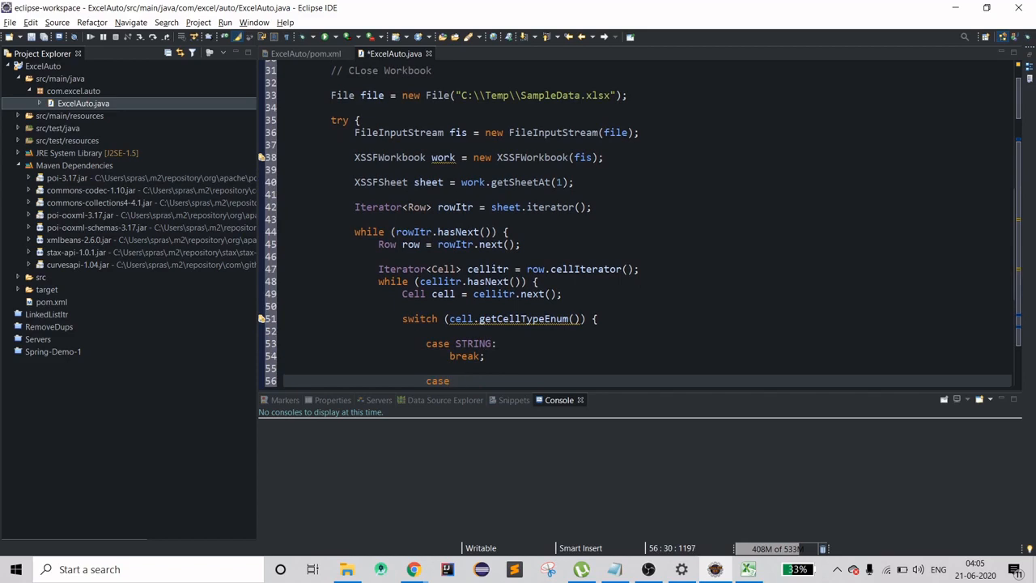
{"action": "type", "text": "Numer"}
{"action": "type", "text": "brea"}
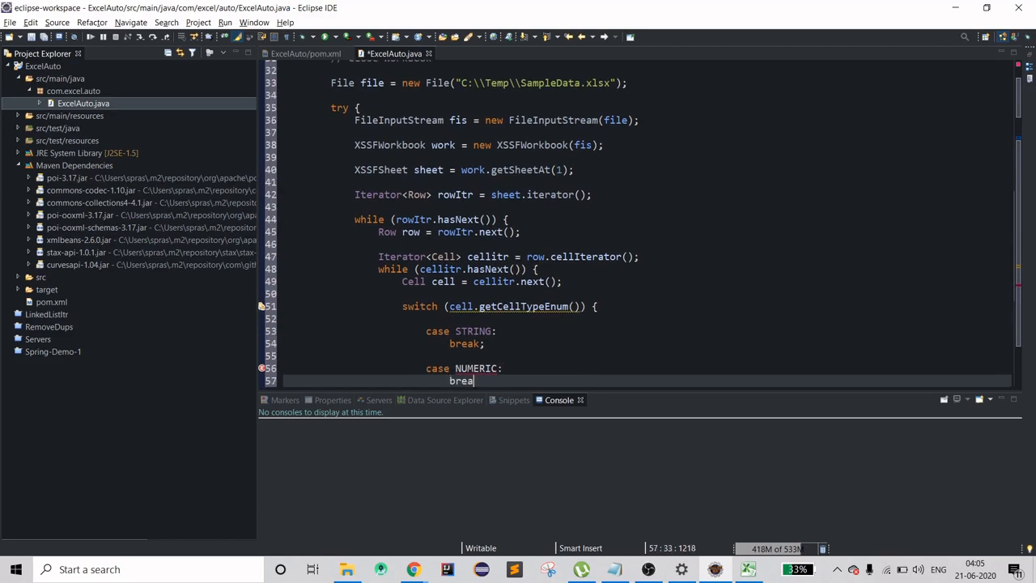
{"action": "type", "text": "k;"}
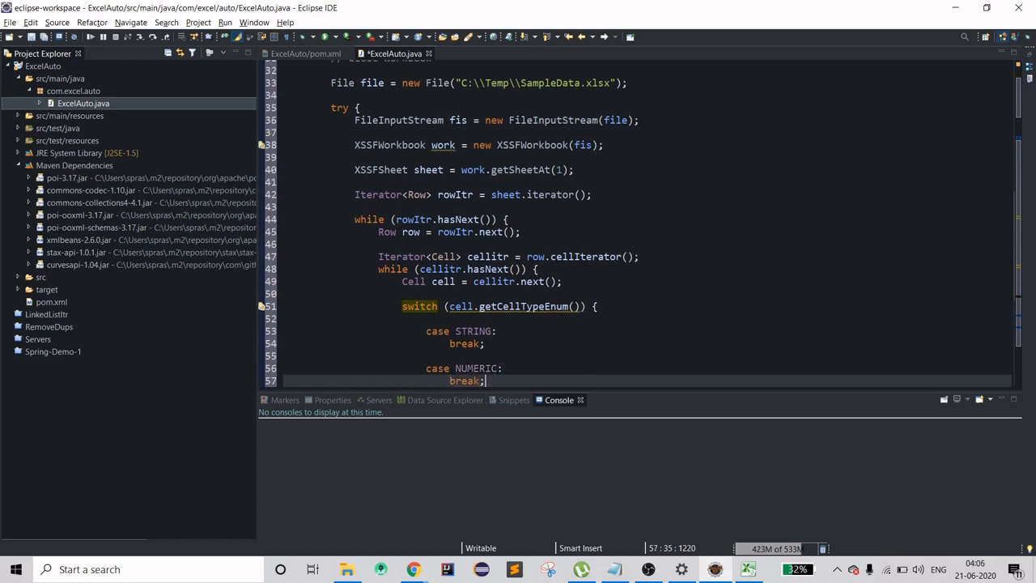
{"action": "type", "text": "defai"}
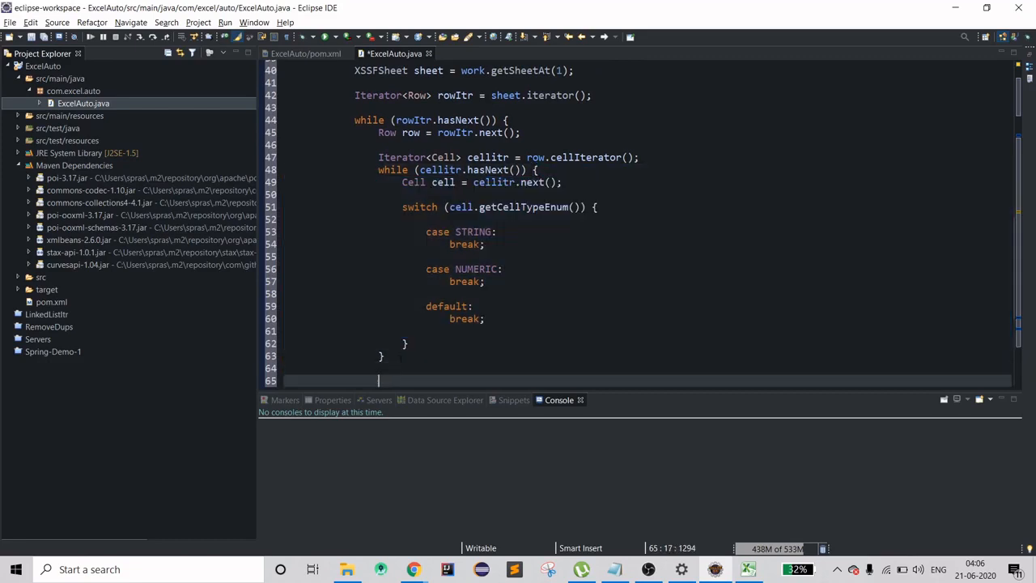
Step: In the STRING case write System.out.print(cell.getStringCellValue() + "\t");
{"action": "type", "text": "System.out.print();"}
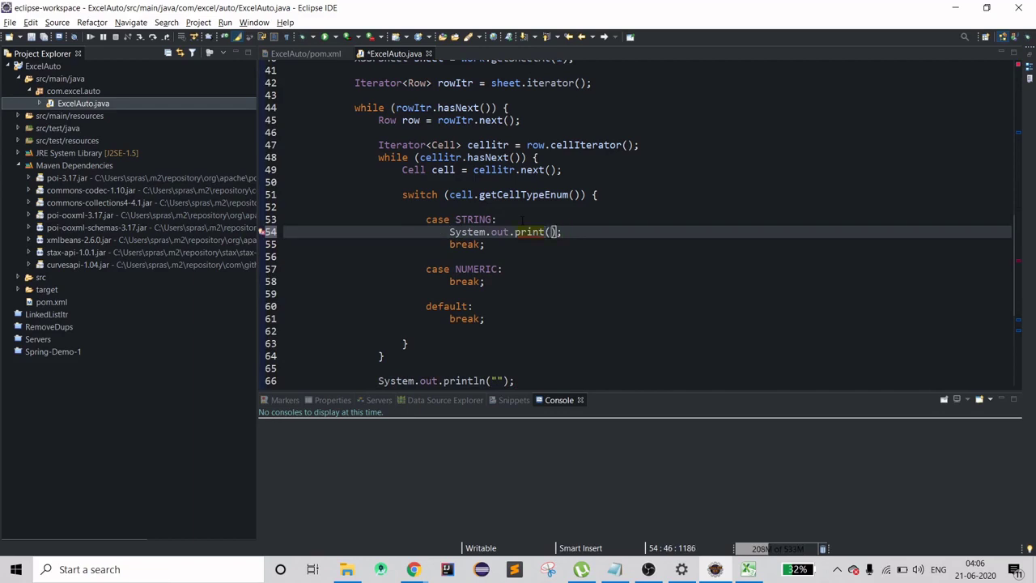
{"action": "type", "text": "\"\""}
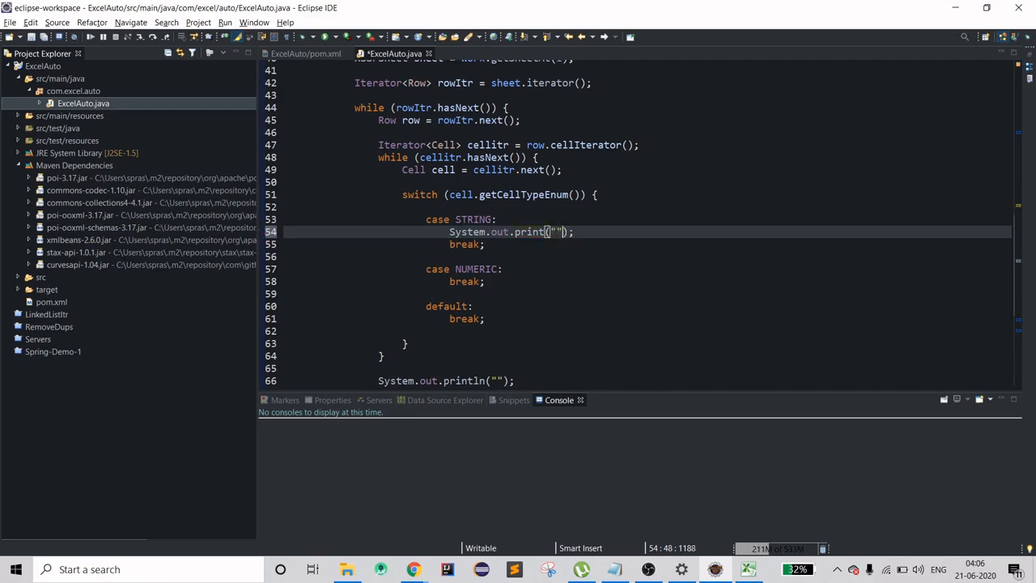
{"action": "type", "text": "\" \""}
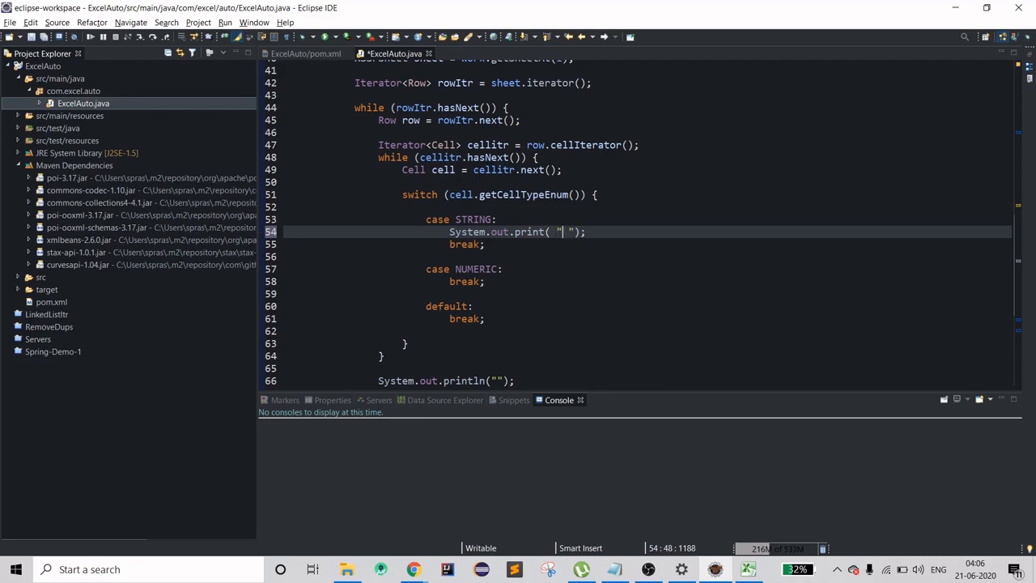
{"action": "type", "text": "\\t"}
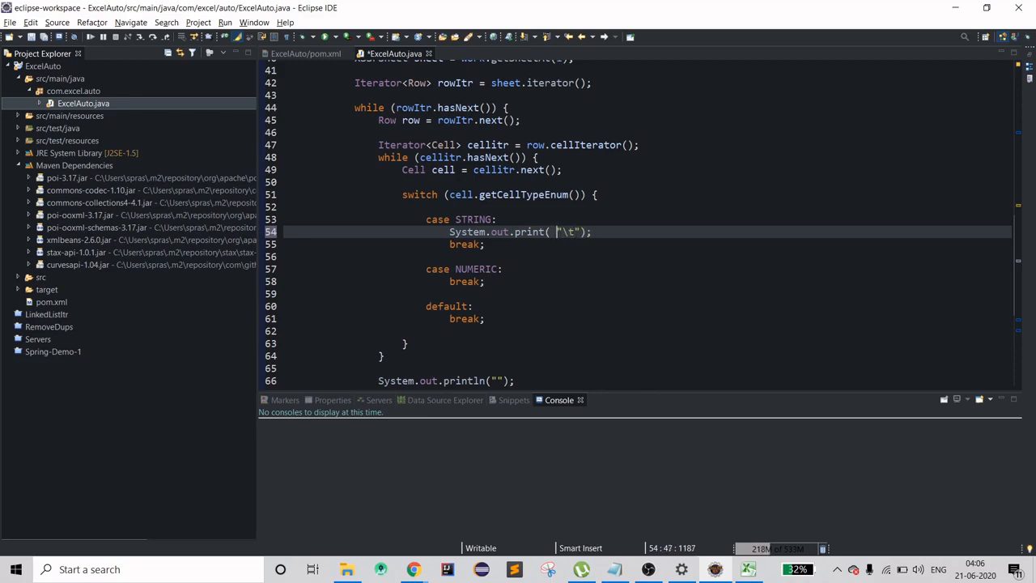
{"action": "type", "text": "cell.get"}
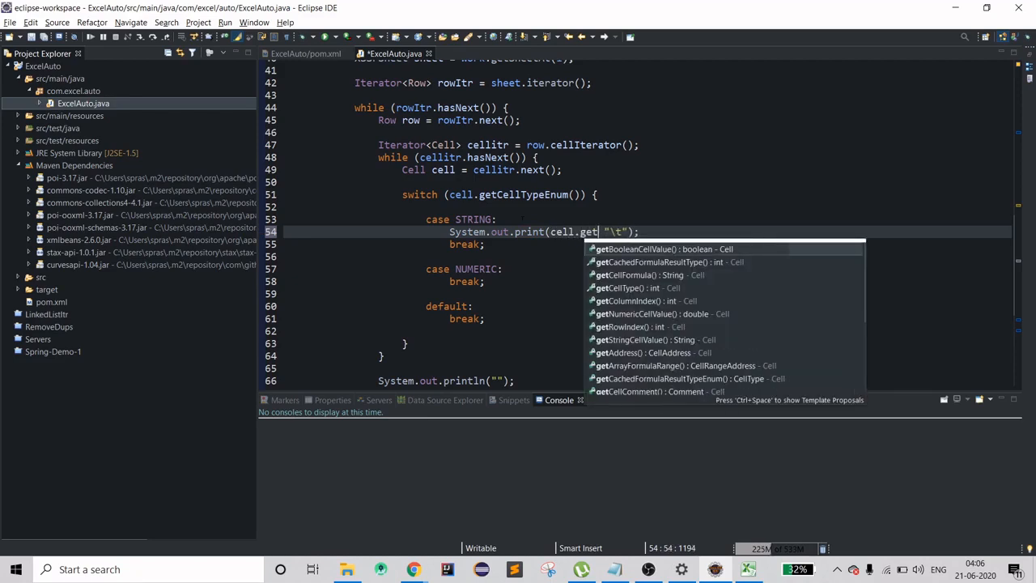
{"action": "type", "text": "S"}
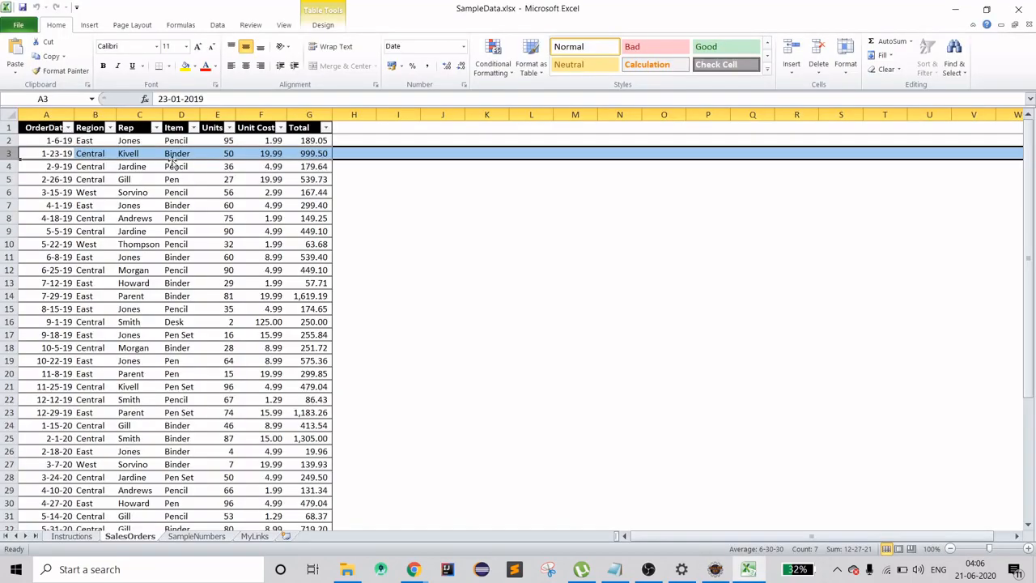
{"action": "left_click", "coordinate": [745, 570]}
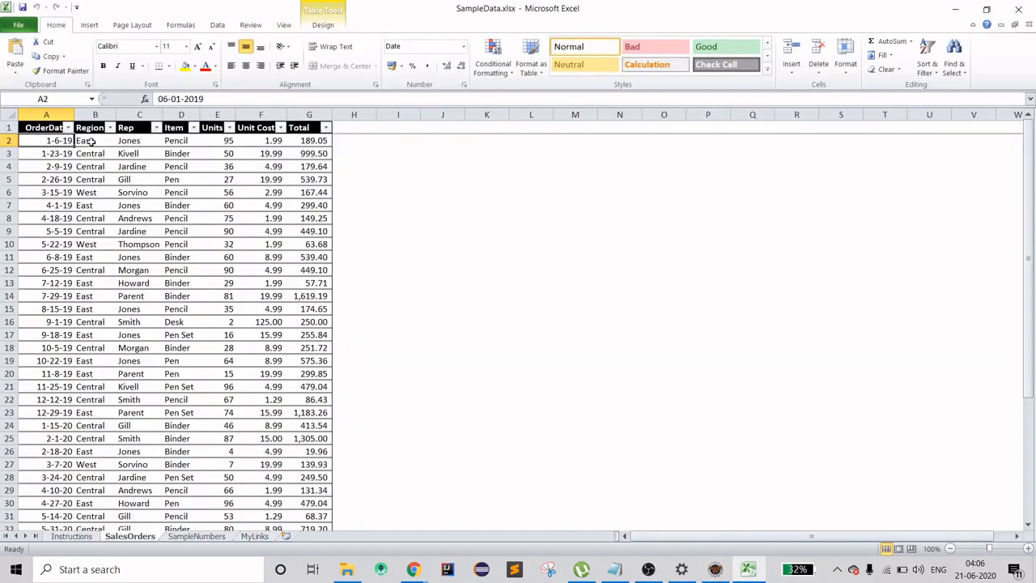
{"action": "mouse_move", "coordinate": [206, 204]}
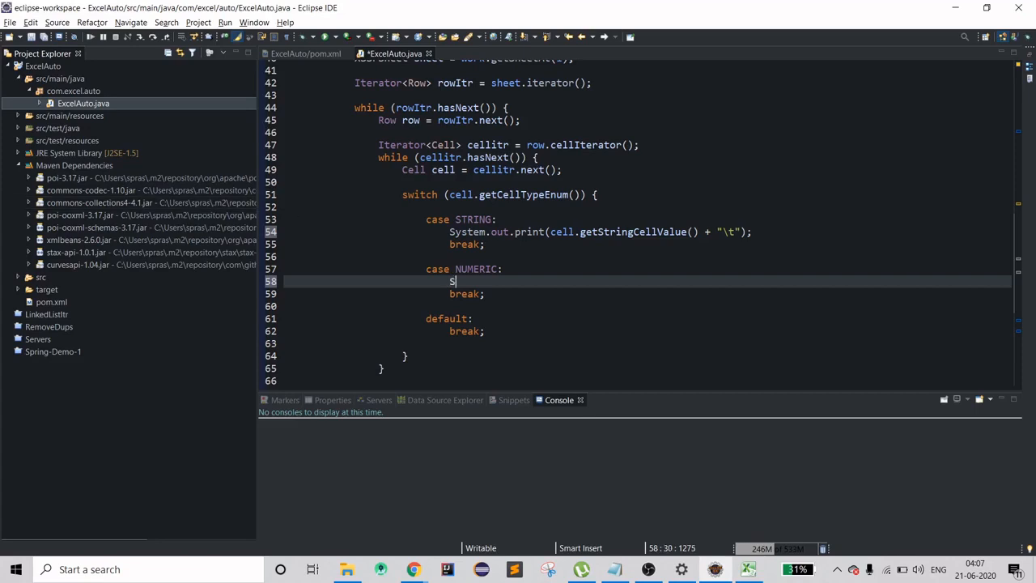
Step: In the NUMERIC case write System.out.println(cell.getNumericCellValue() + "\t");
{"action": "type", "text": "yso"}
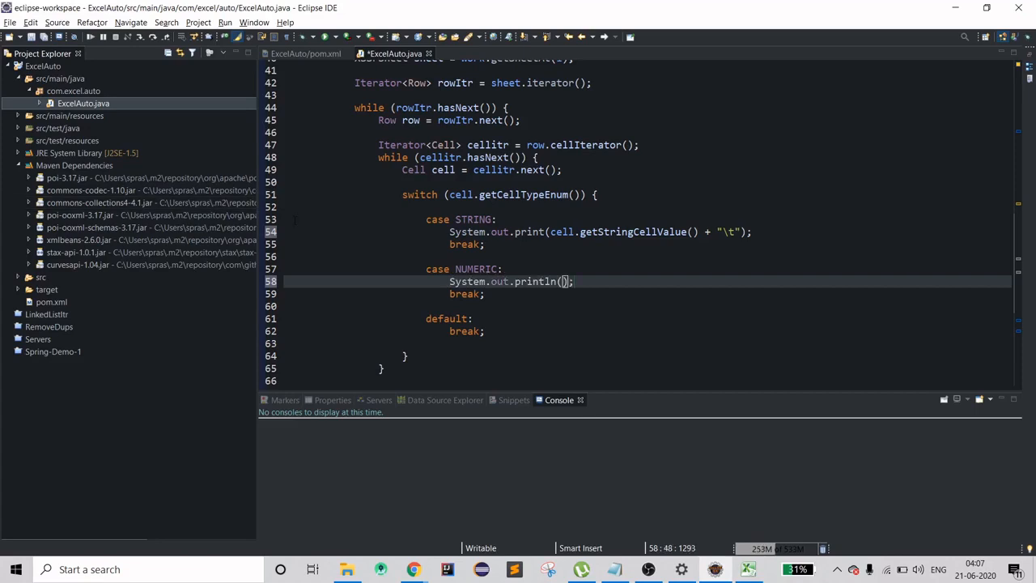
{"action": "type", "text": "cell."}
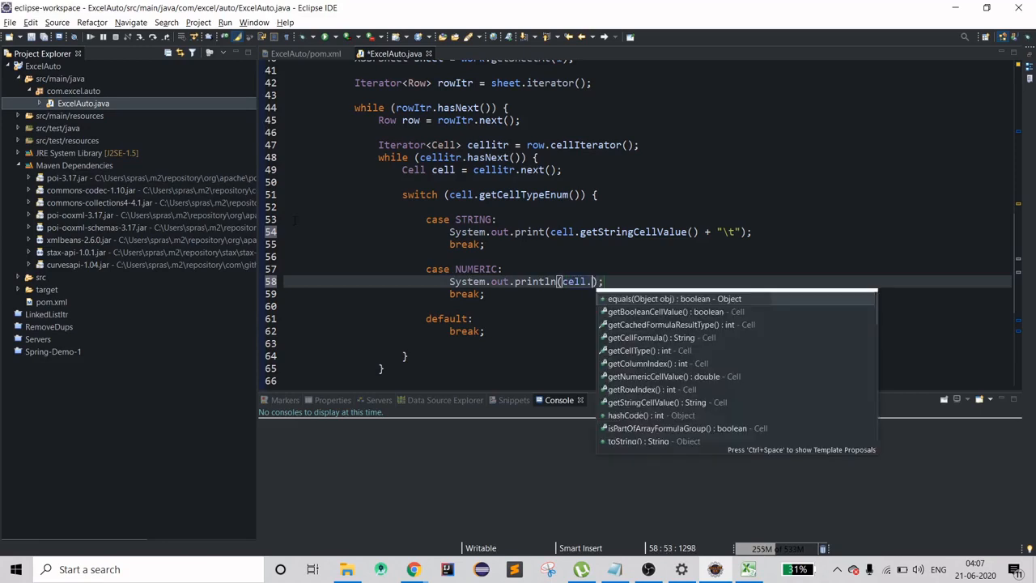
{"action": "type", "text": "getNu"}
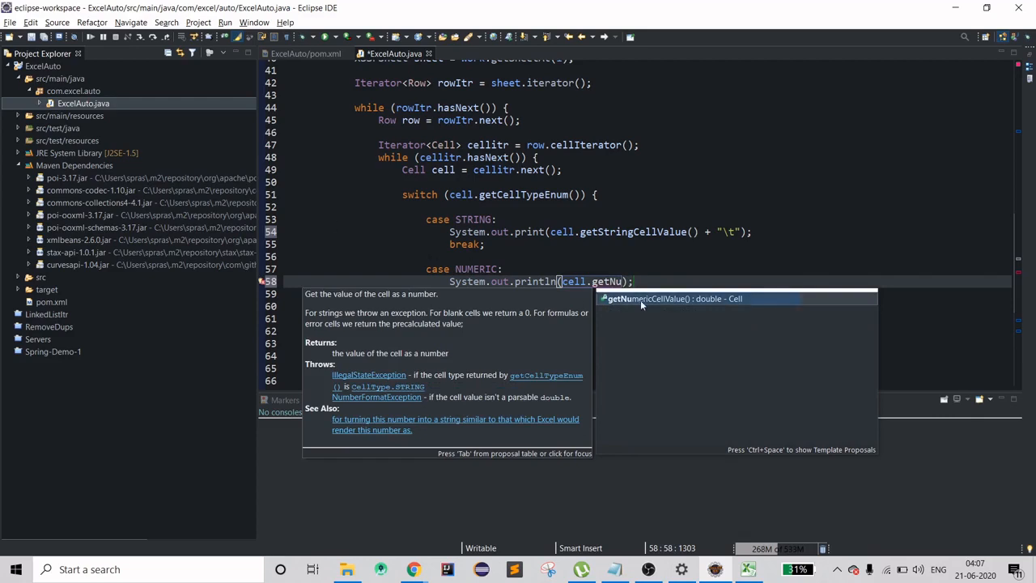
{"action": "left_click", "coordinate": [672, 298]}
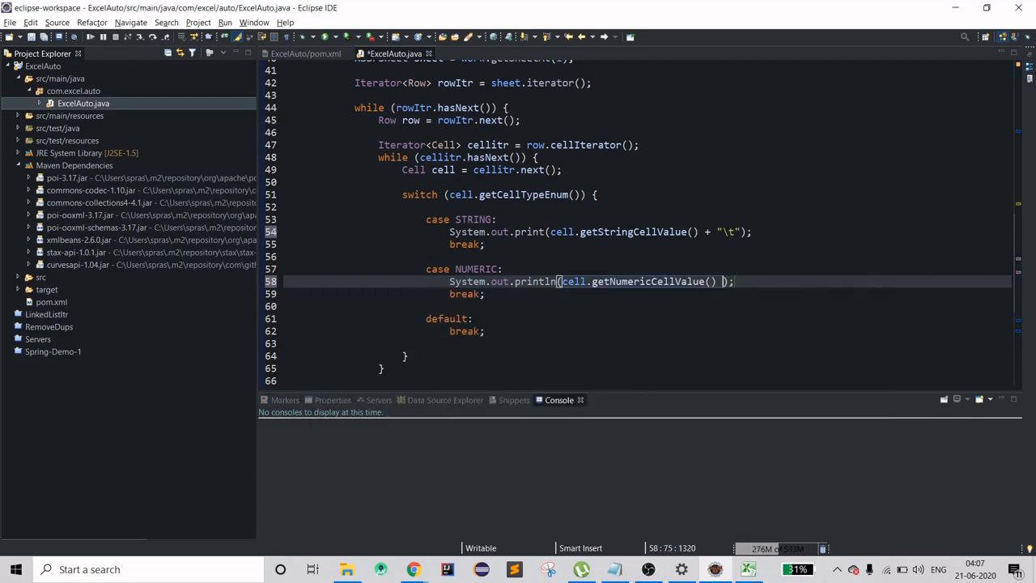
{"action": "type", "text": "+ \"\""}
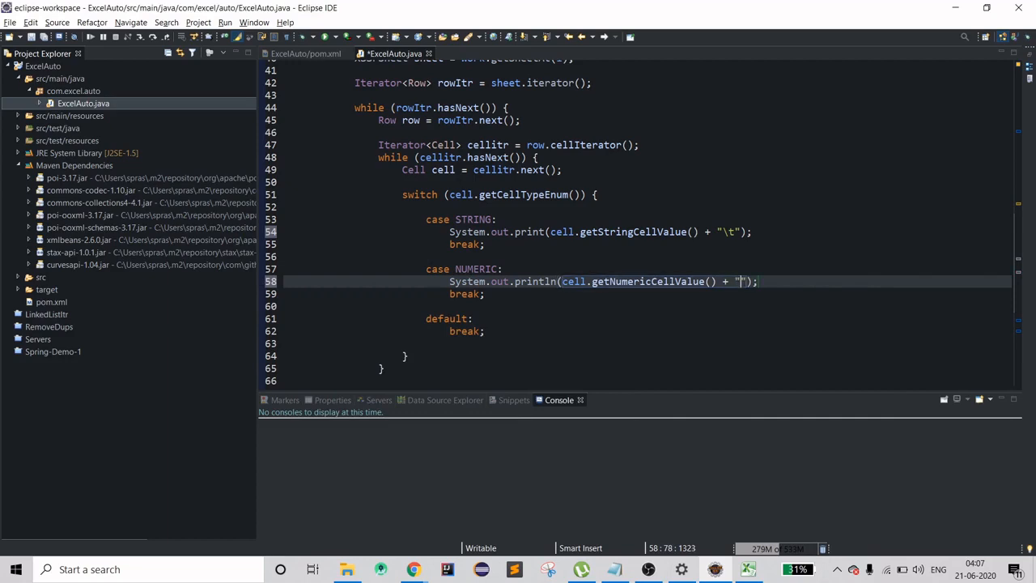
{"action": "type", "text": "\\t"}
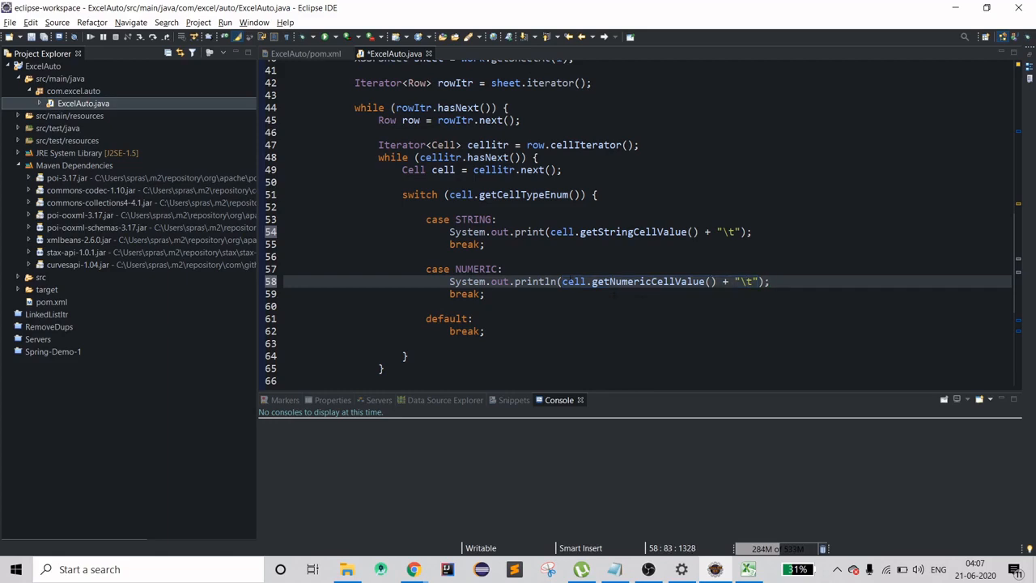
{"action": "left_click", "coordinate": [411, 356]}
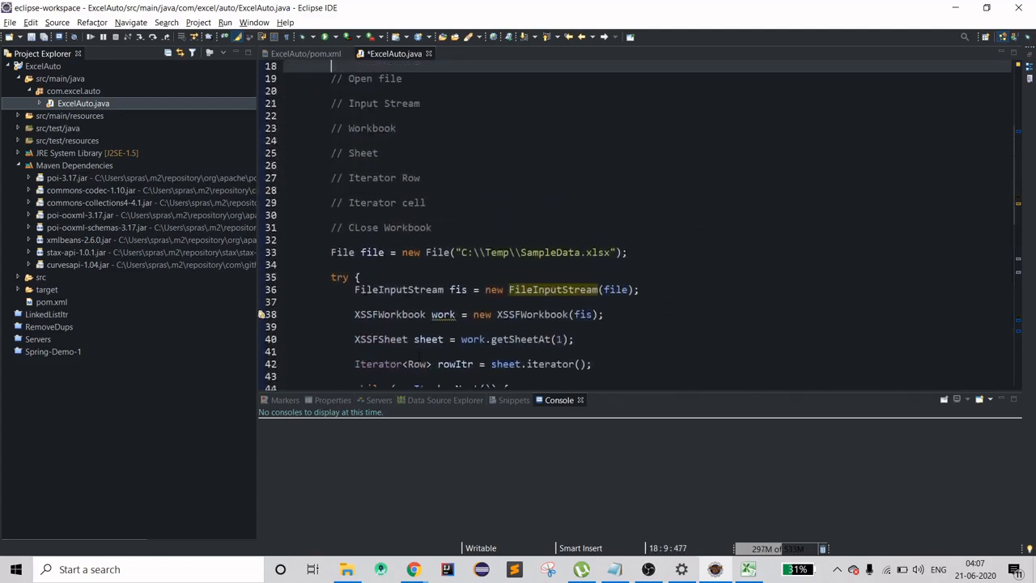
Step: Below the loops, leave overwrite mode and write work.close(); to close the workbook
{"action": "double_click", "coordinate": [408, 288]}
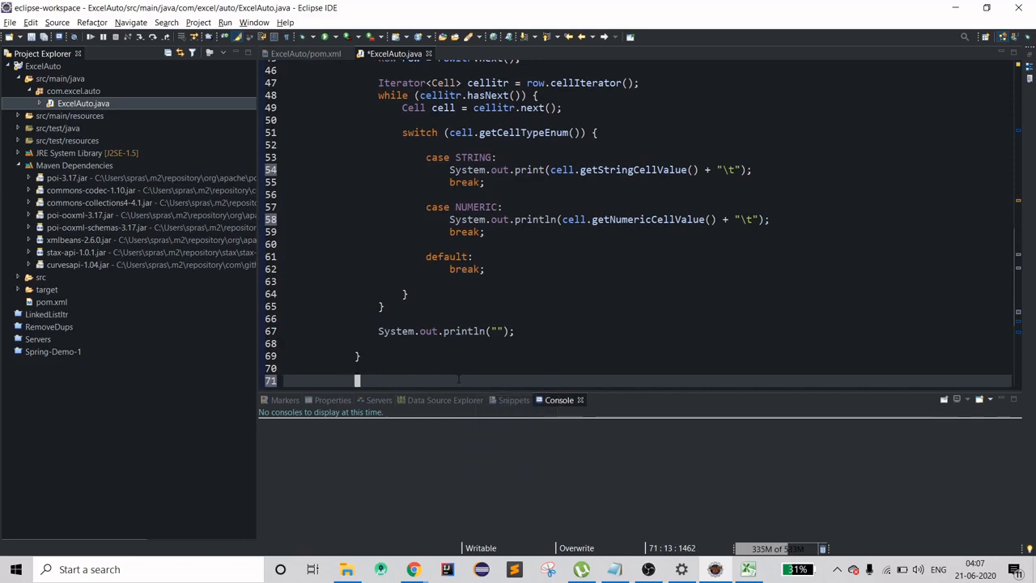
{"action": "key", "text": "Insert"}
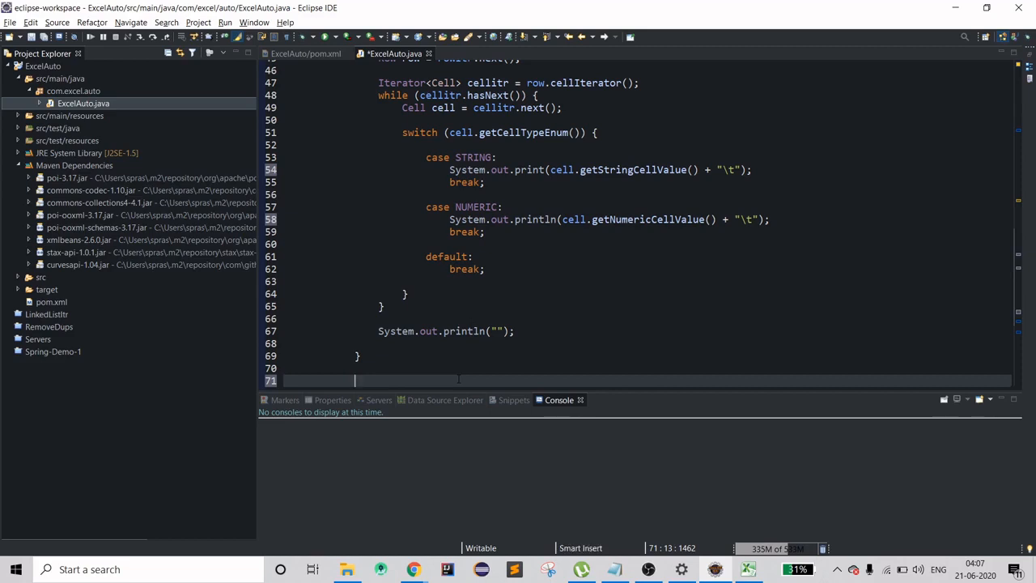
{"action": "type", "text": "work"}
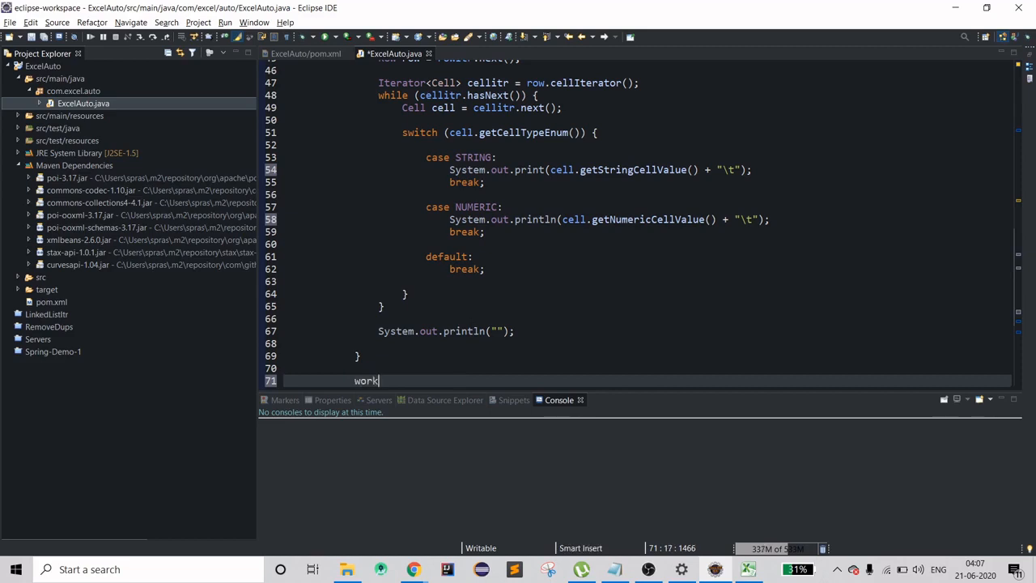
{"action": "type", "text": ".clo"}
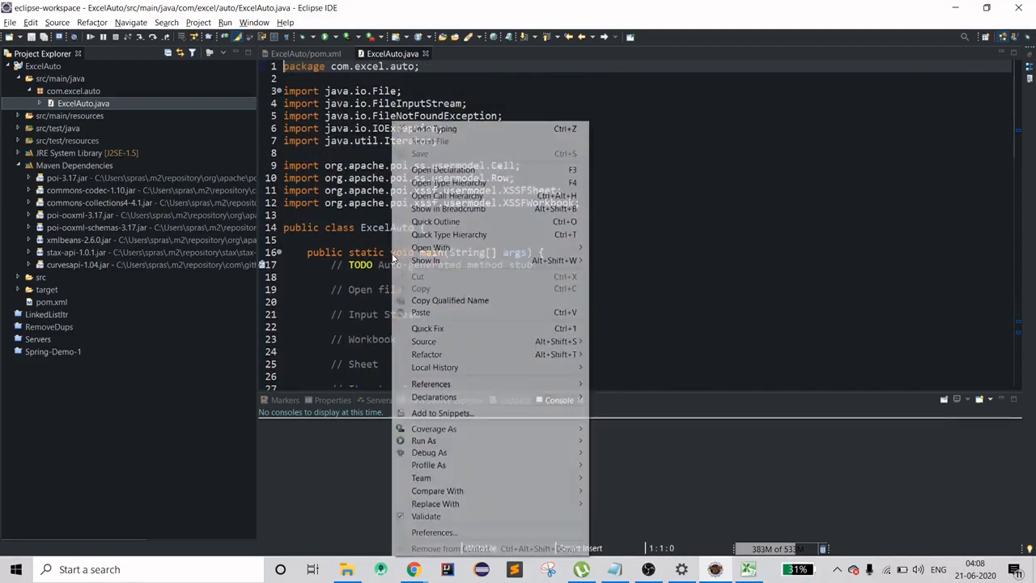
{"action": "mouse_move", "coordinate": [424, 440]}
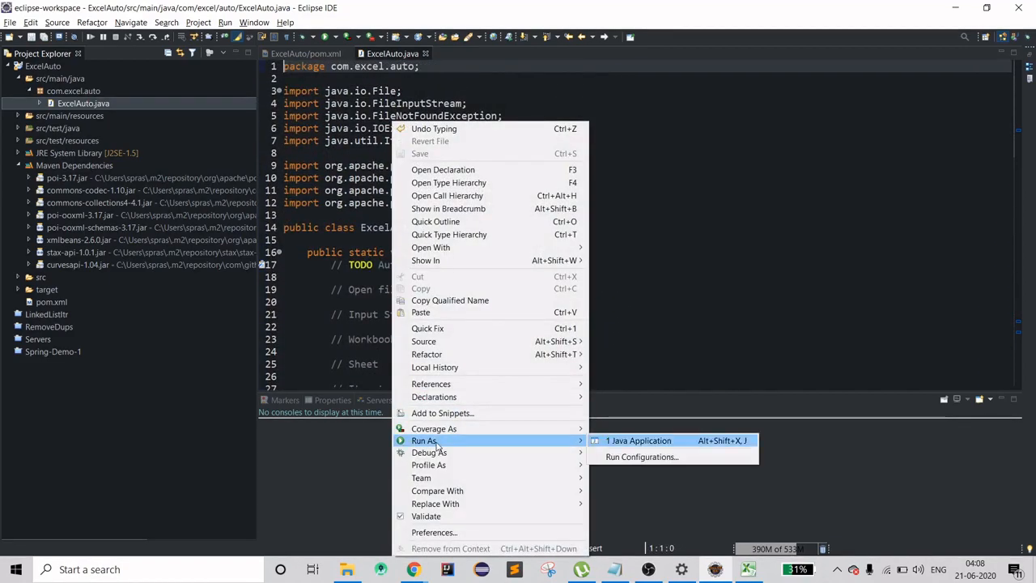
Step: Run ExcelAuto as a Java Application and inspect the tab-separated SalesOrders rows in the console
{"action": "left_click", "coordinate": [638, 440]}
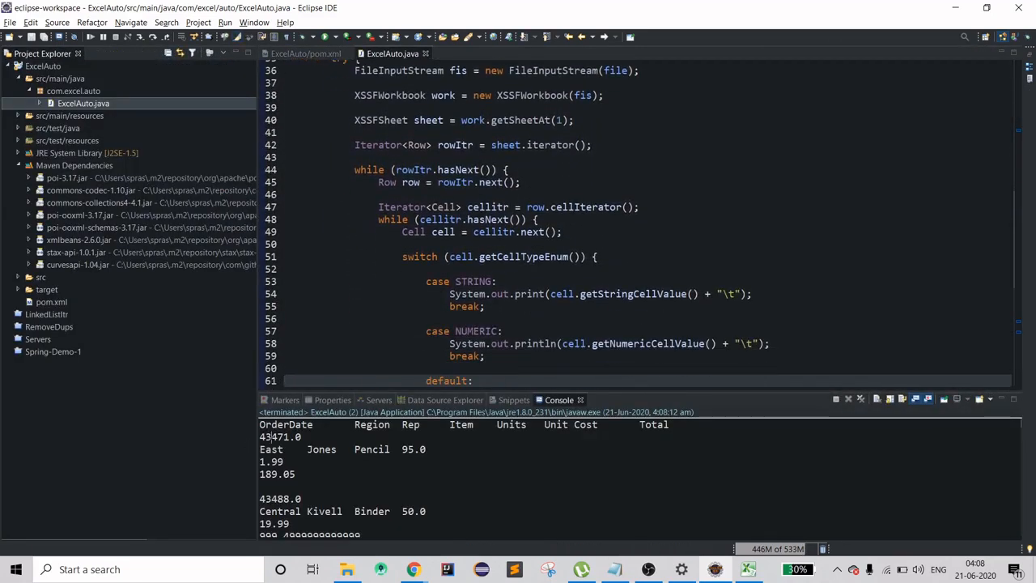
{"action": "double_click", "coordinate": [272, 437]}
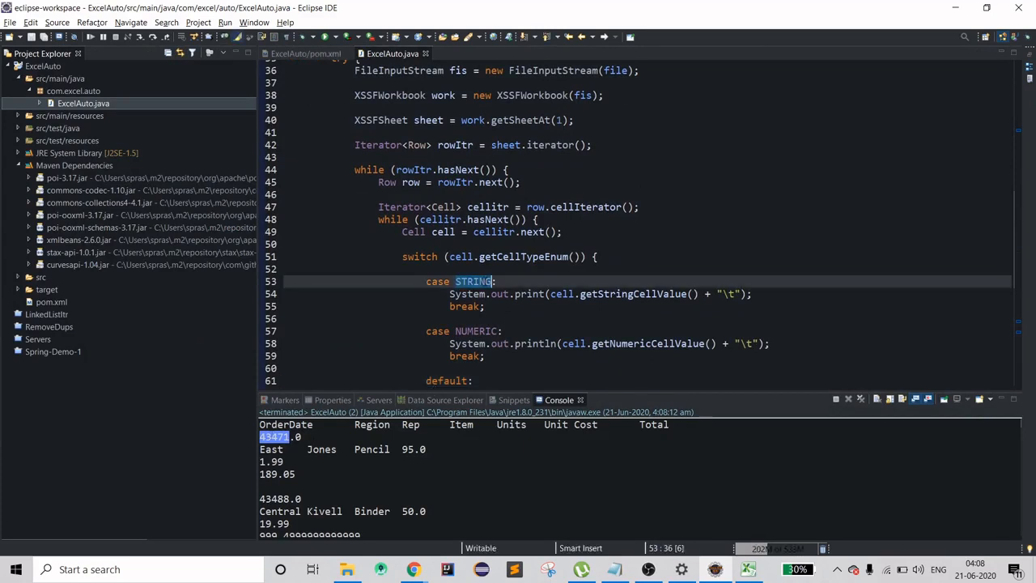
{"action": "left_click_drag", "start_coordinate": [450, 295], "coordinate": [502, 331]}
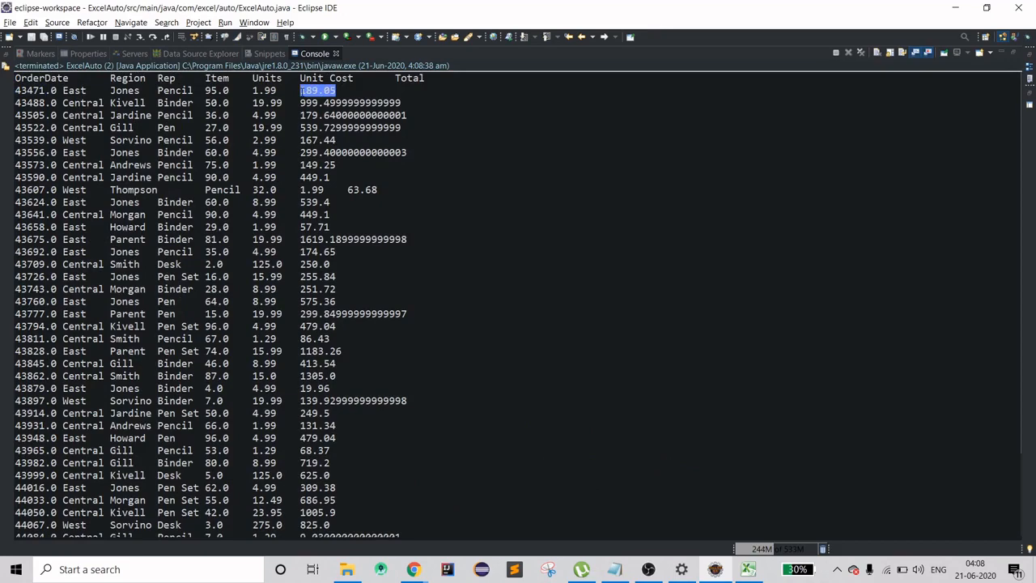
{"action": "left_click", "coordinate": [748, 570]}
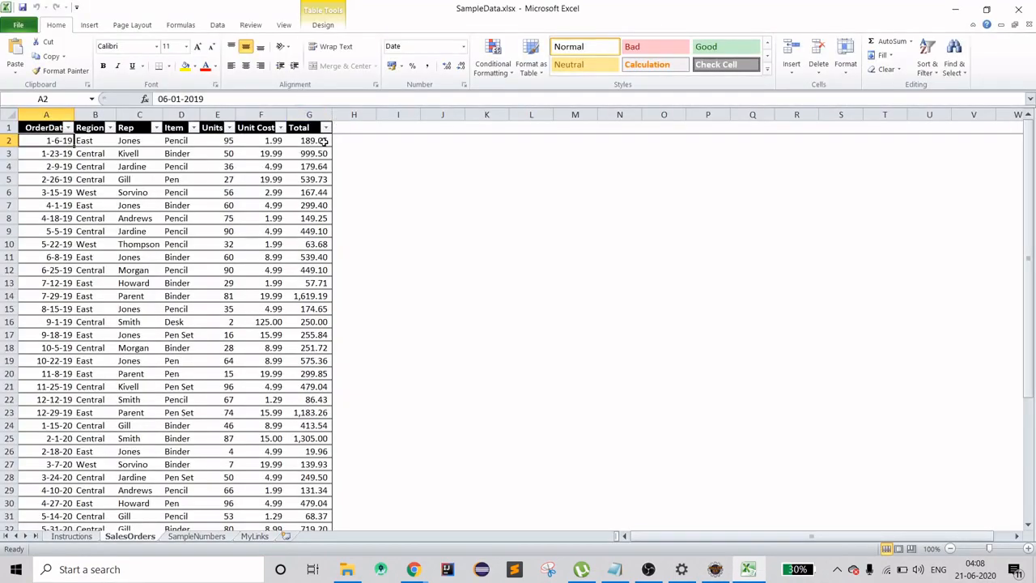
{"action": "left_click", "coordinate": [307, 139]}
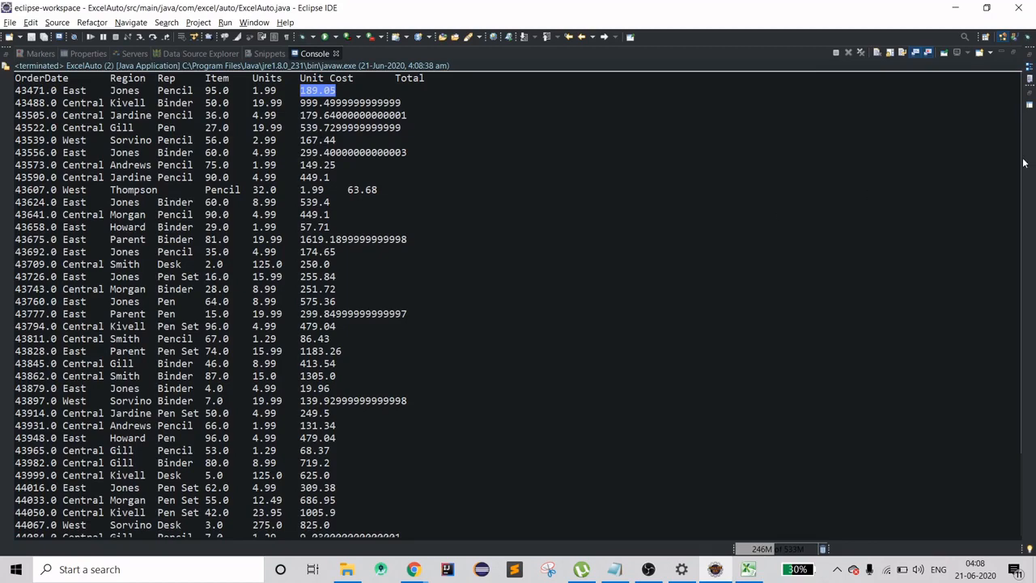
{"action": "scroll", "scroll_direction": "down", "scroll_amount": 3}
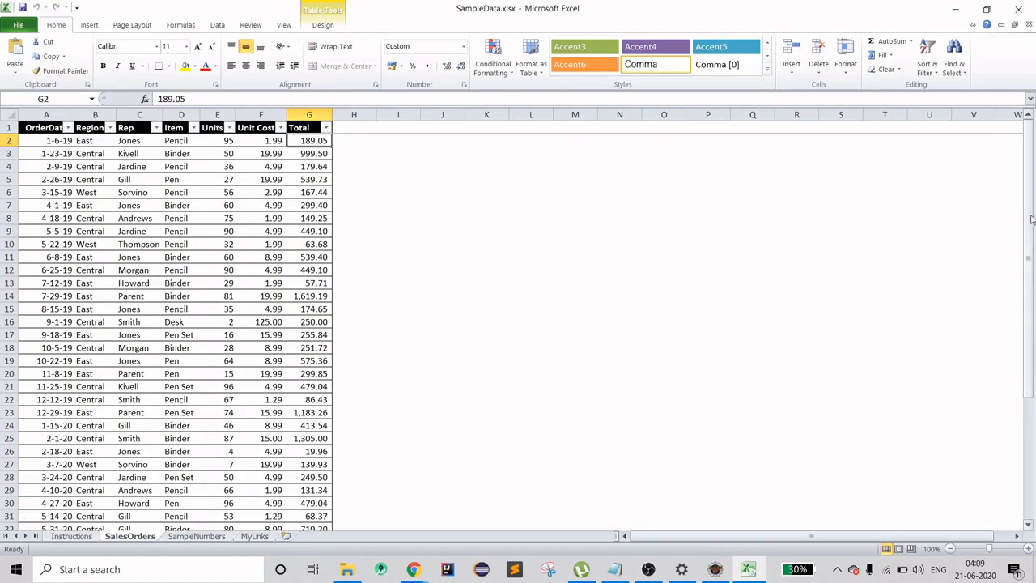
{"action": "scroll", "scroll_direction": "down", "scroll_amount": 3}
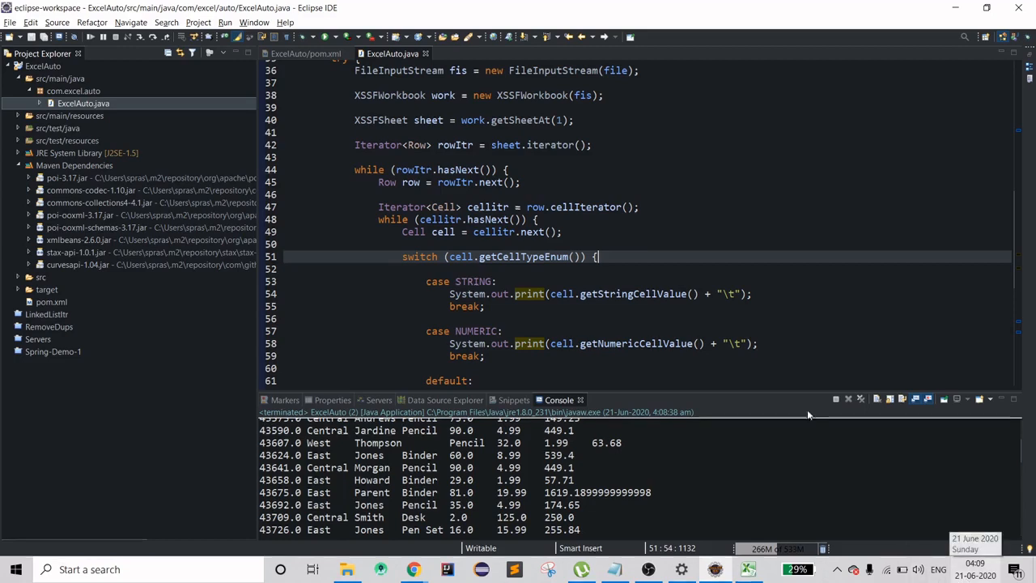
{"action": "mouse_move", "coordinate": [631, 294]}
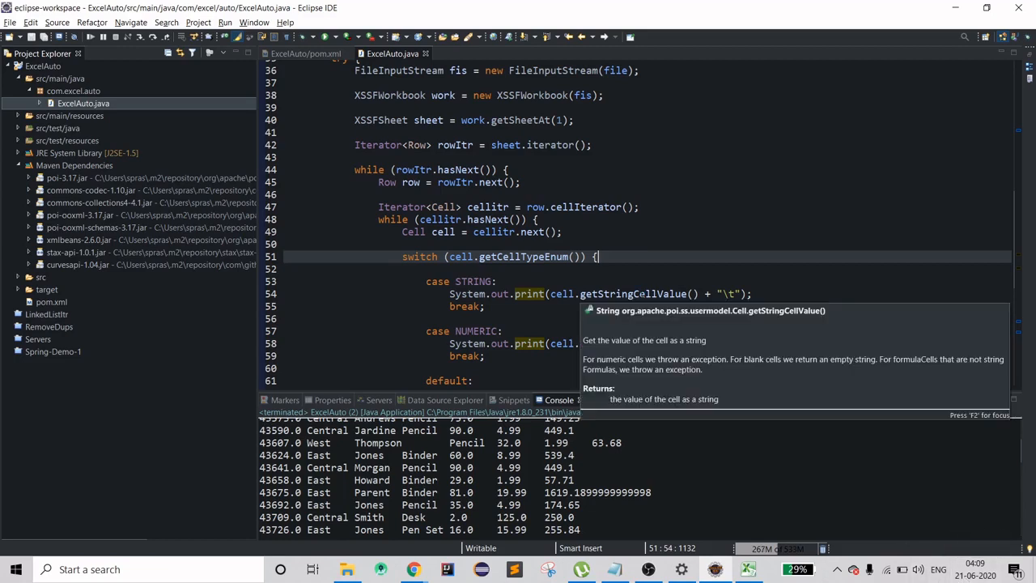